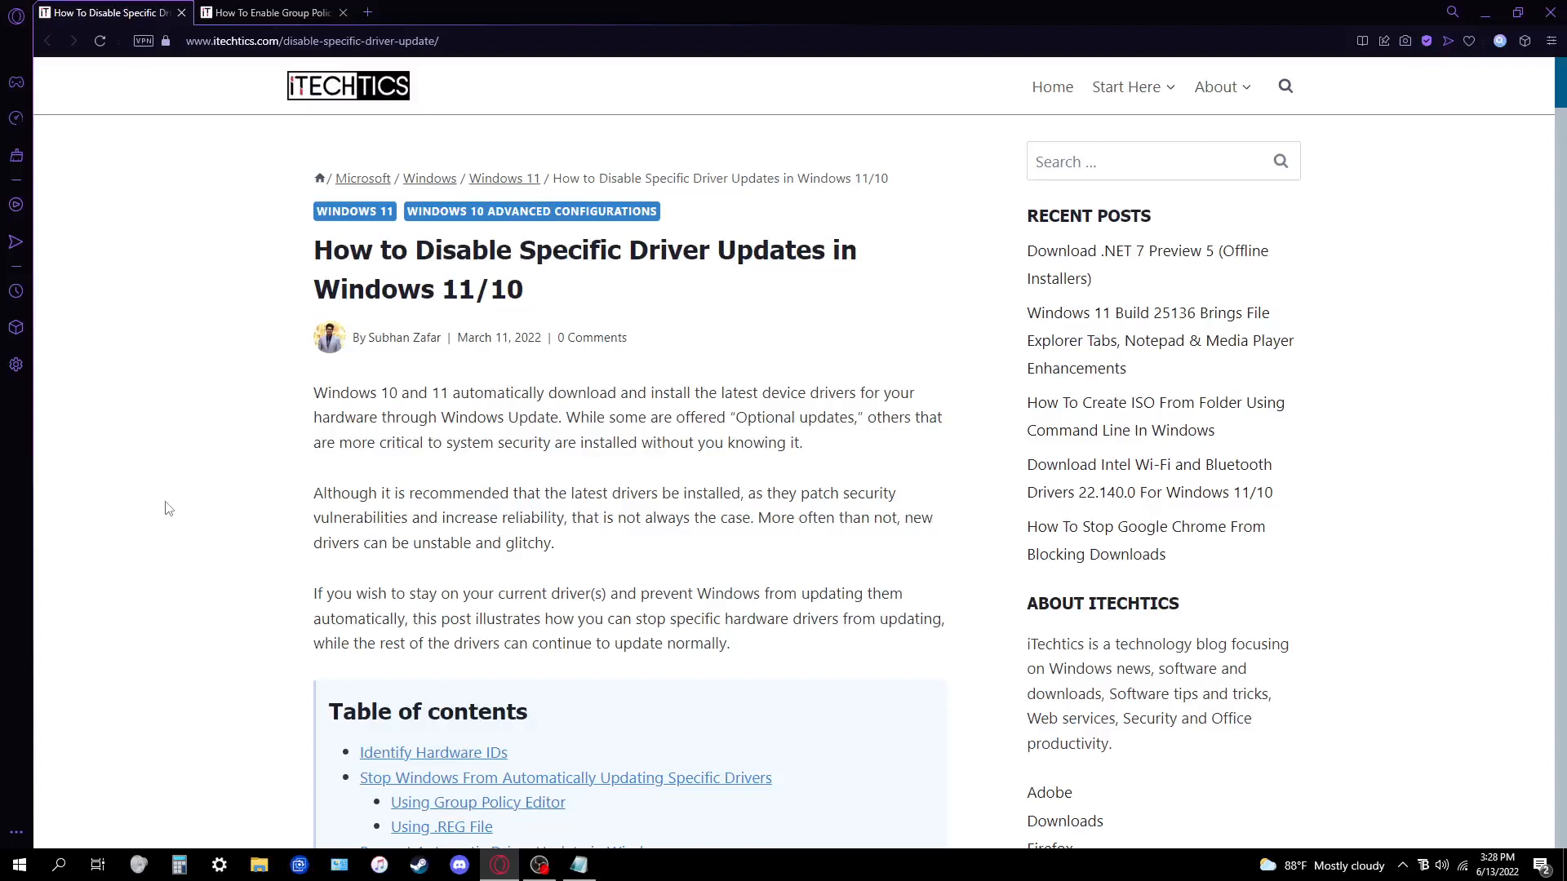
mouse_move(173, 513)
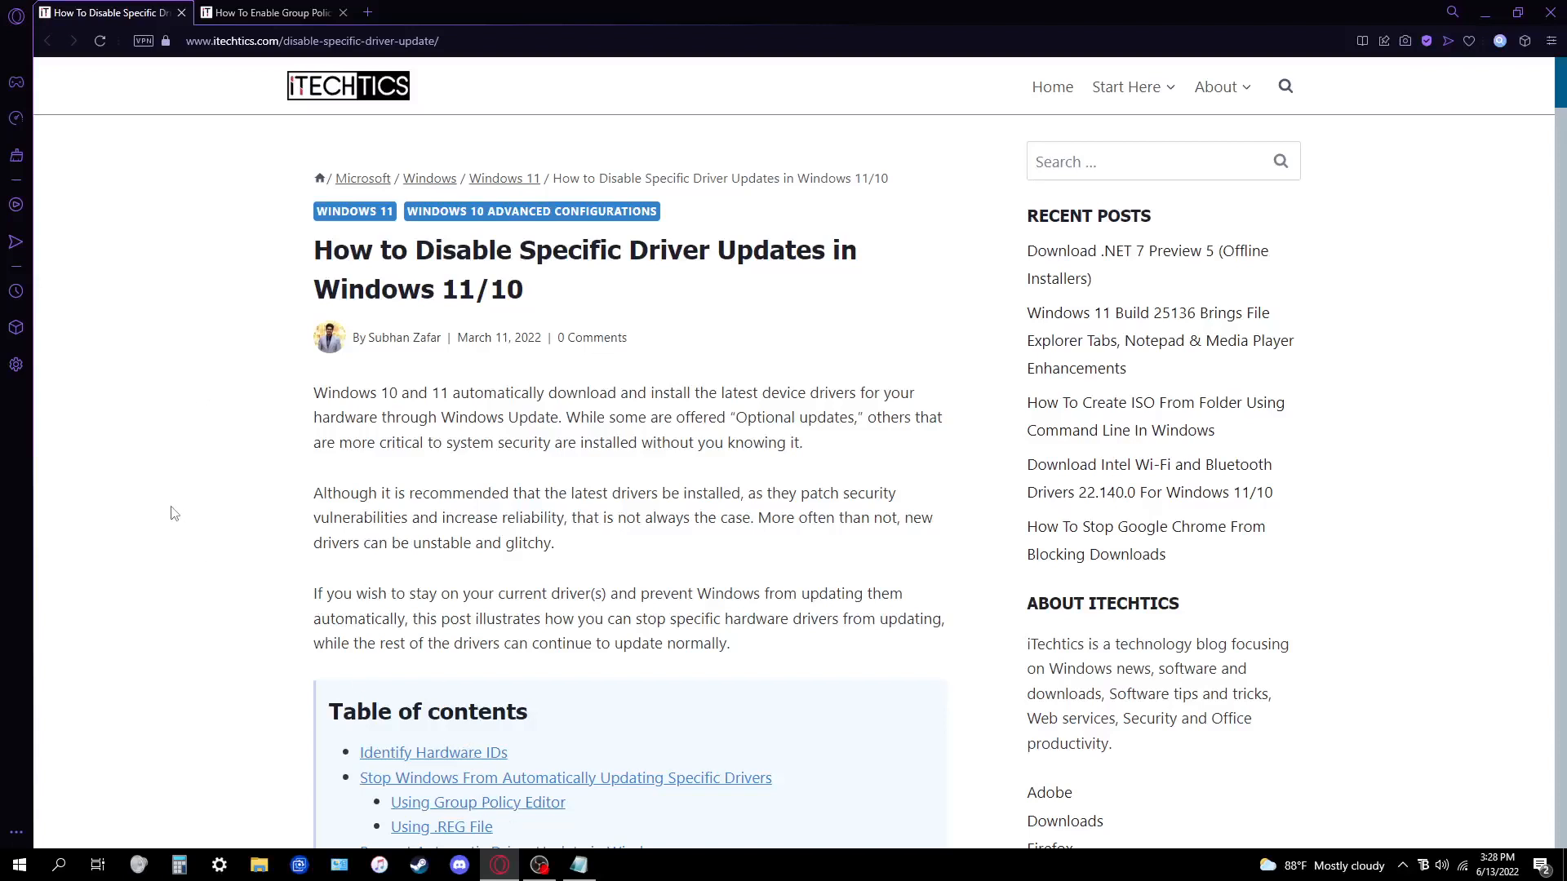
mouse_move(168, 501)
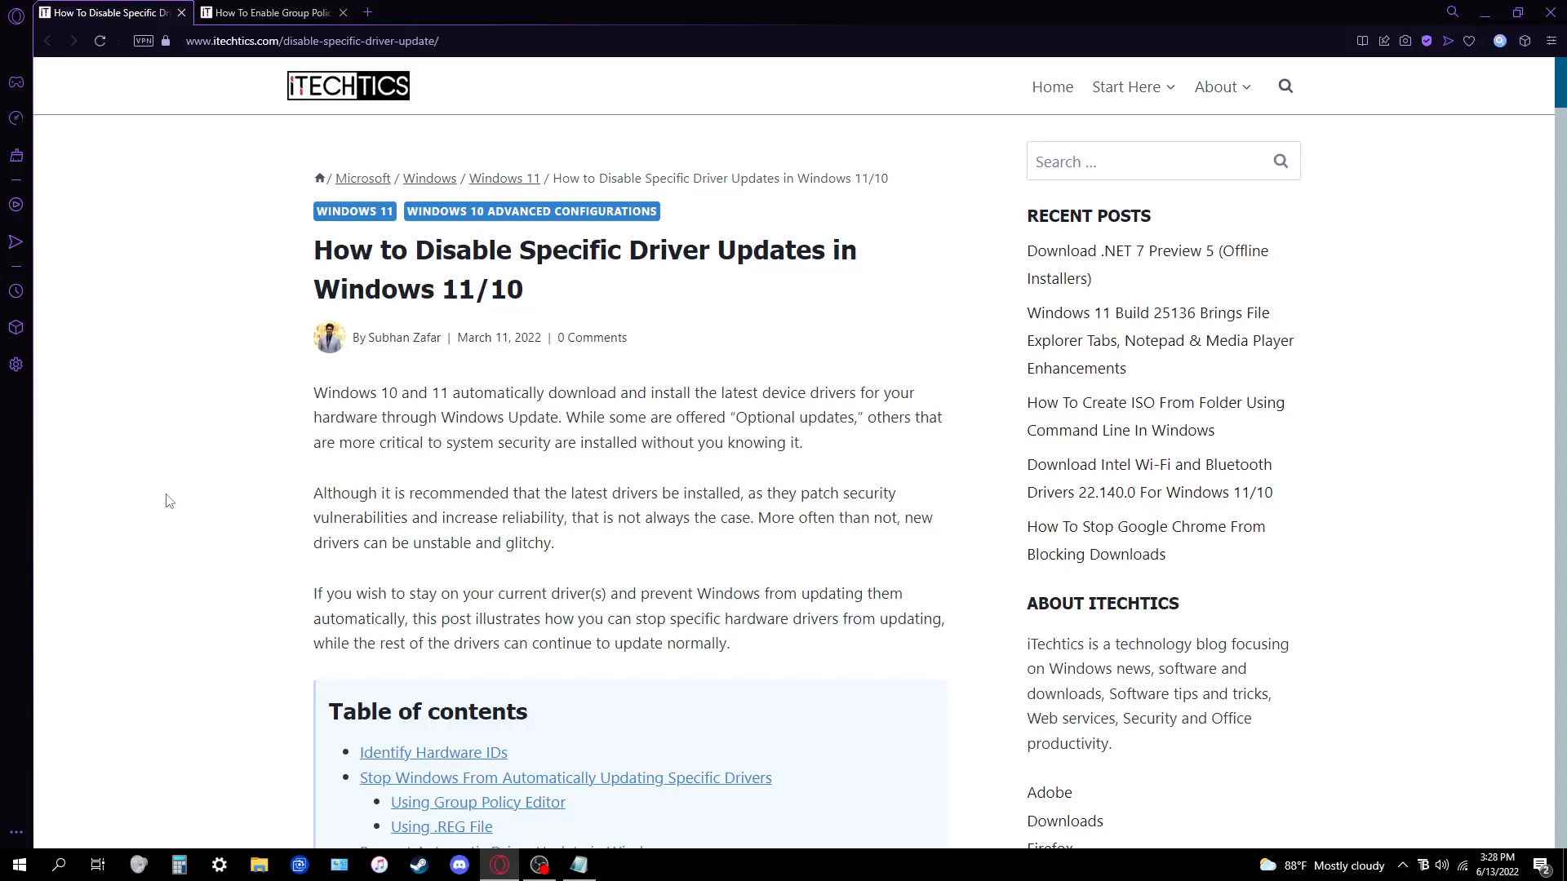
mouse_move(150, 362)
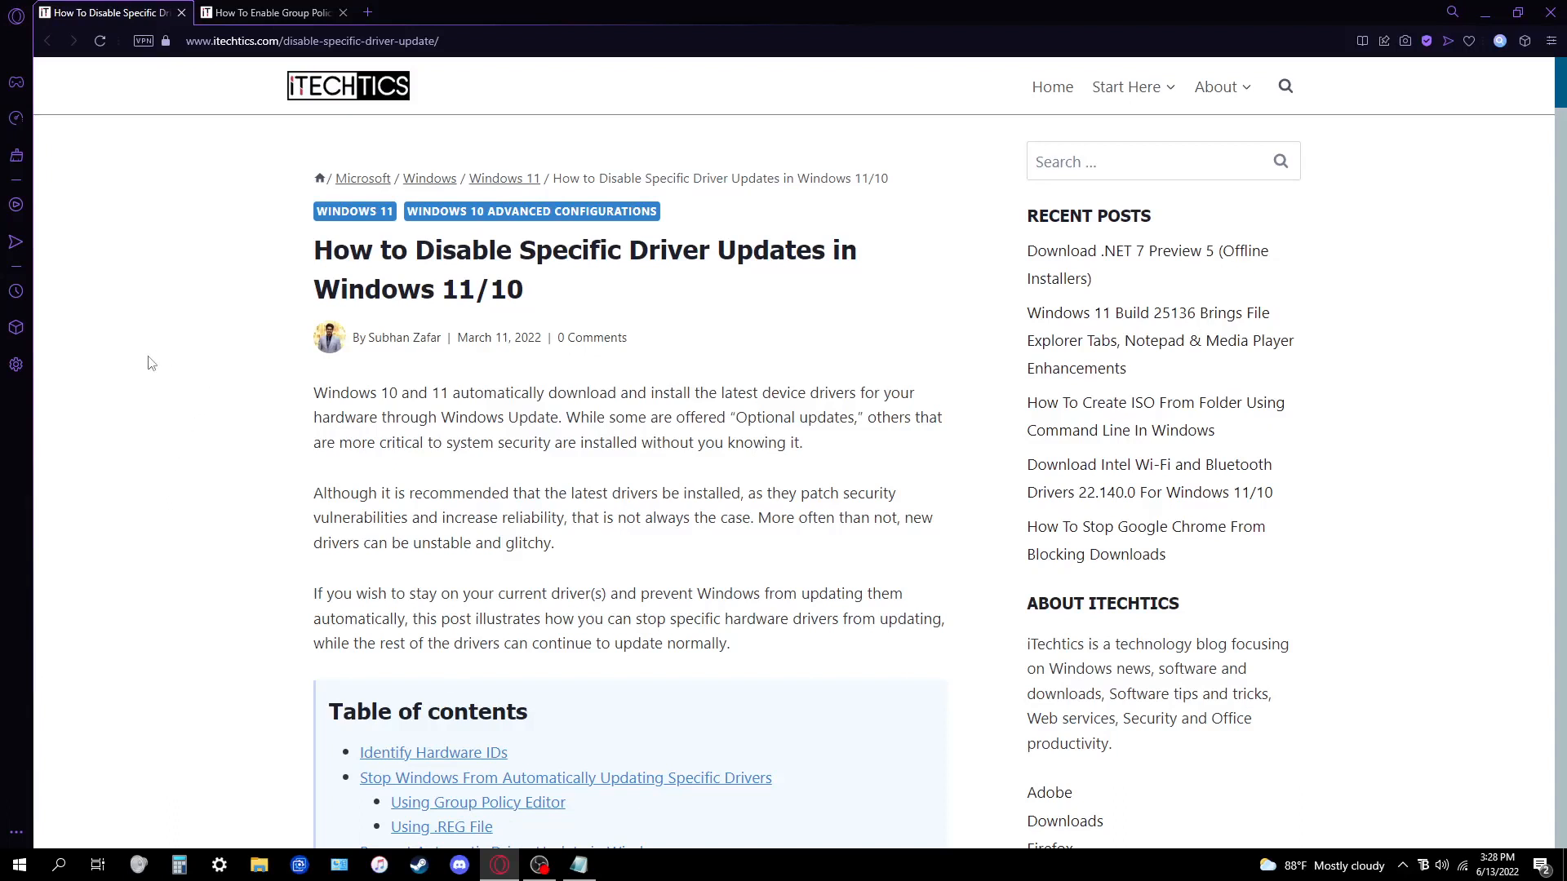
mouse_move(114, 379)
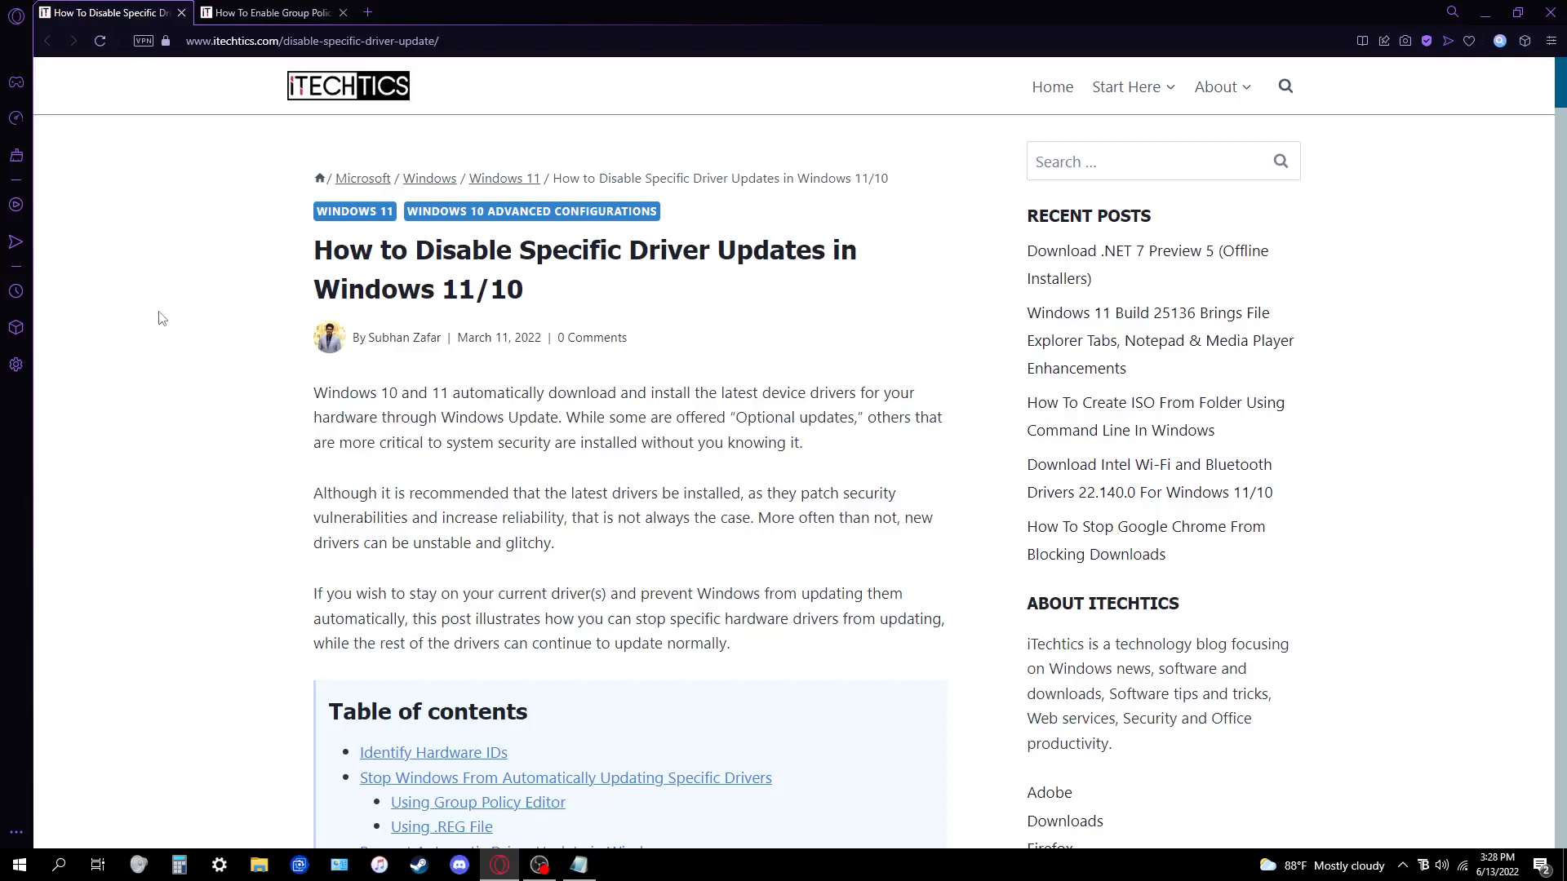
mouse_move(159, 300)
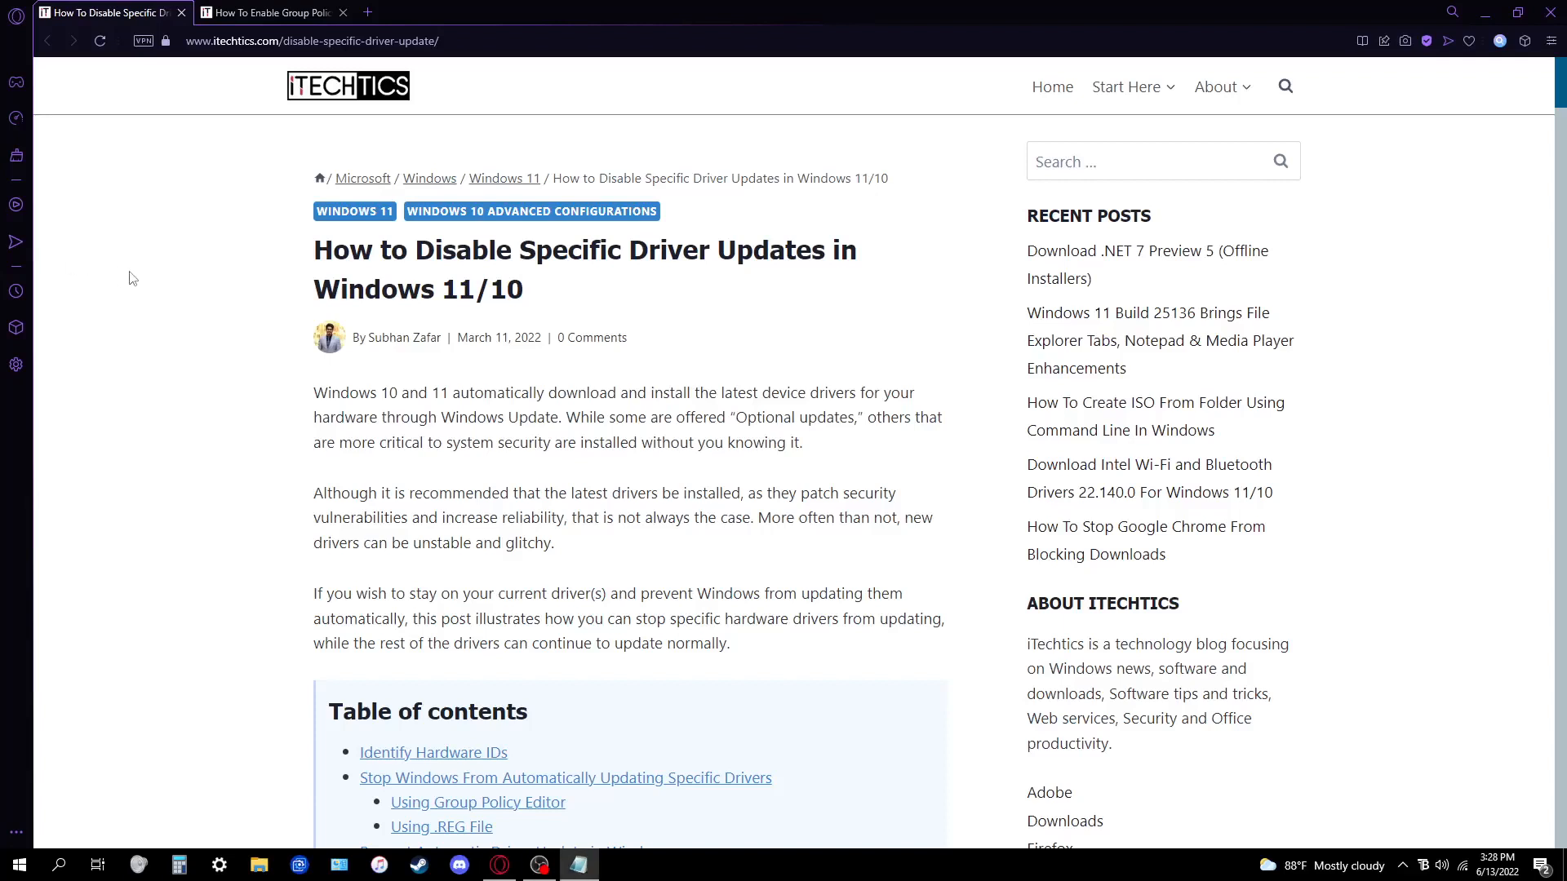
mouse_move(17, 291)
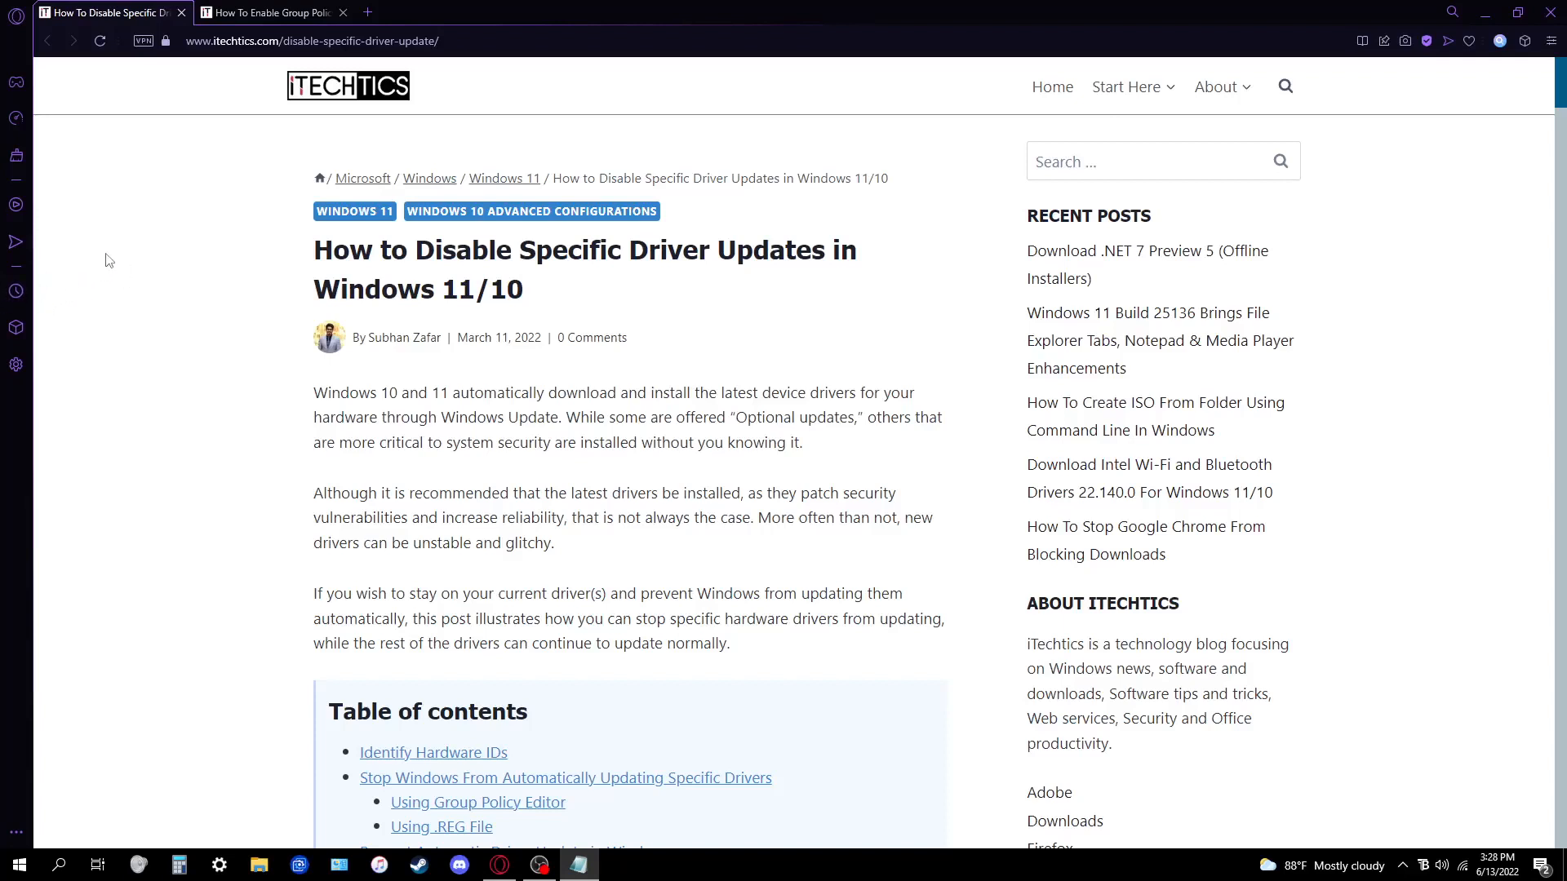
mouse_move(183, 209)
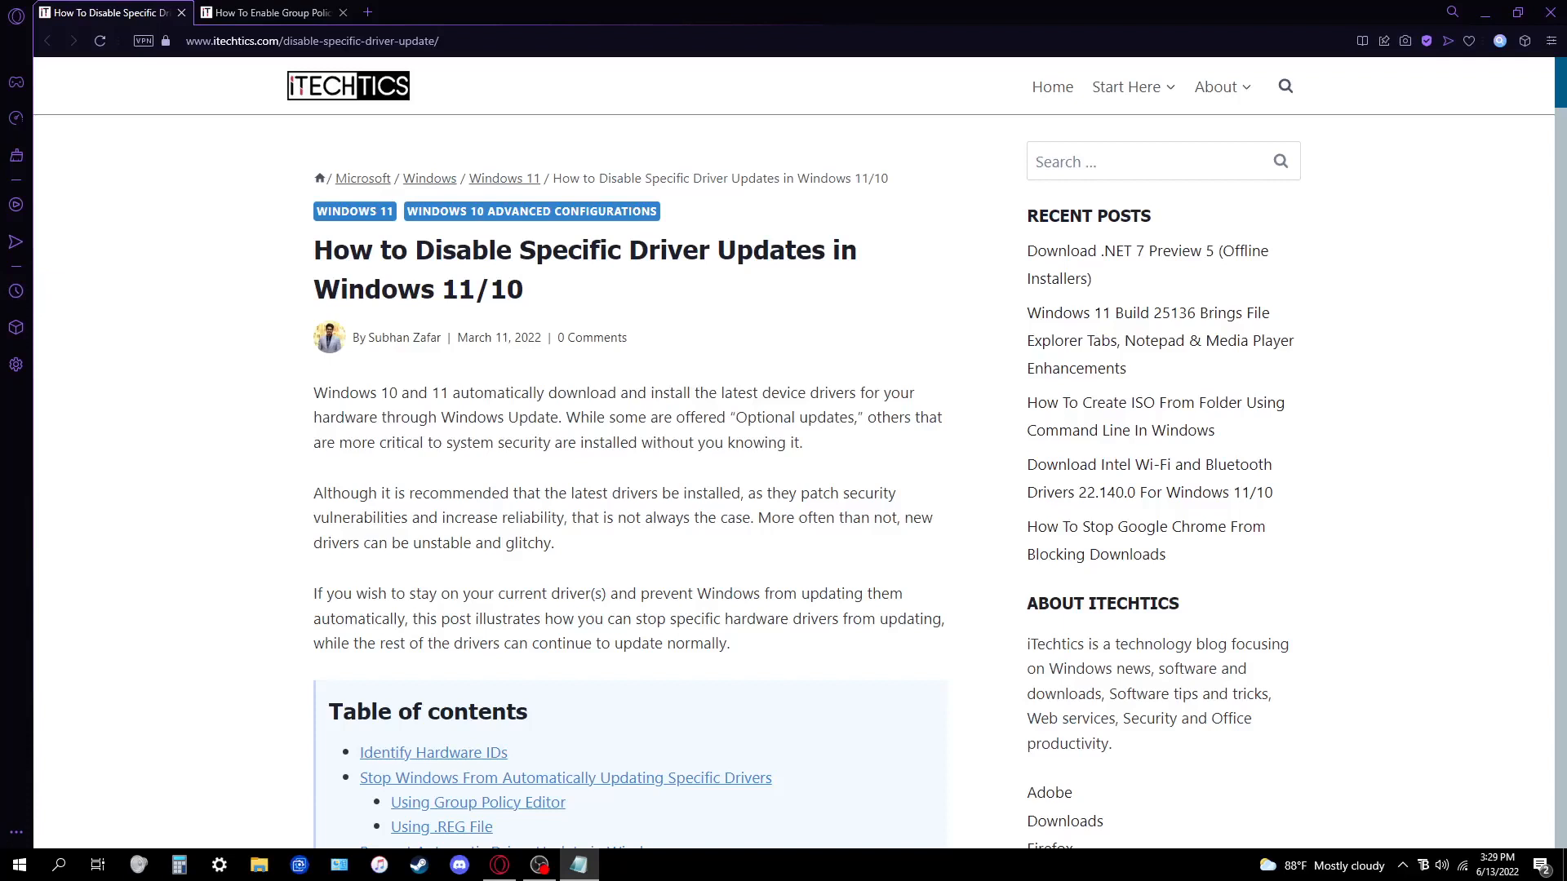
Run systempropertiesadvanced.exe, review Device Installation Settings on the Hardware tab and cancel without changes
left_click(19, 865)
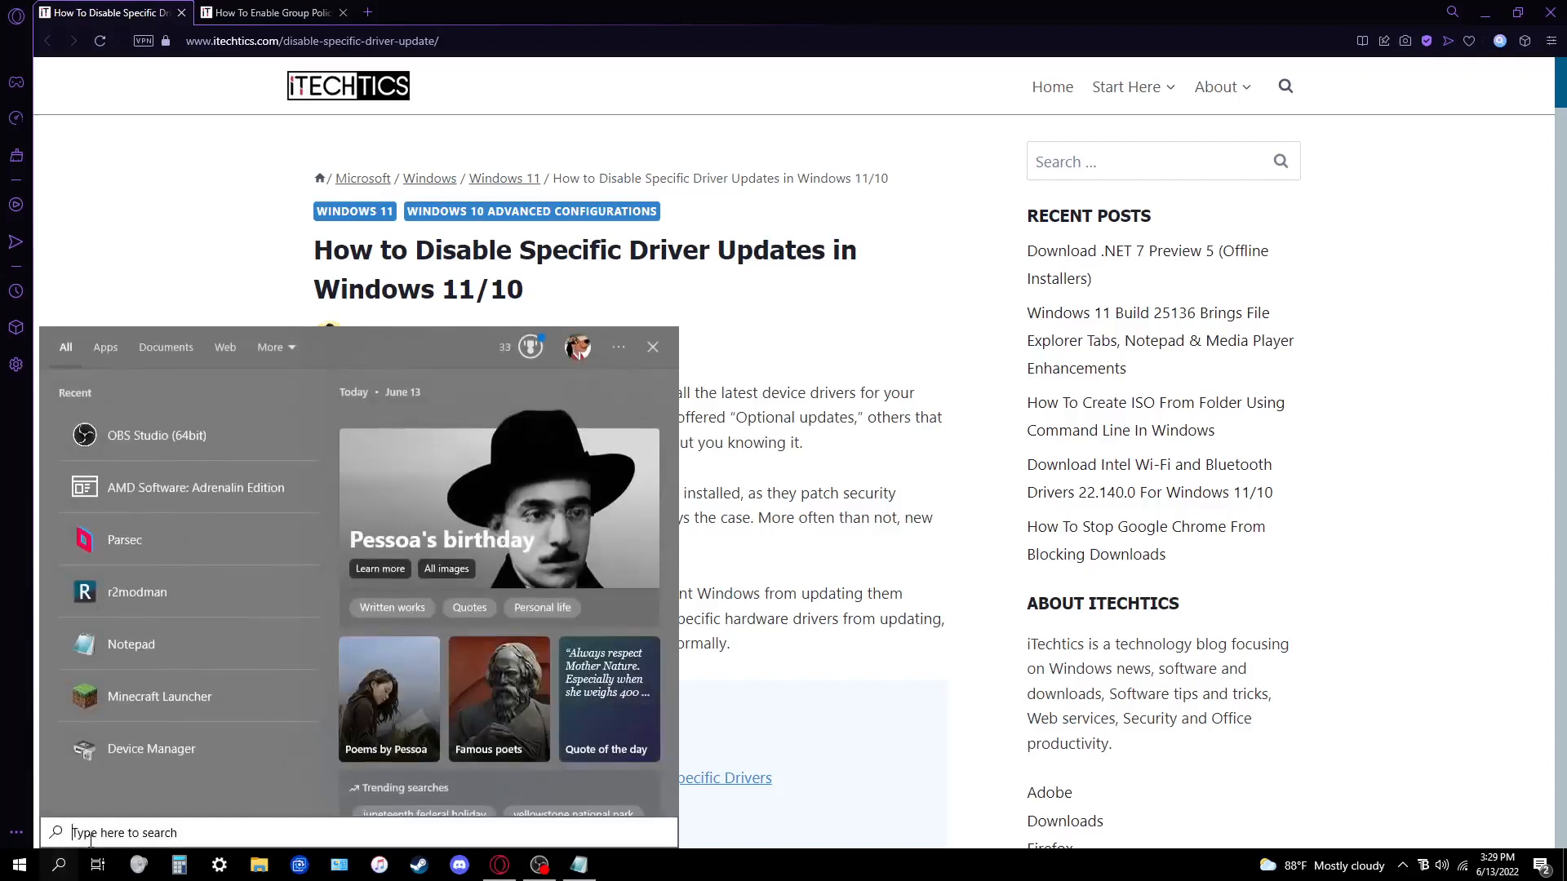
type("systempropertiesadvanced.exe")
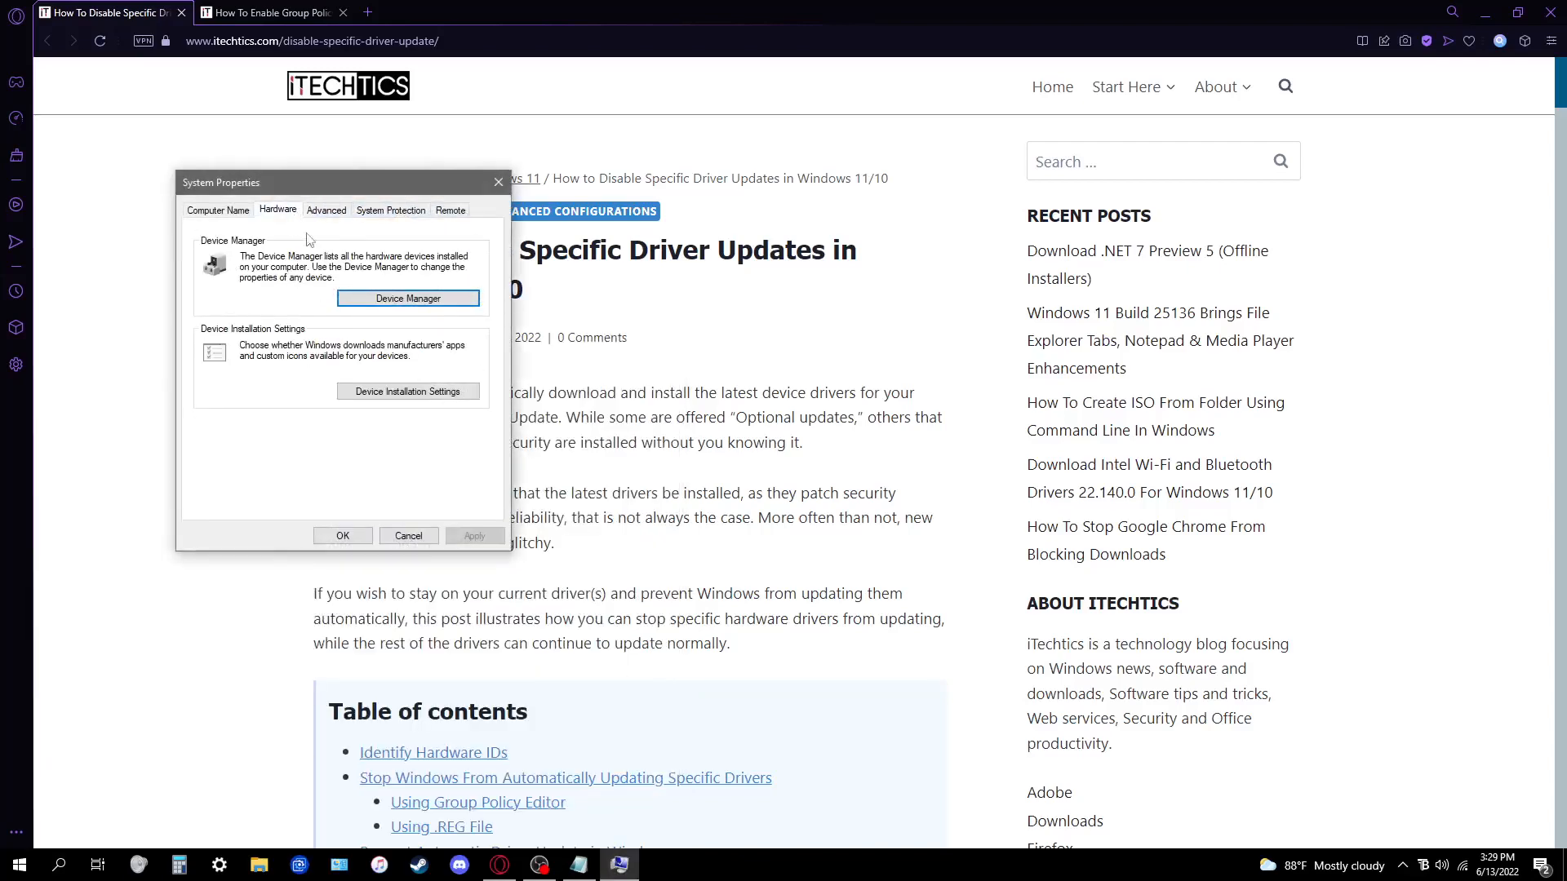
left_click(408, 391)
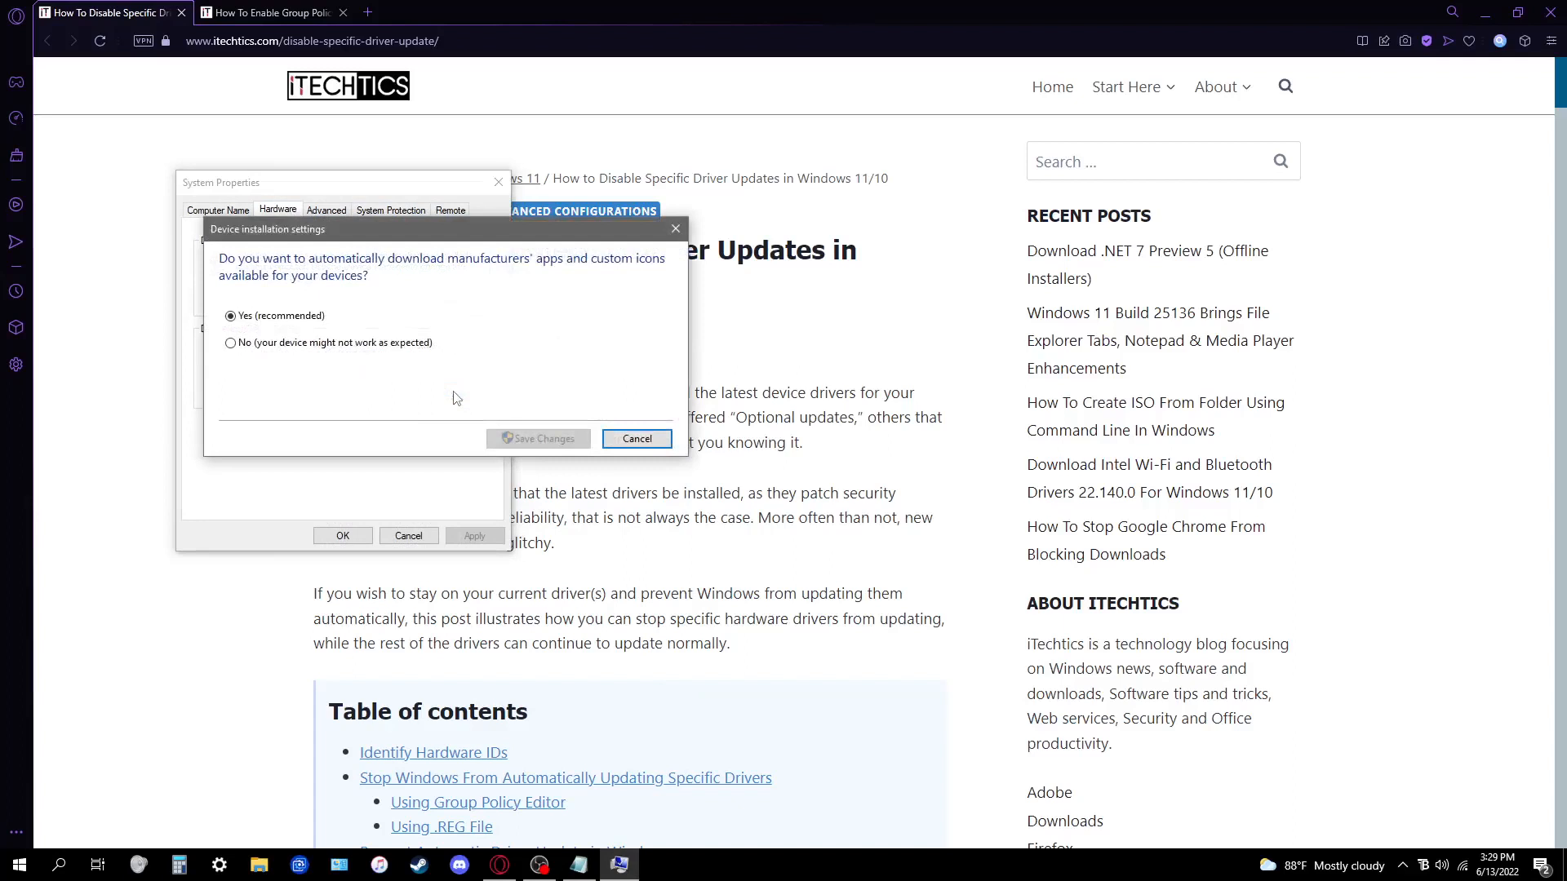
mouse_move(275, 340)
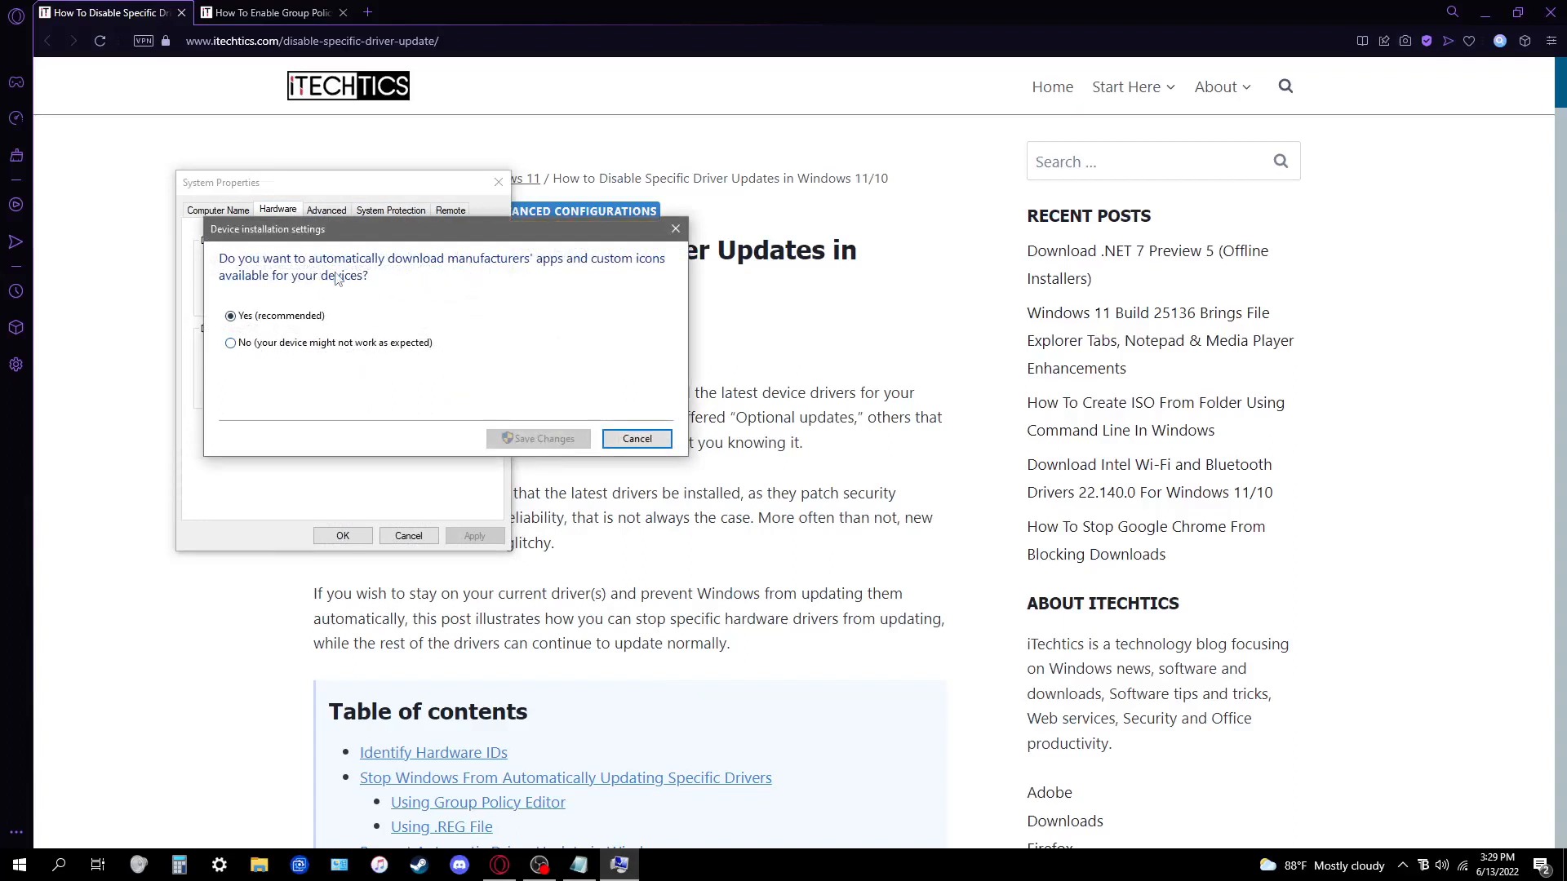
mouse_move(558, 285)
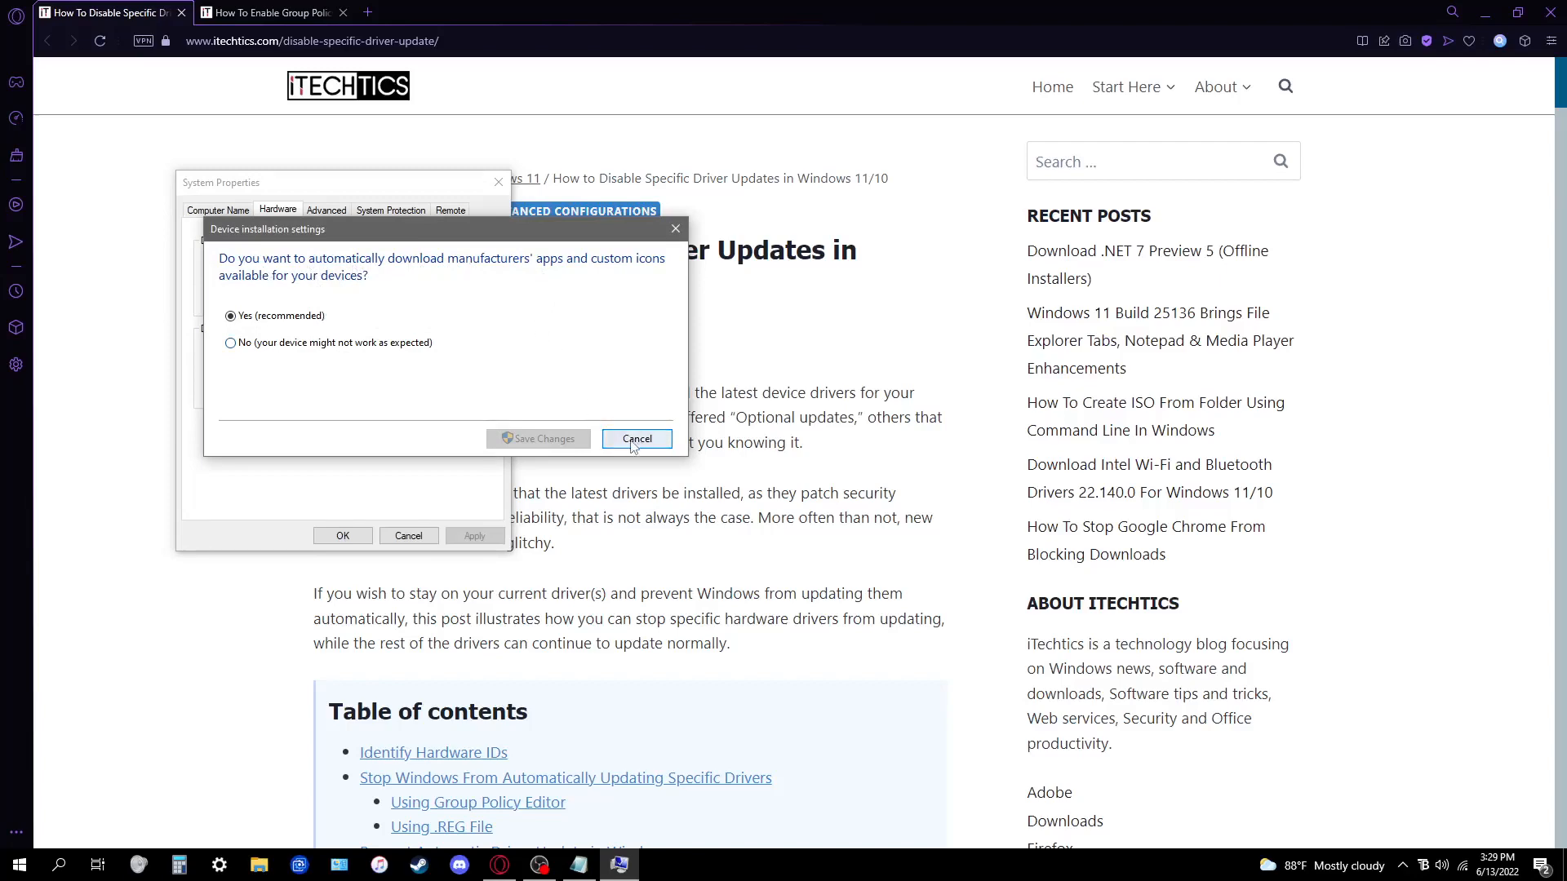
left_click(636, 439)
type("devmgmt.msc")
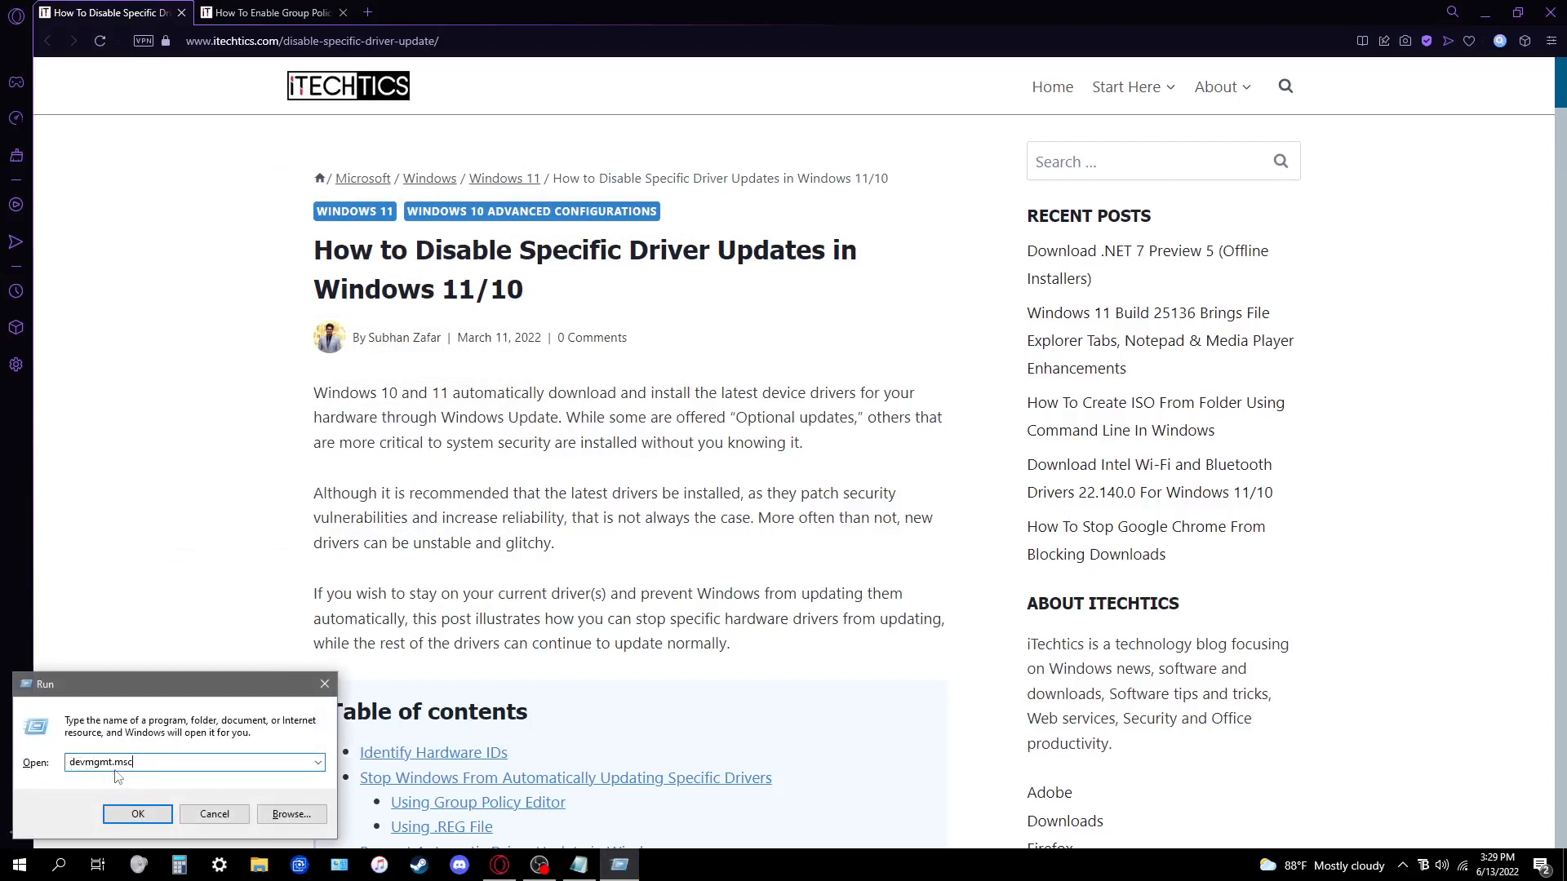
Run devmgmt.msc and show the Radeon RX 580 Series adapter's Hardware Ids in its Details properties
left_click(137, 813)
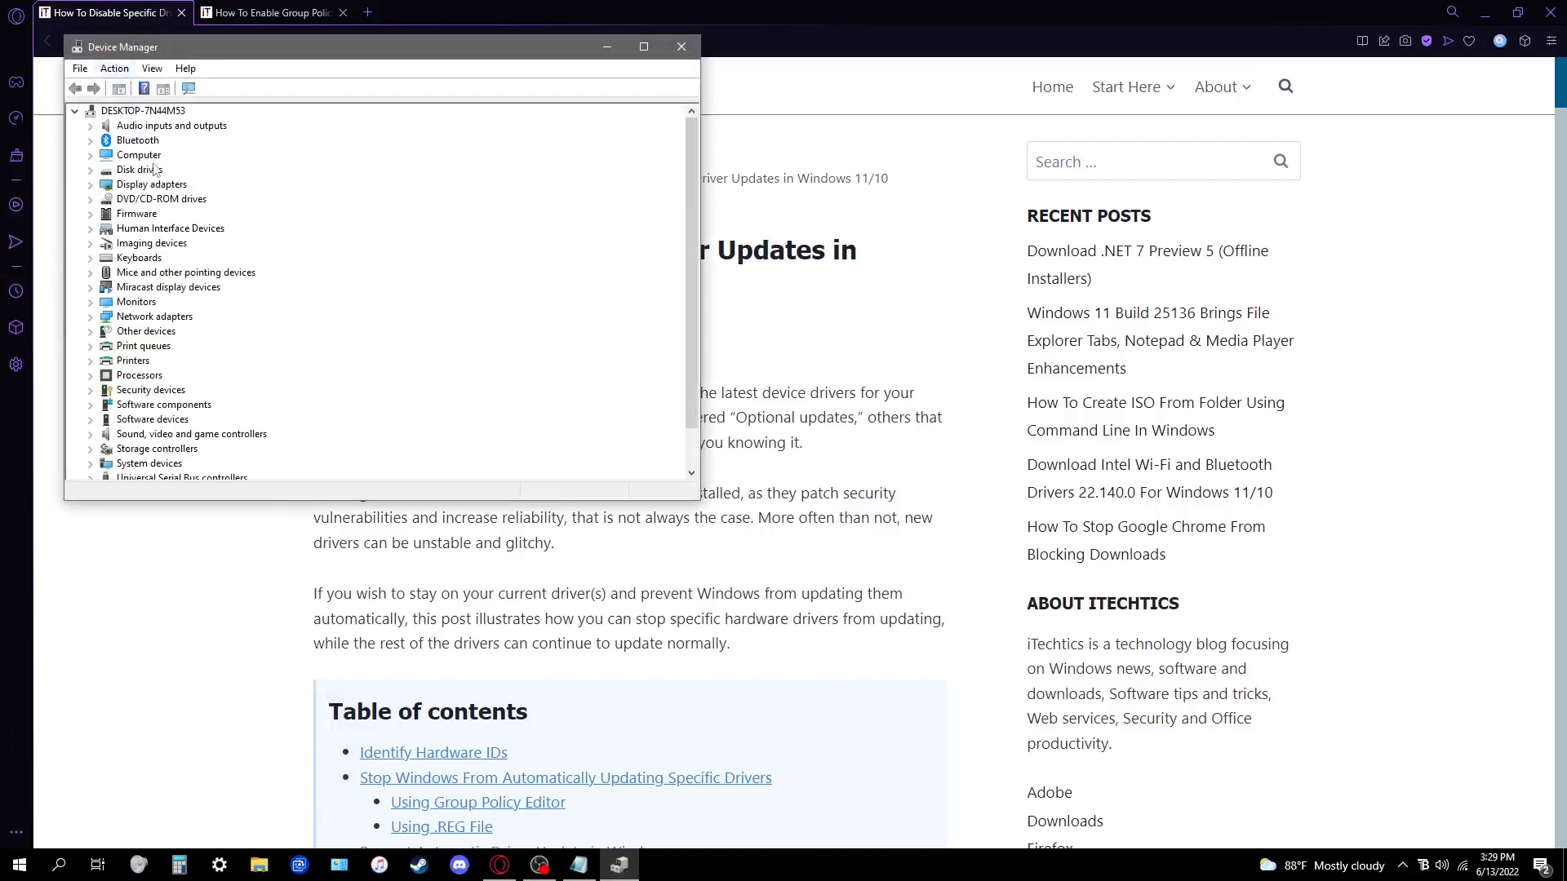
left_click(90, 183)
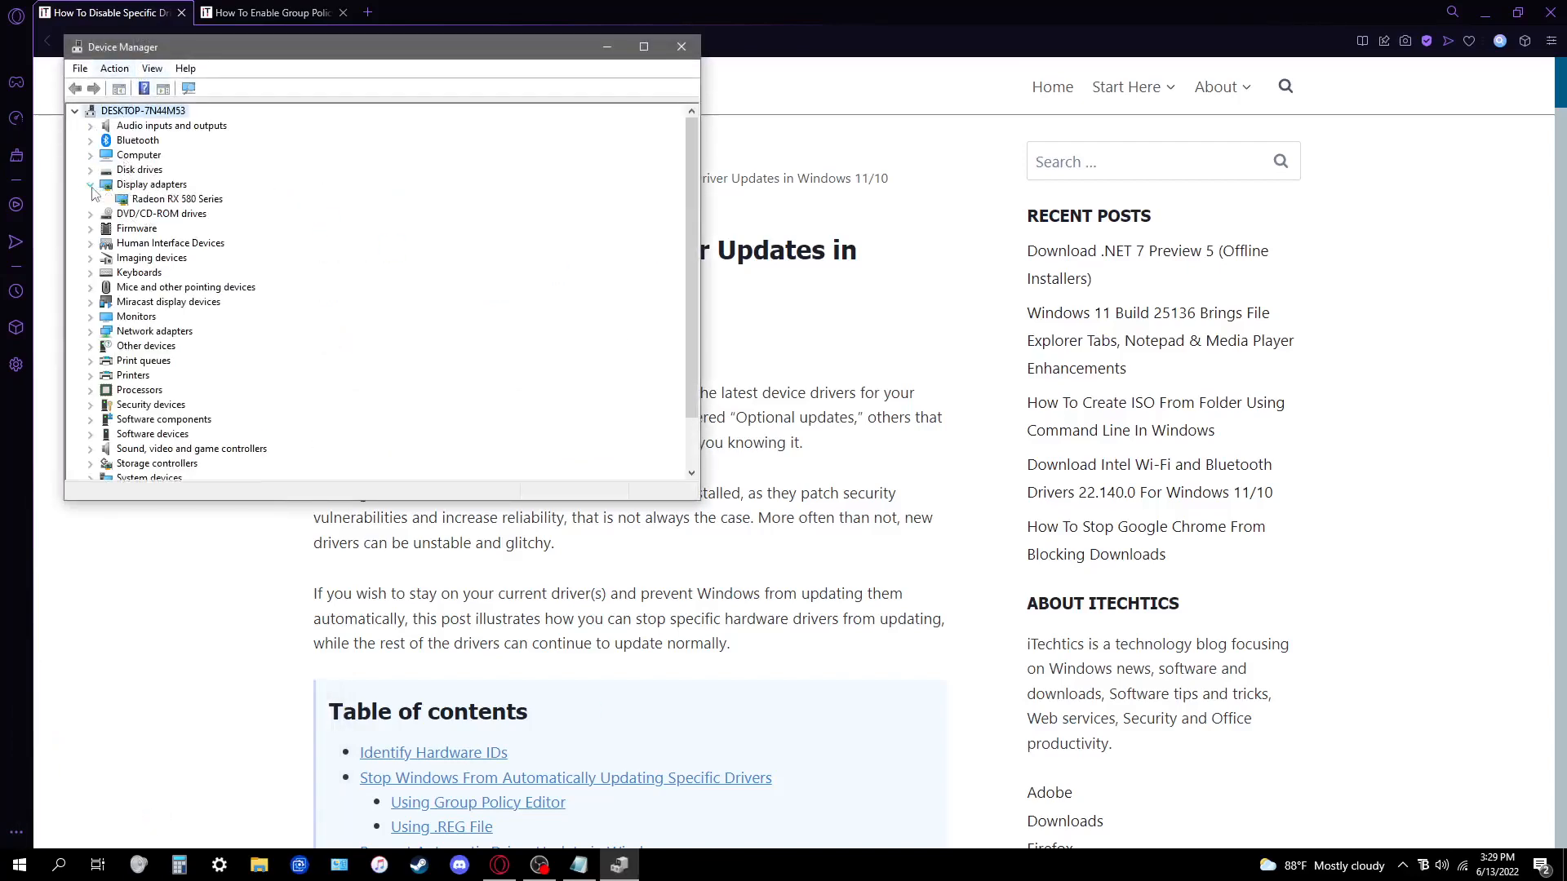
left_click(176, 200)
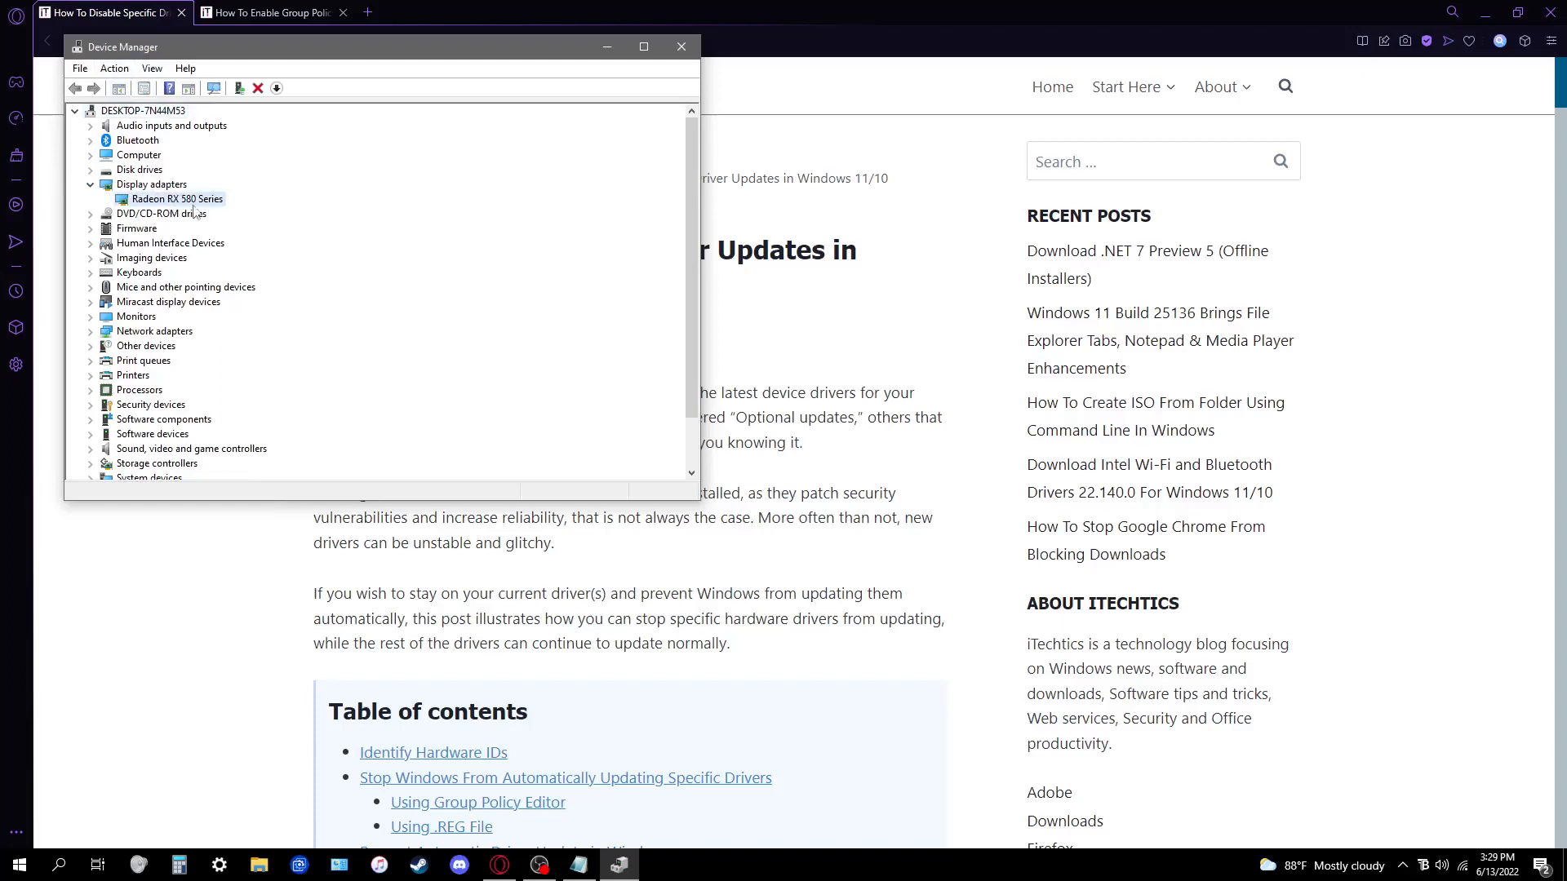
right_click(176, 197)
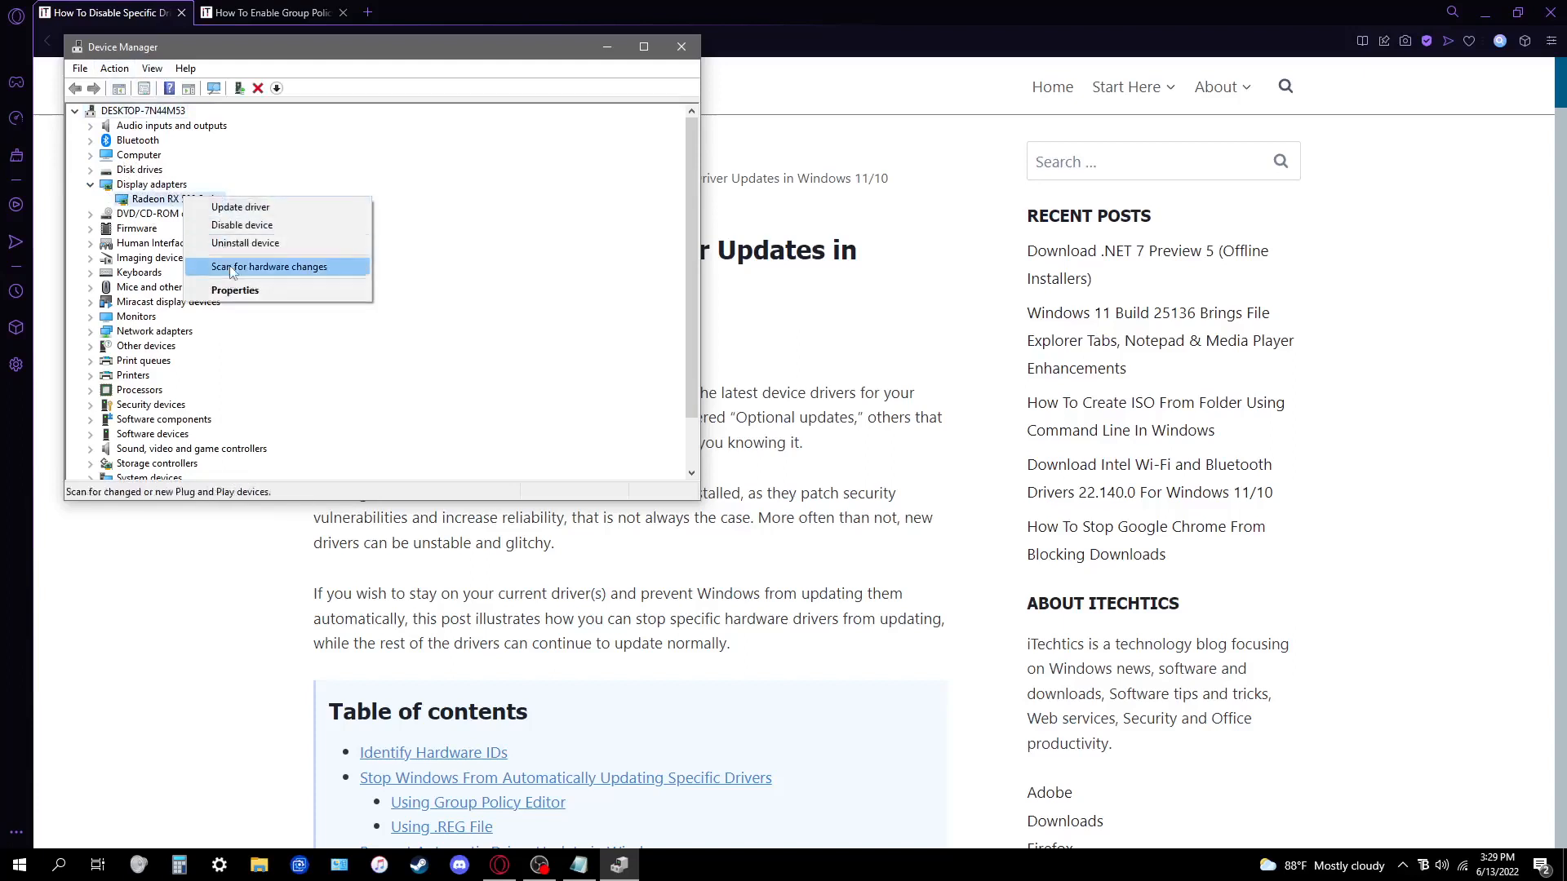
left_click(235, 291)
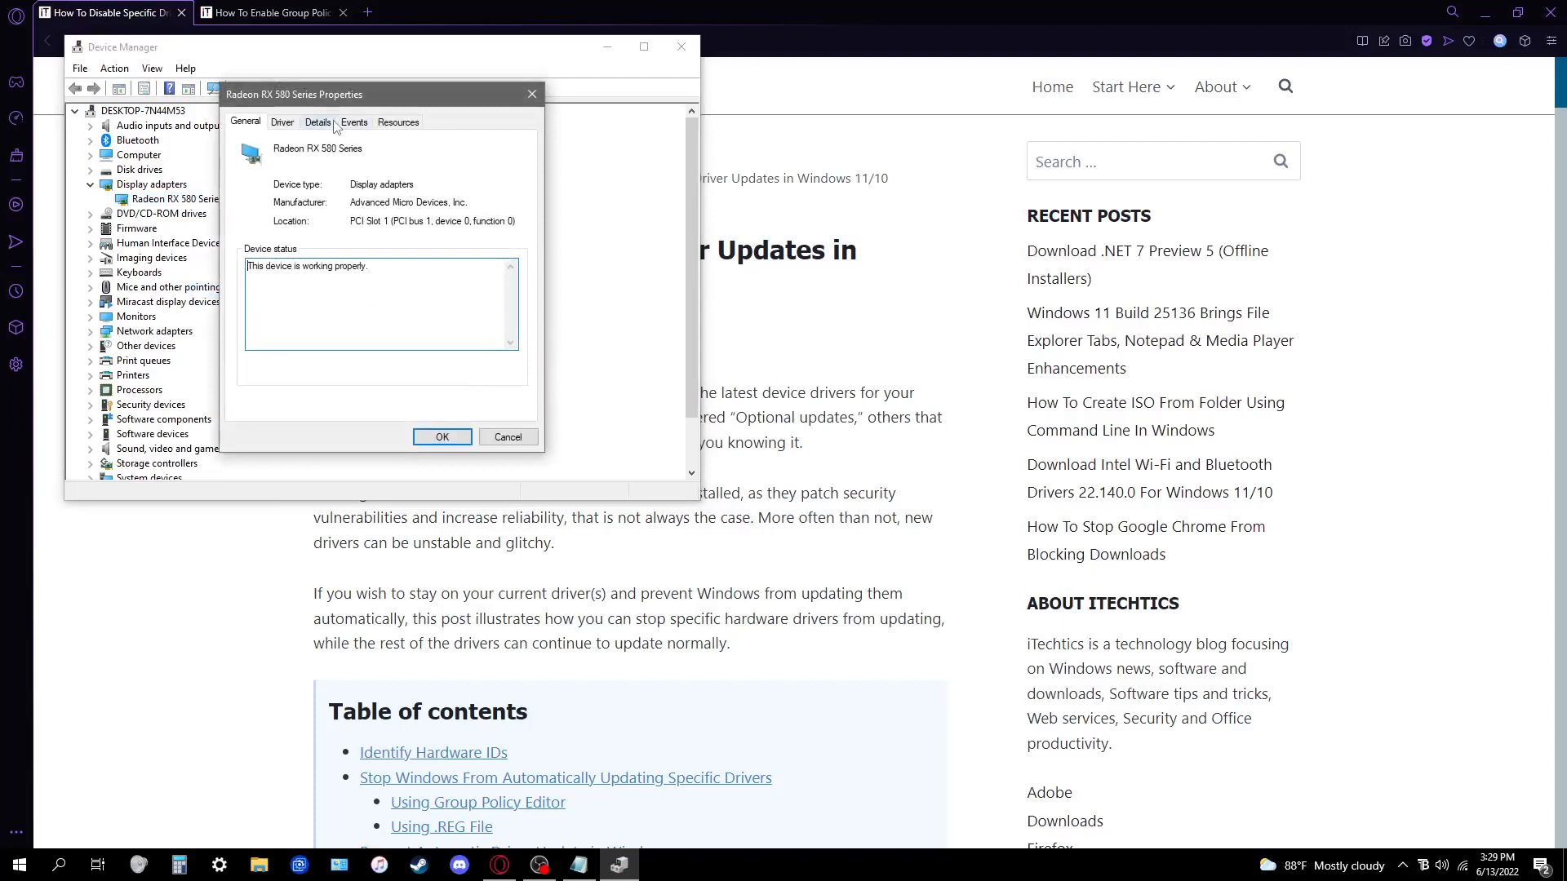
left_click(318, 121)
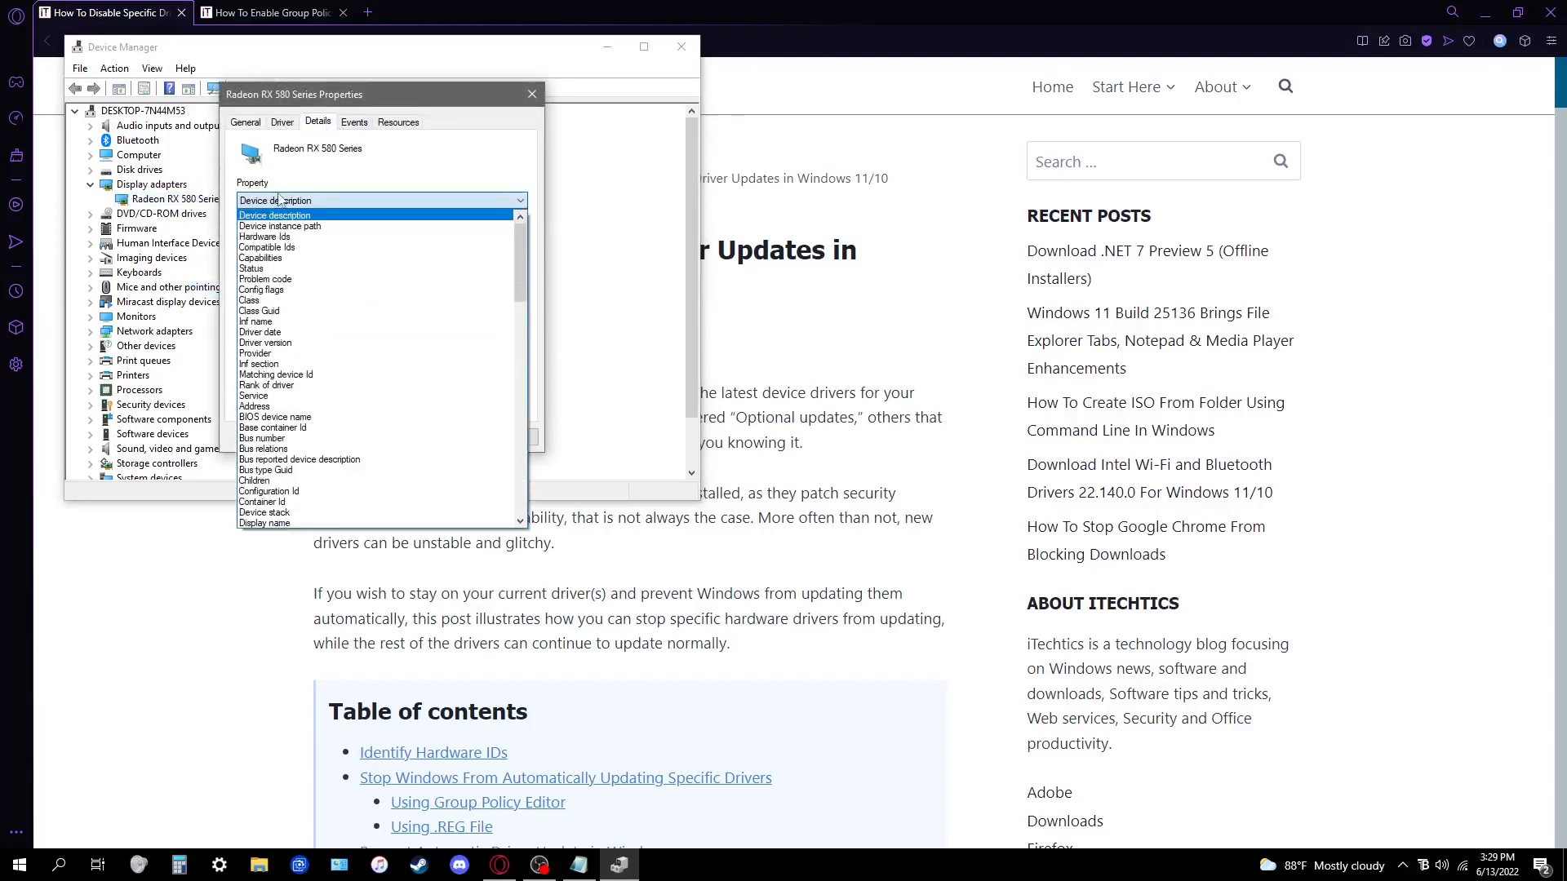
left_click(265, 235)
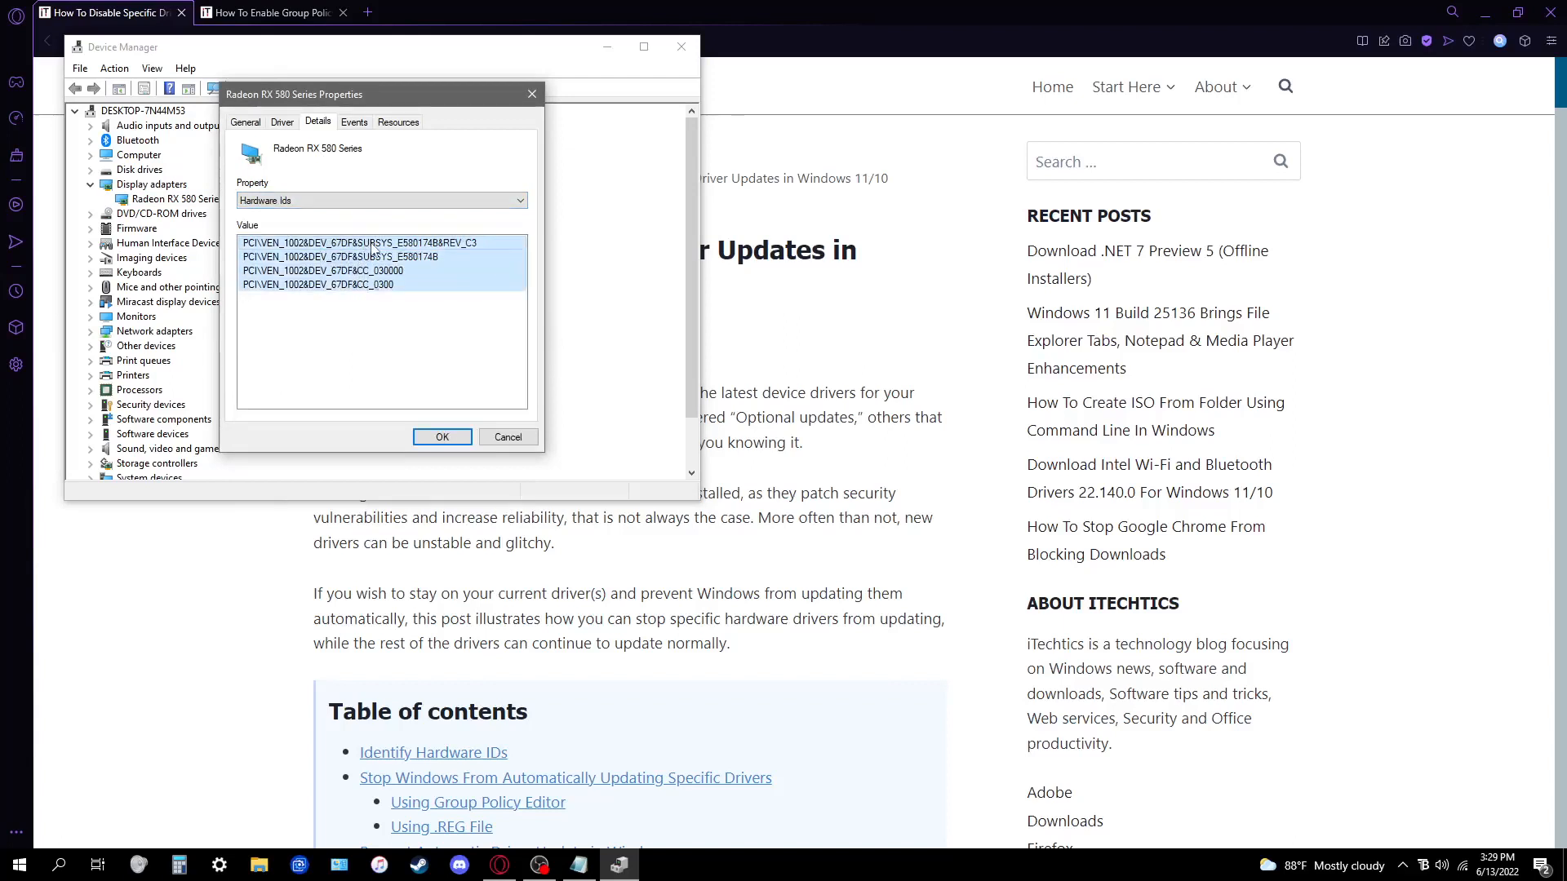
mouse_move(287, 645)
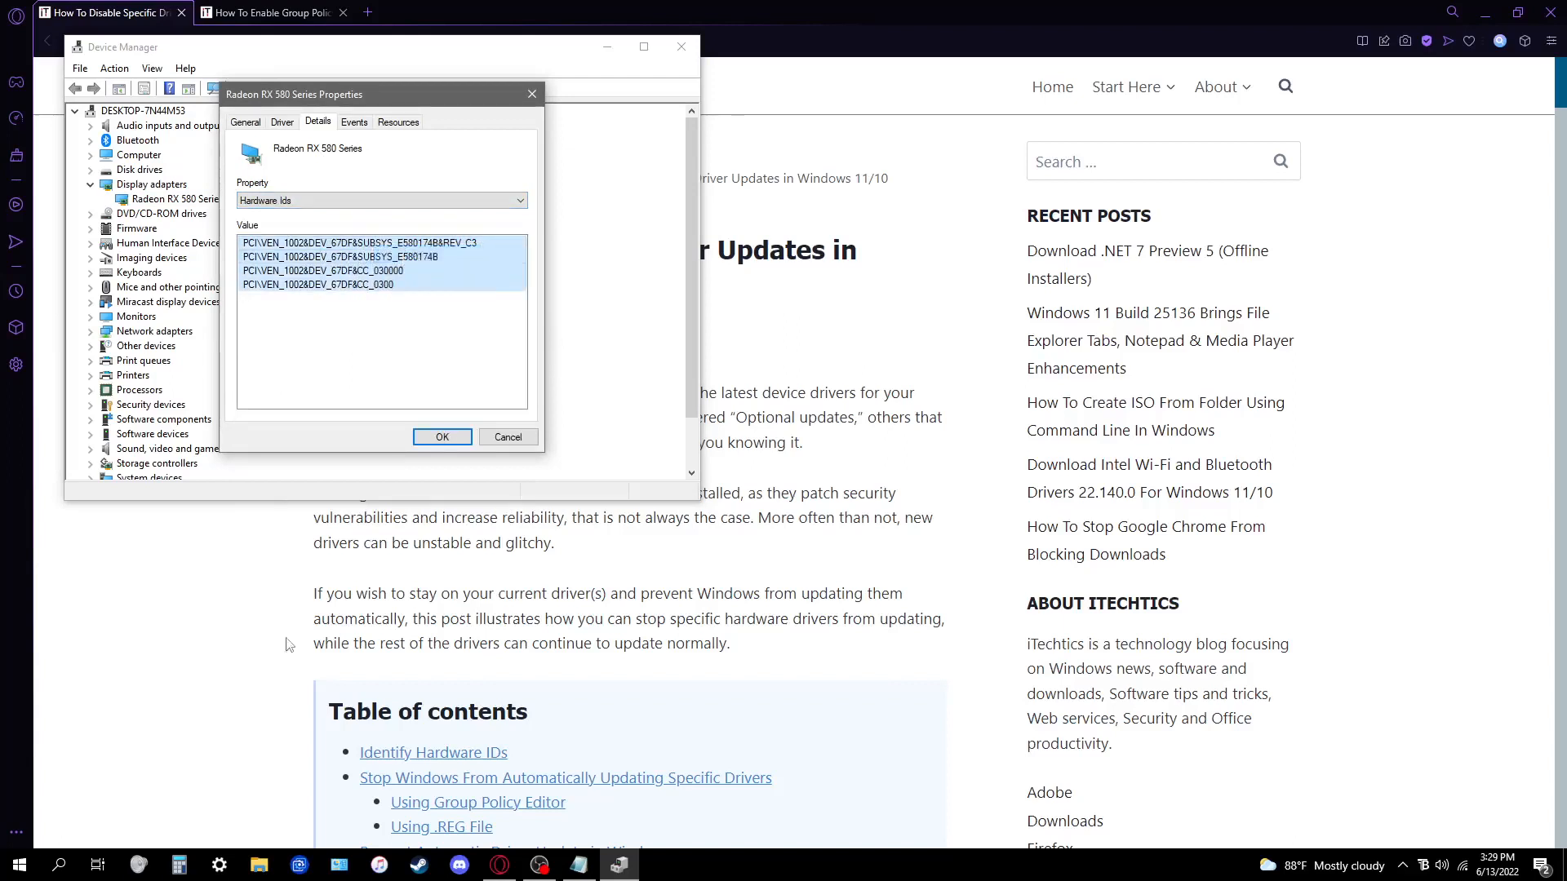
Launch Notepad from Start for the hardware IDs, then bring the driver article forward
left_click(59, 865)
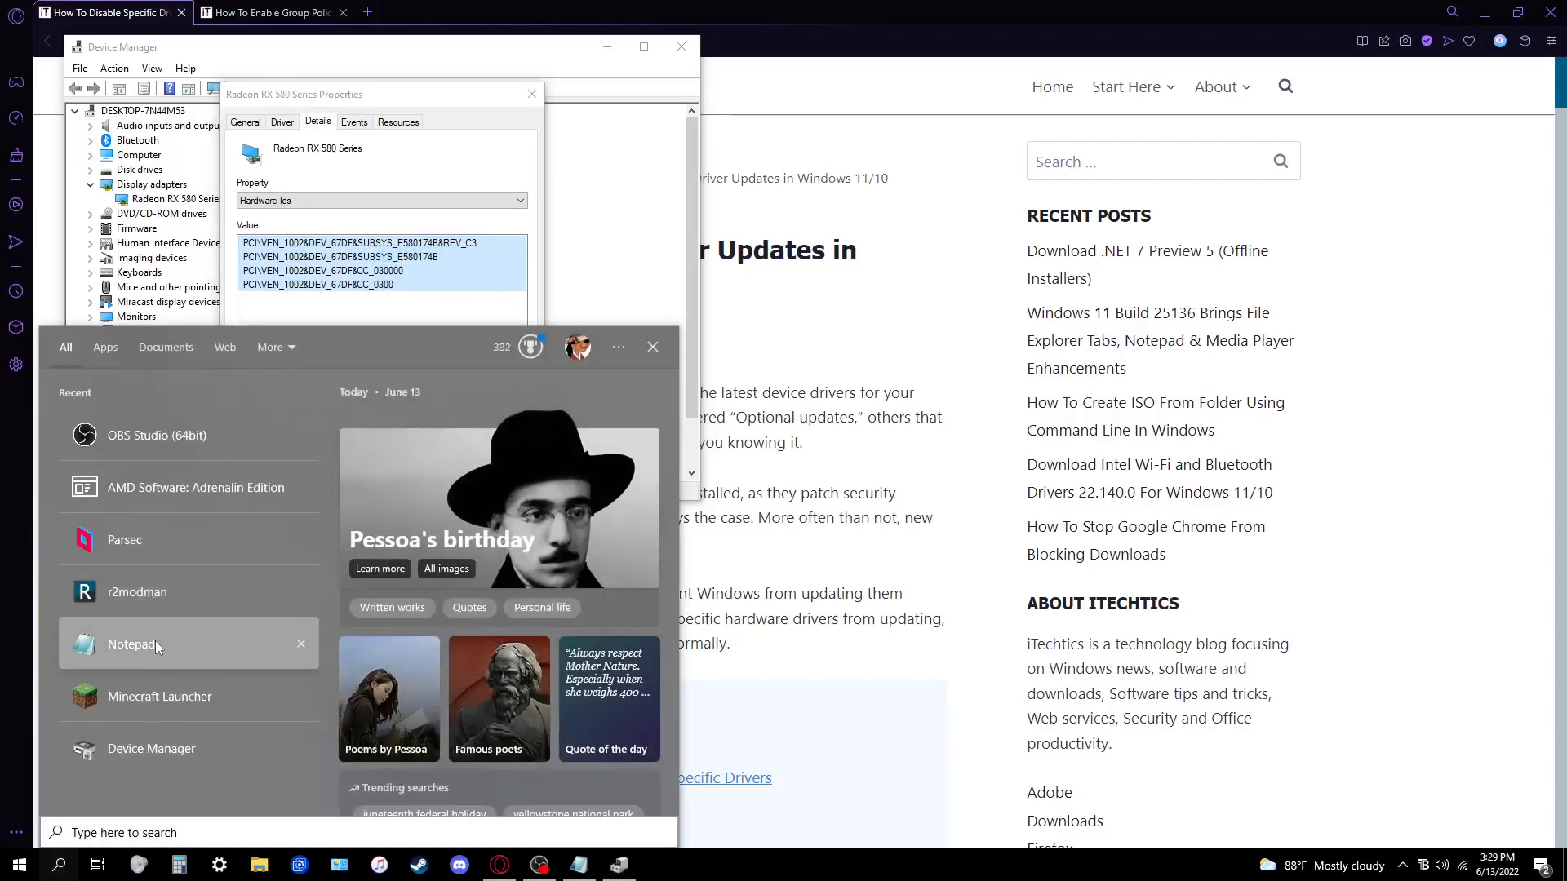
left_click(130, 645)
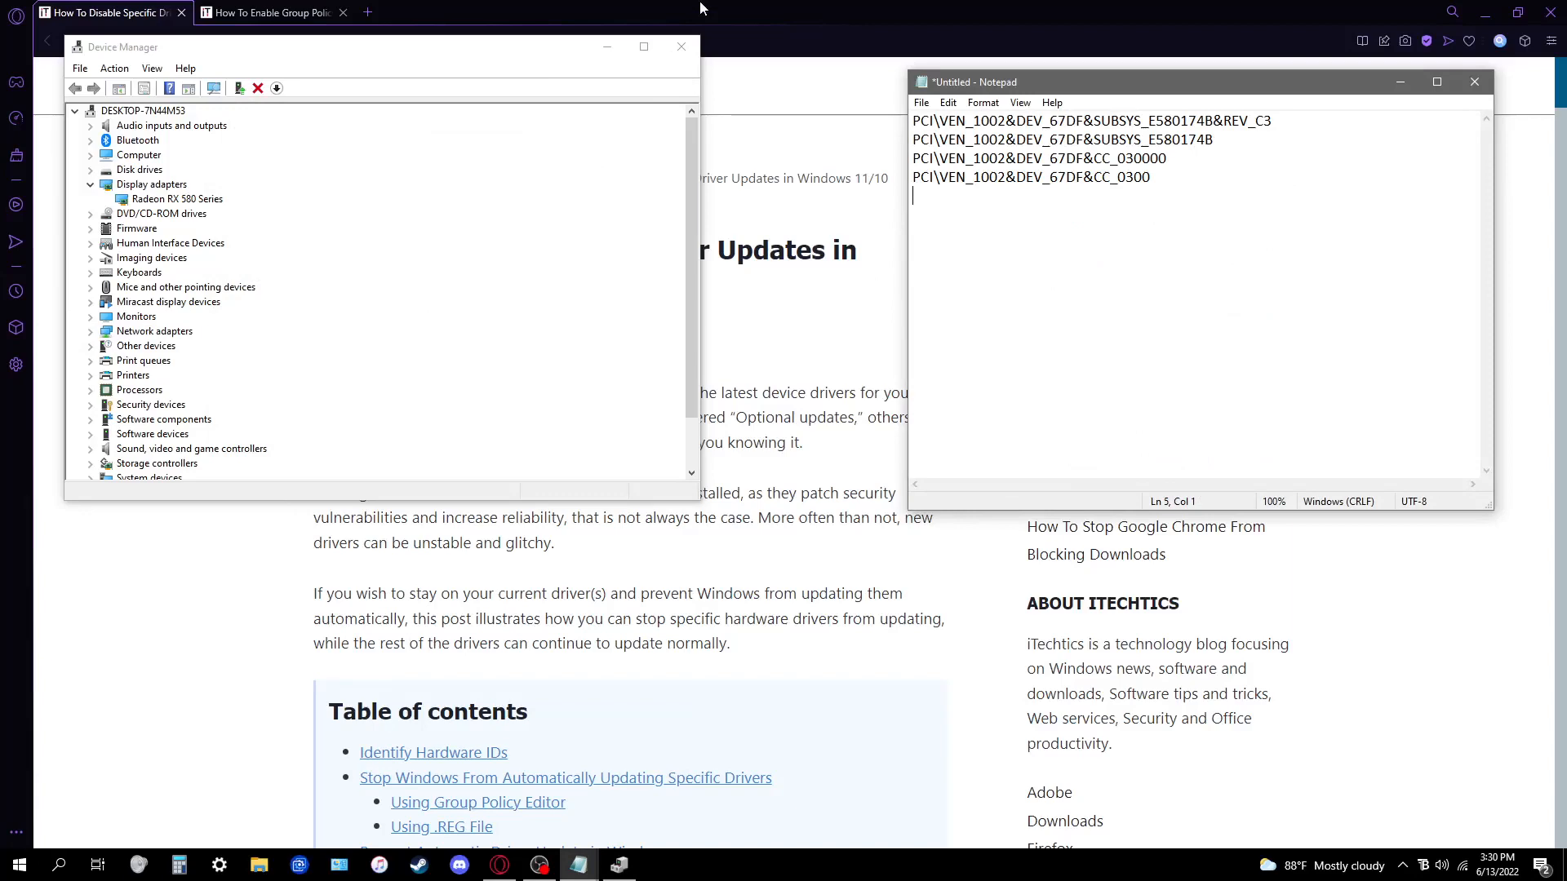
left_click(682, 46)
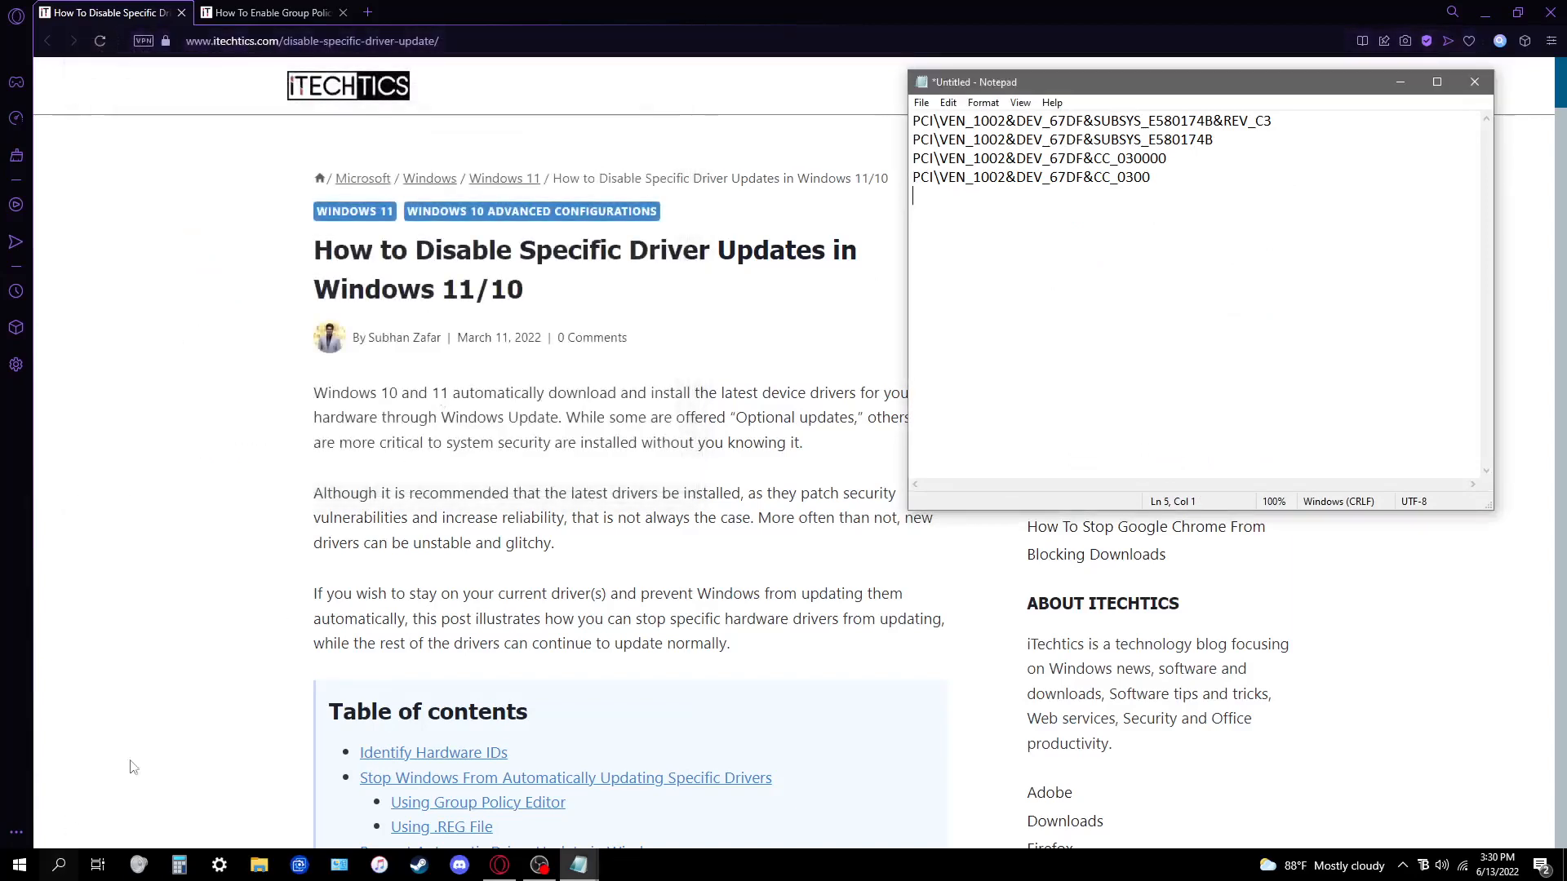
Switch to the 'How To Enable Group Policy' tab at its Command Prompt section
left_click(269, 13)
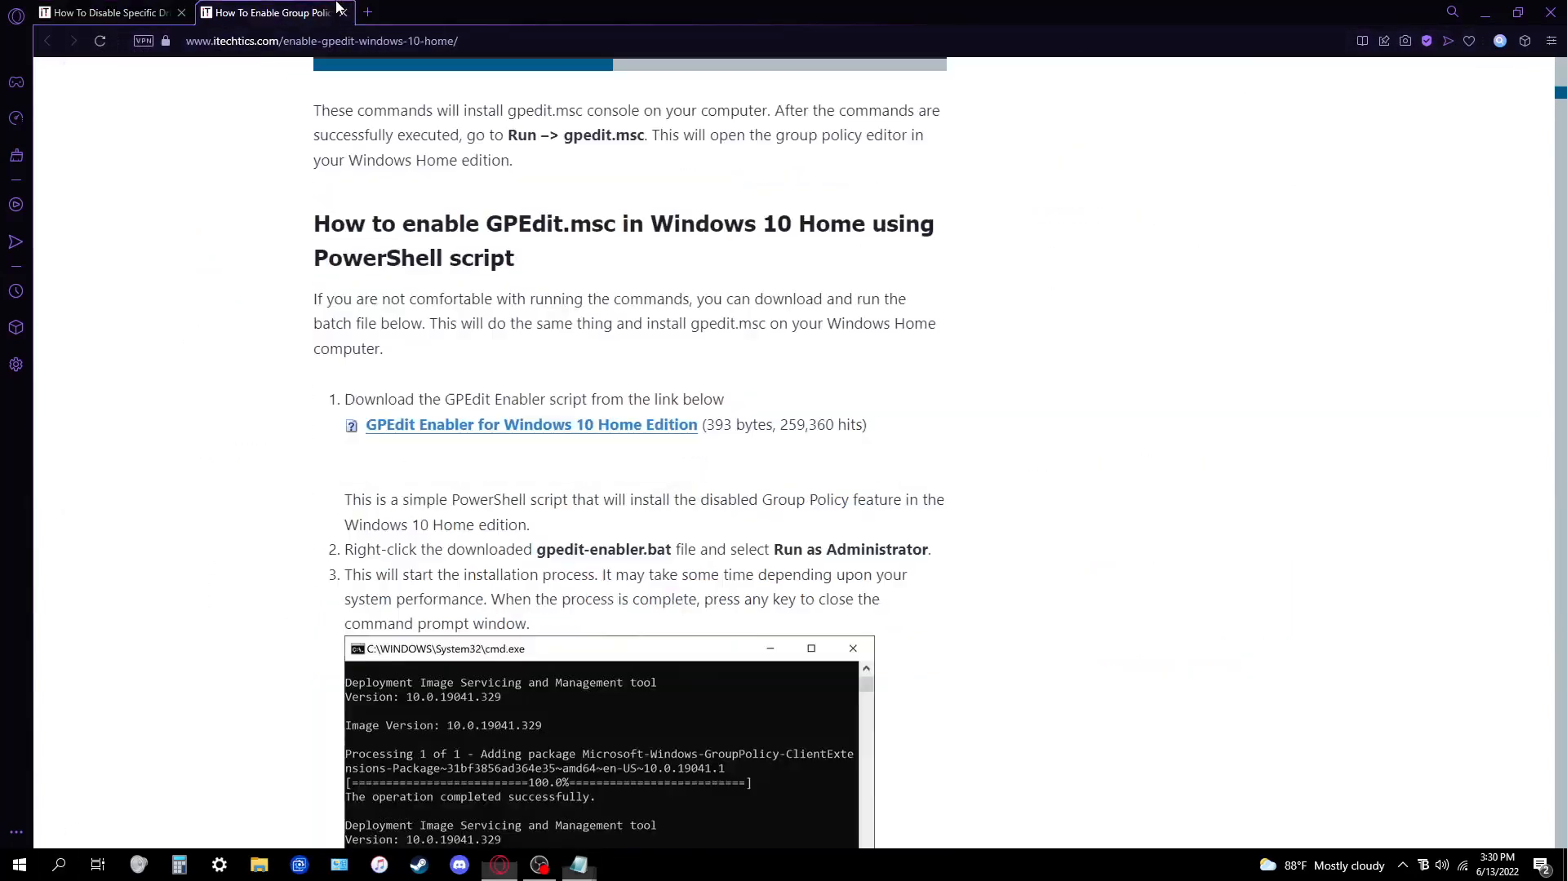
scroll("up", 3)
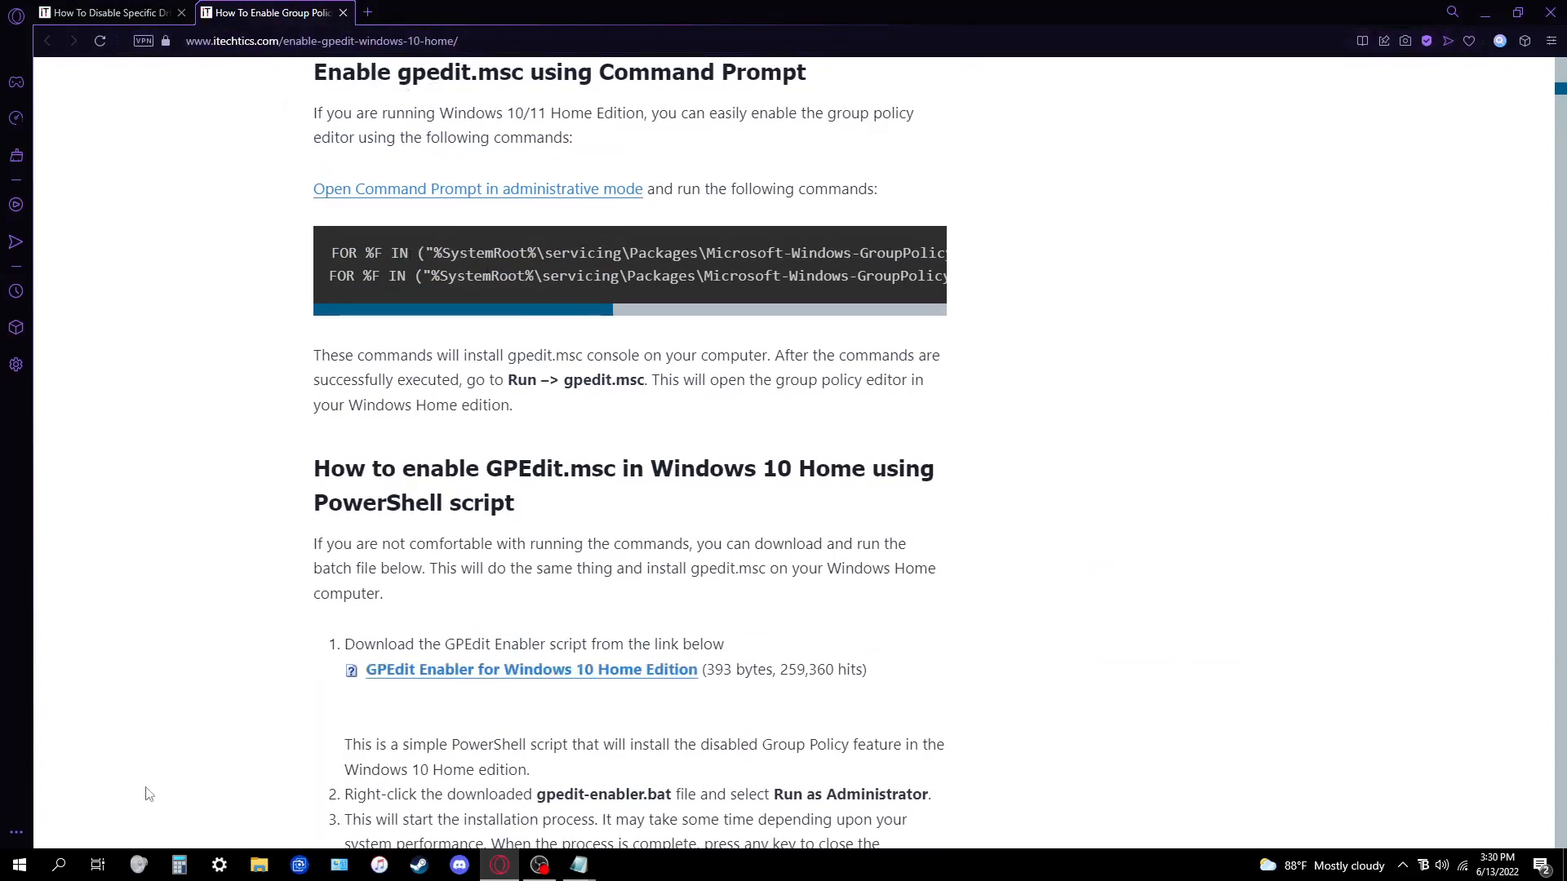
mouse_move(141, 692)
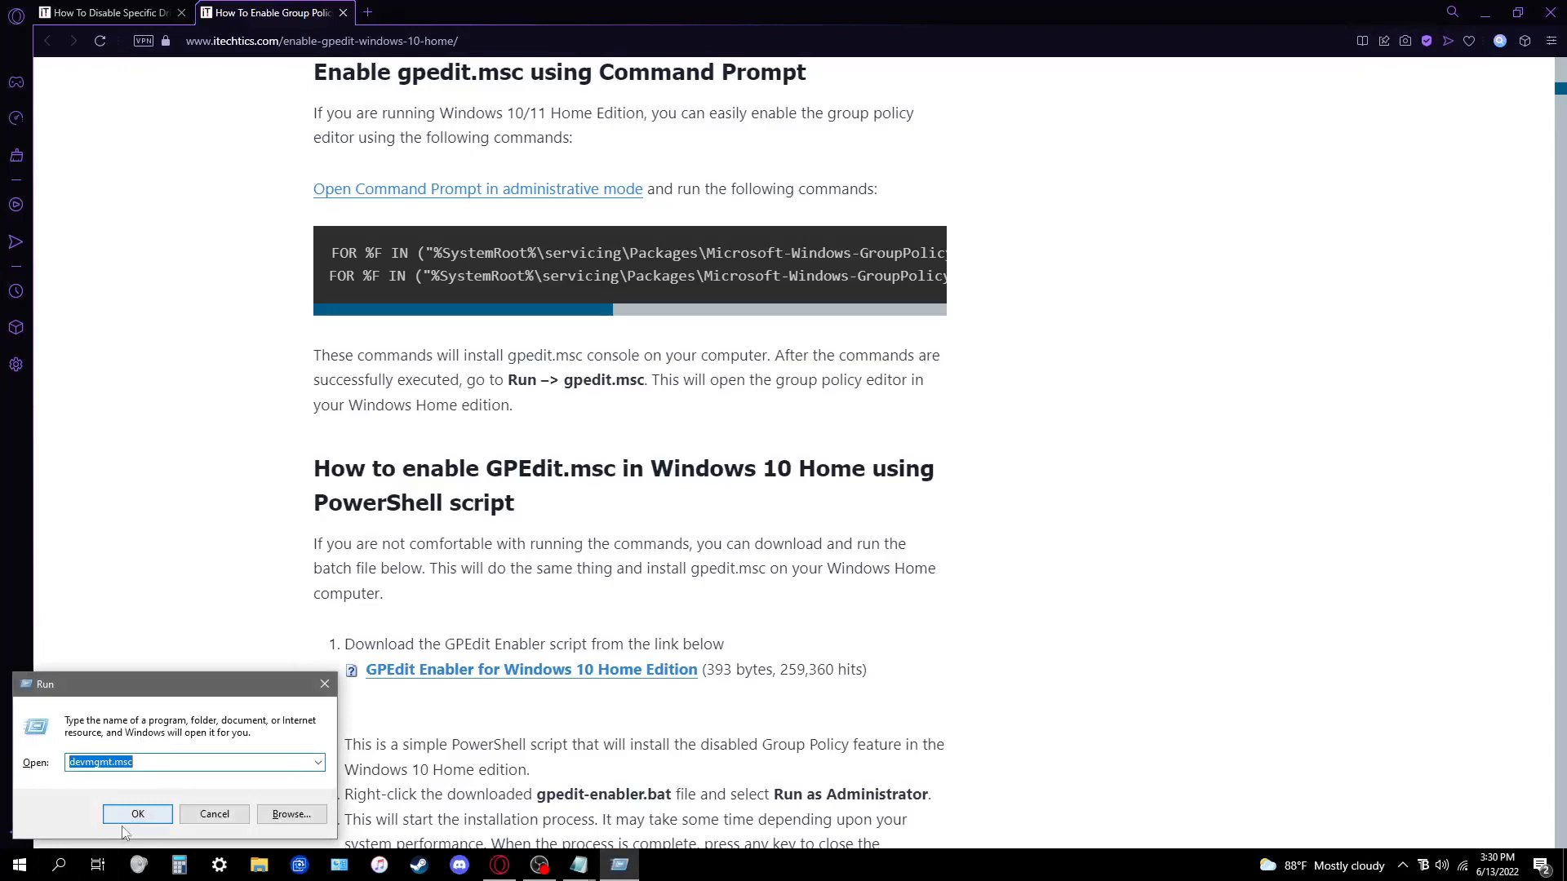
mouse_move(99, 865)
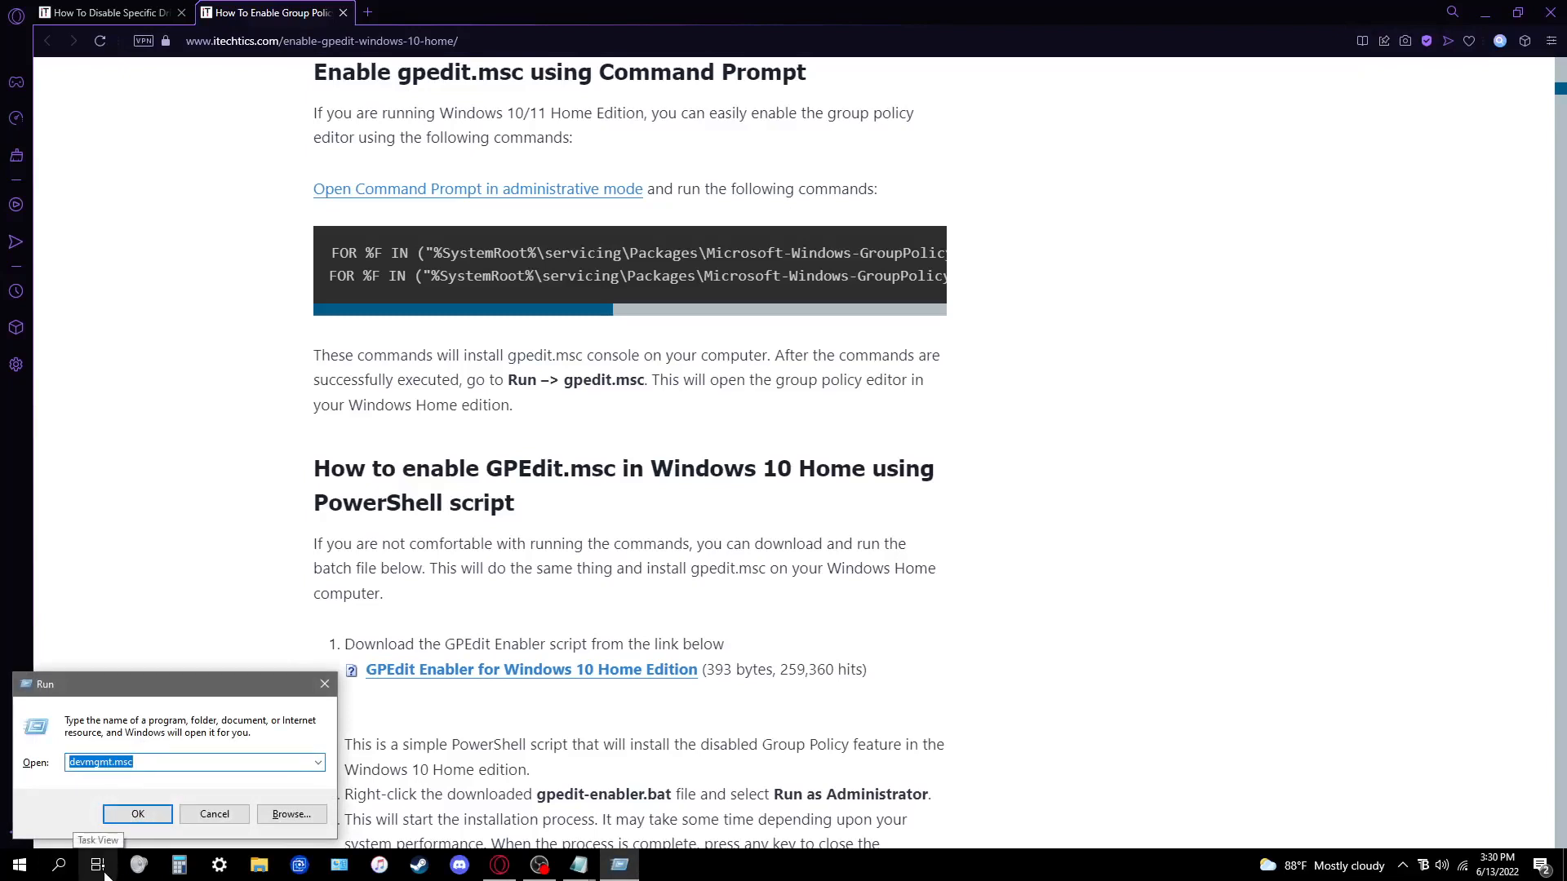
Run gpedit.msc and open the instance-IDs blocking policy under Device Installation Restrictions
type("gpedit.")
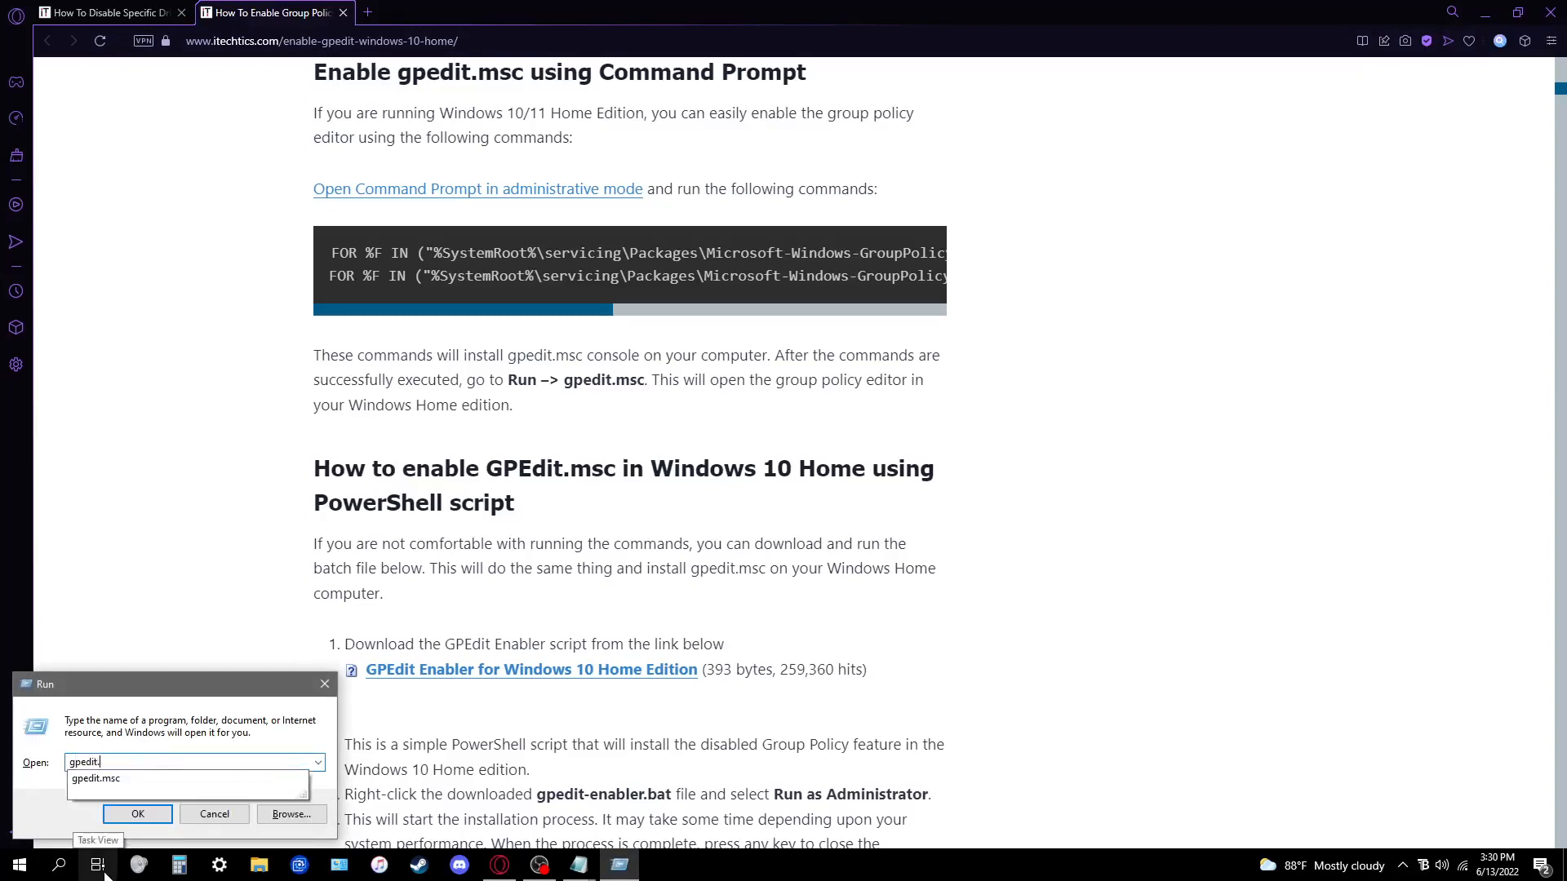
left_click(137, 813)
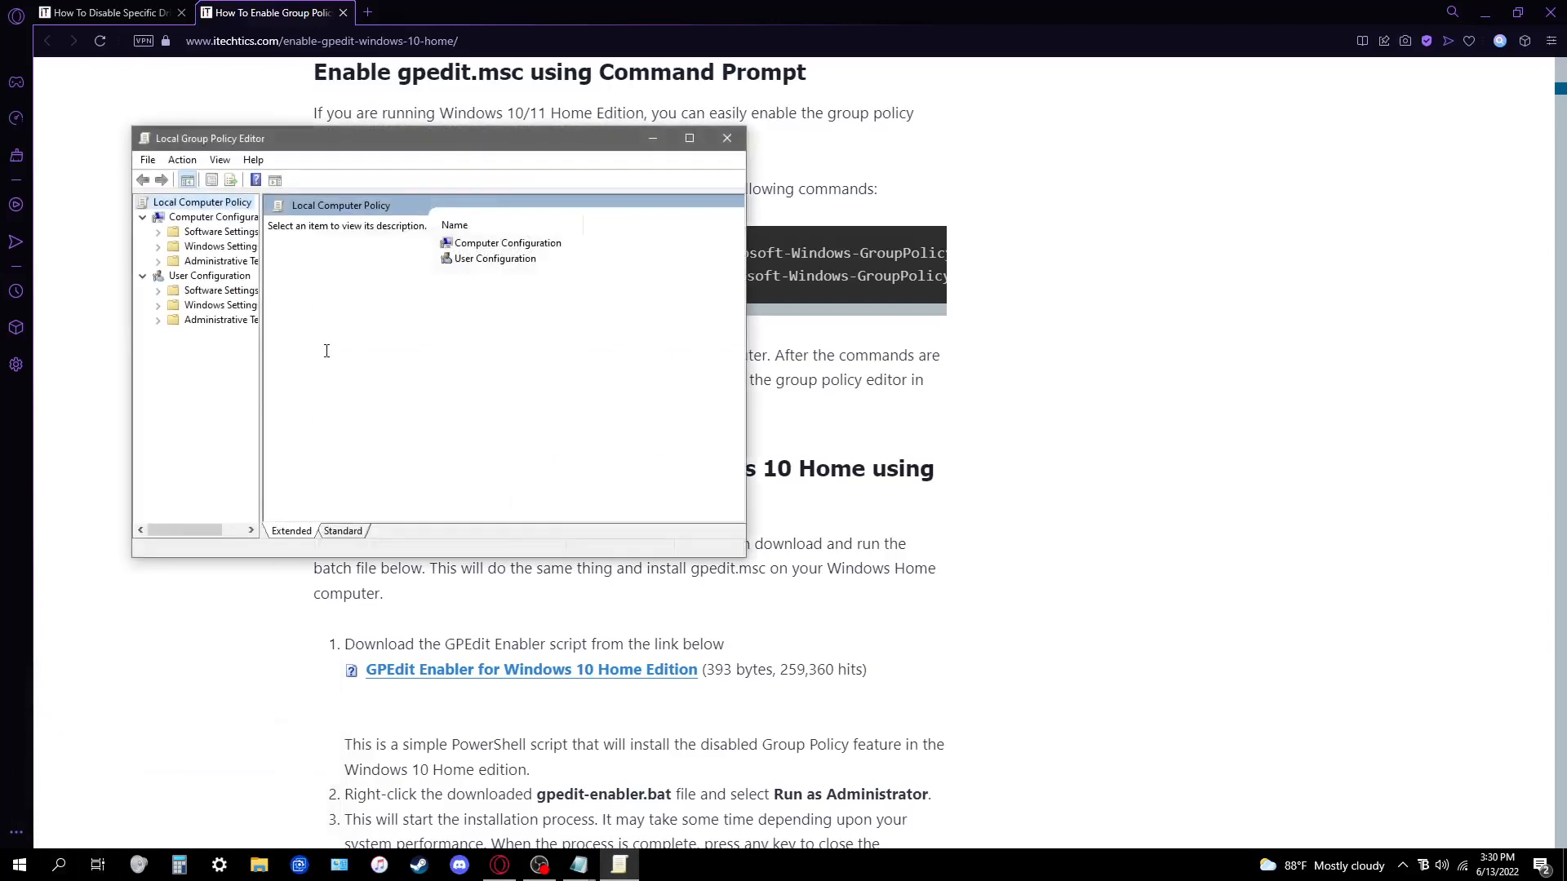
left_click_drag(262, 357, 325, 357)
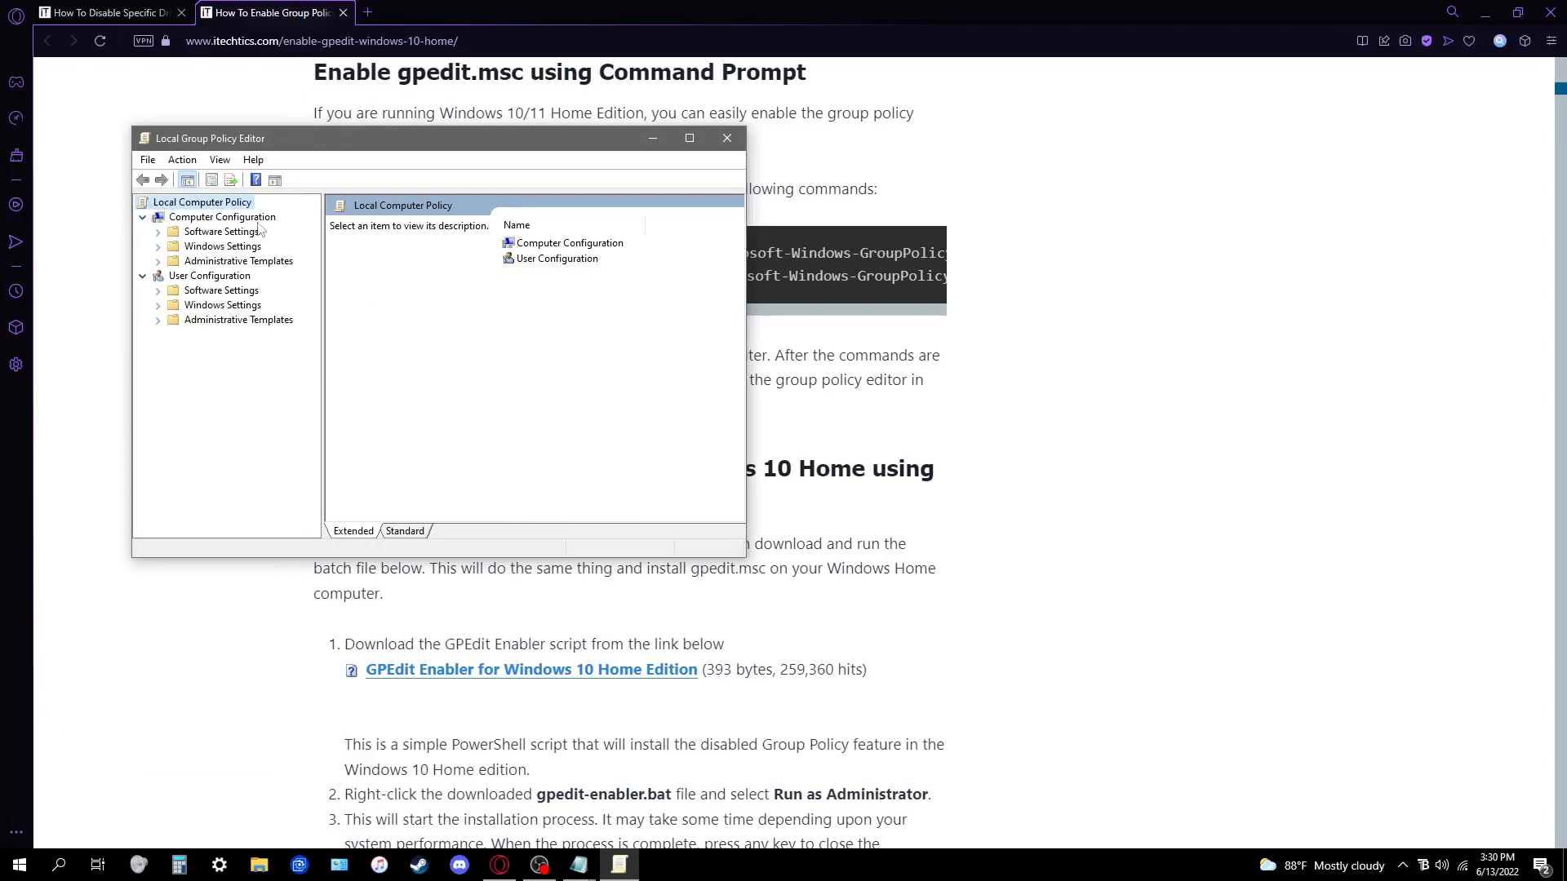
left_click(157, 260)
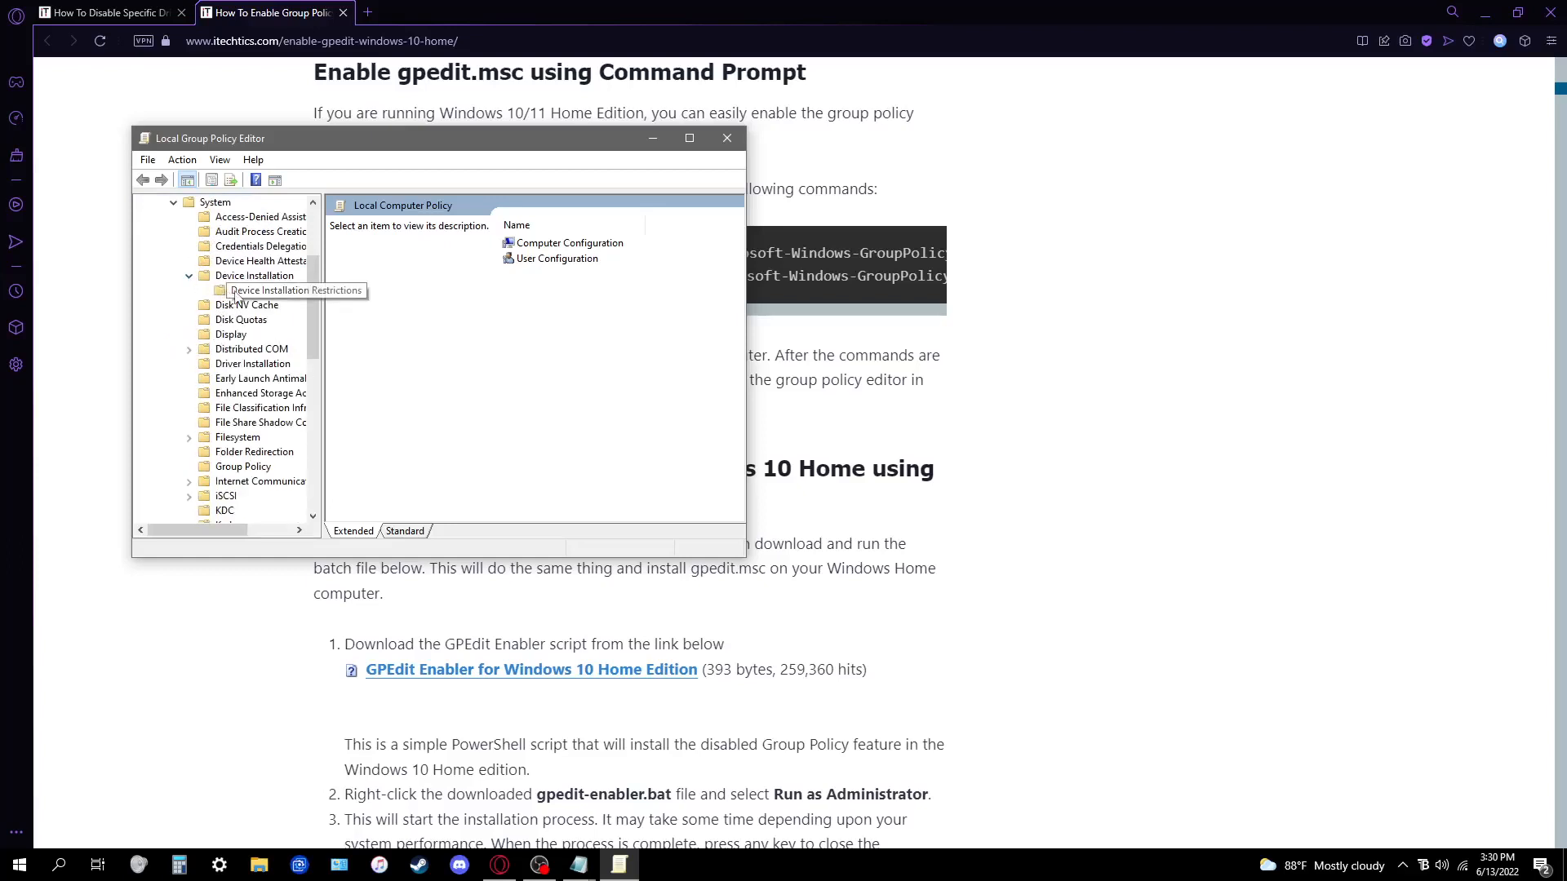
left_click(265, 291)
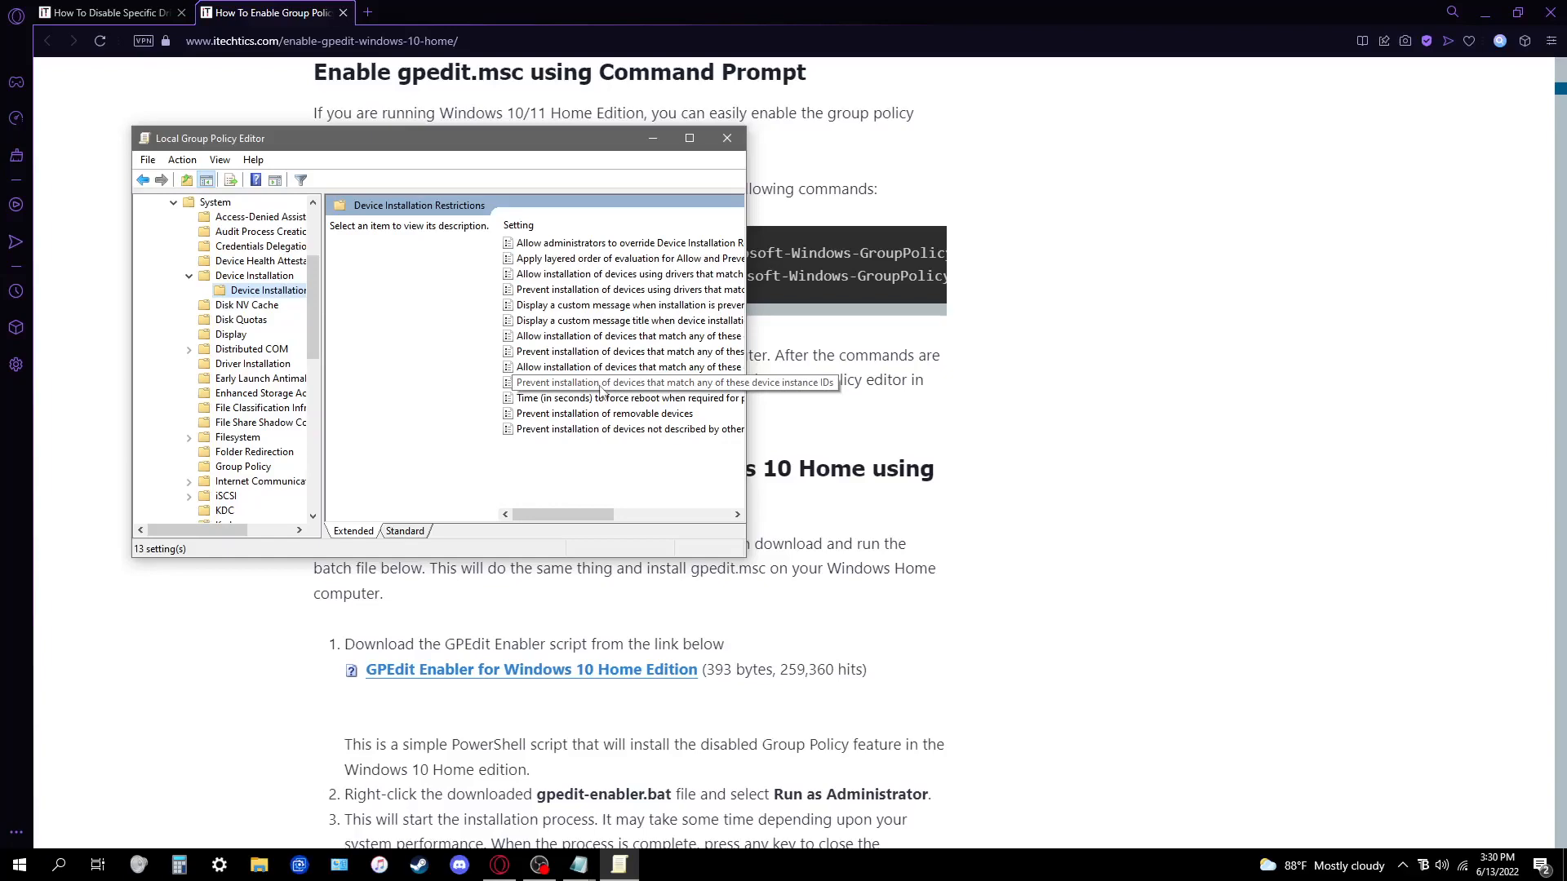
double_click(673, 382)
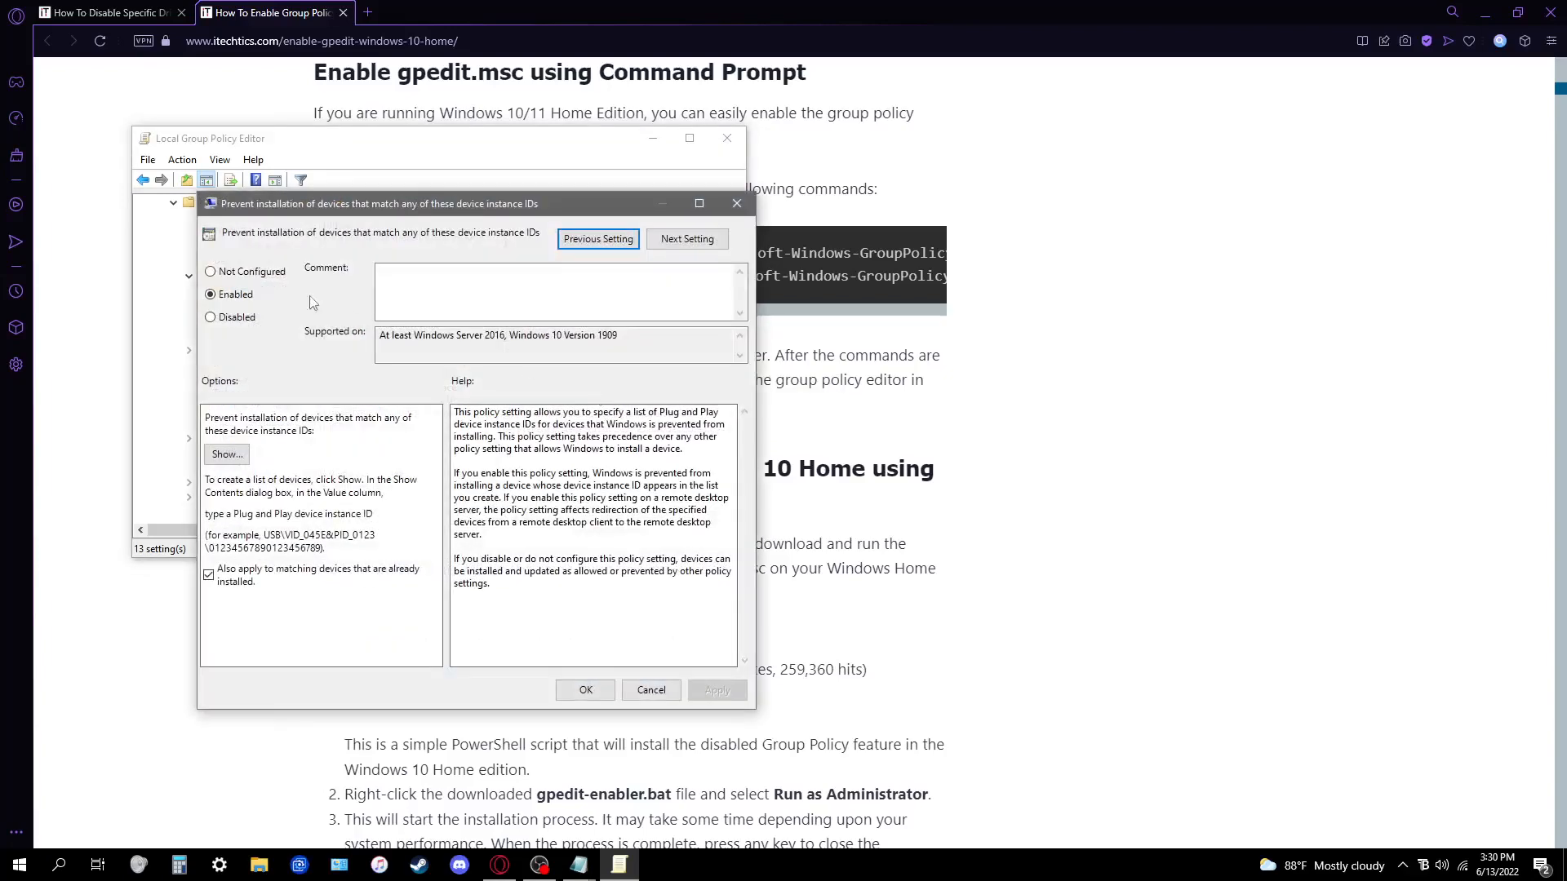
Enable the policy with the four PCI\VEN_1002 Radeon IDs listed, confirm it, and close the hardware-ID notes
left_click(209, 271)
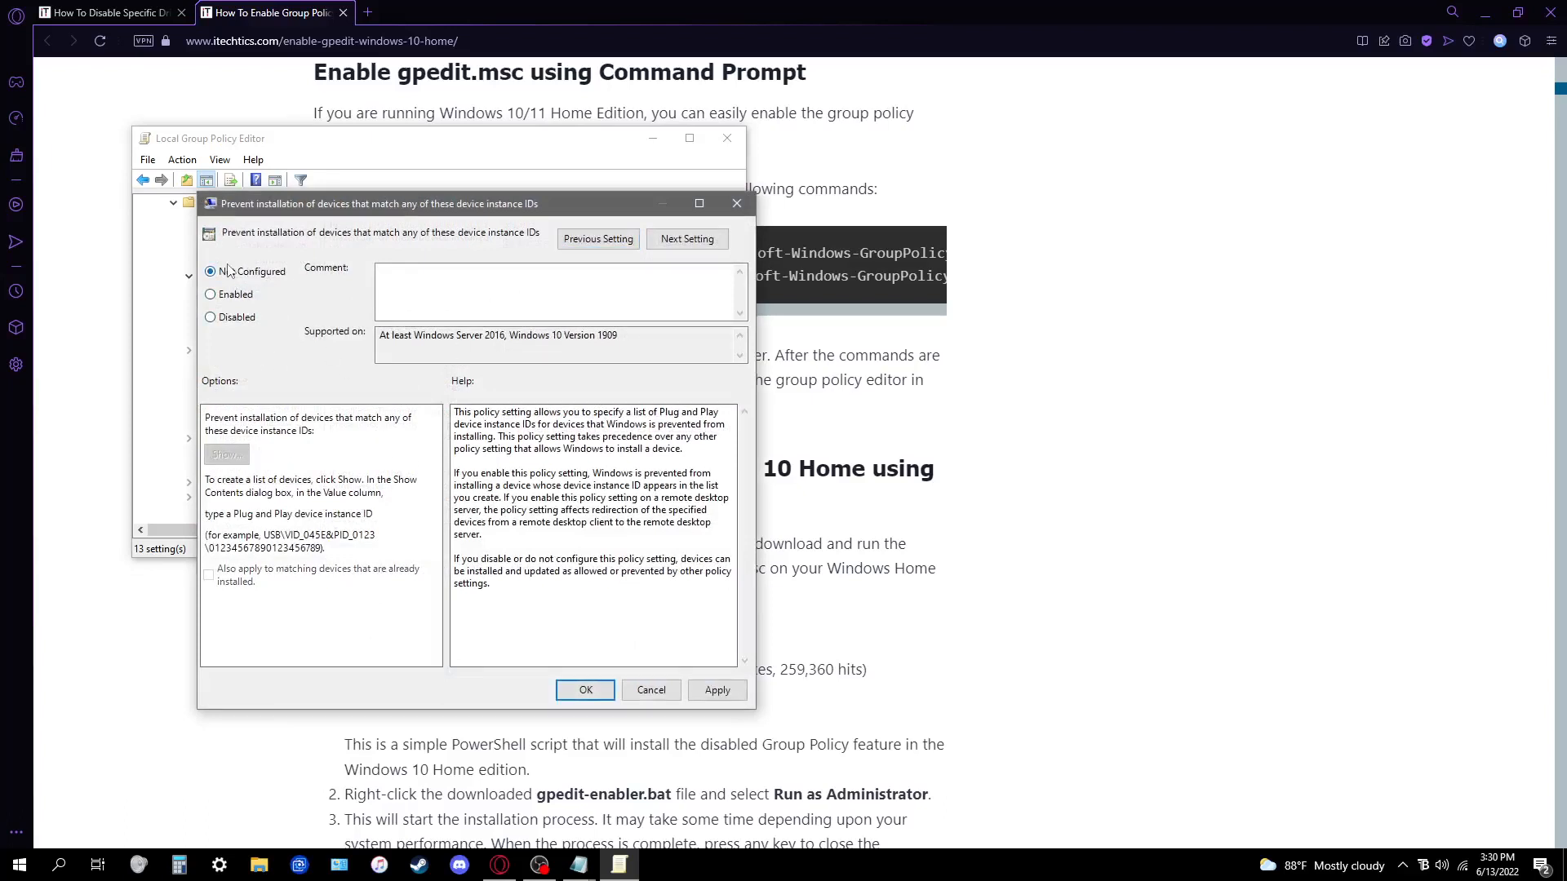
left_click(209, 294)
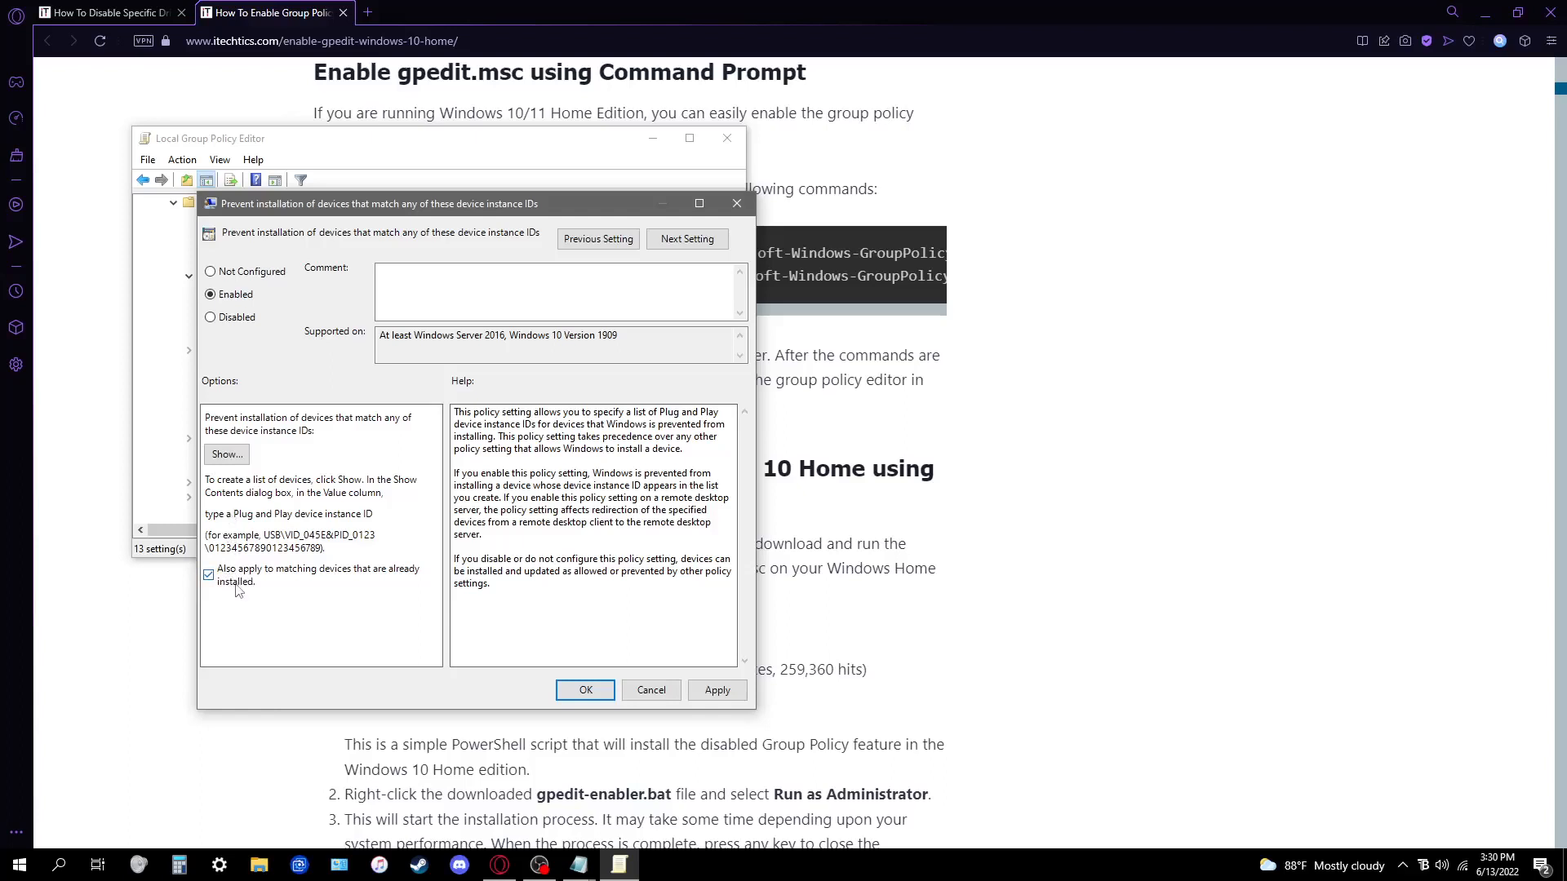
left_click(225, 454)
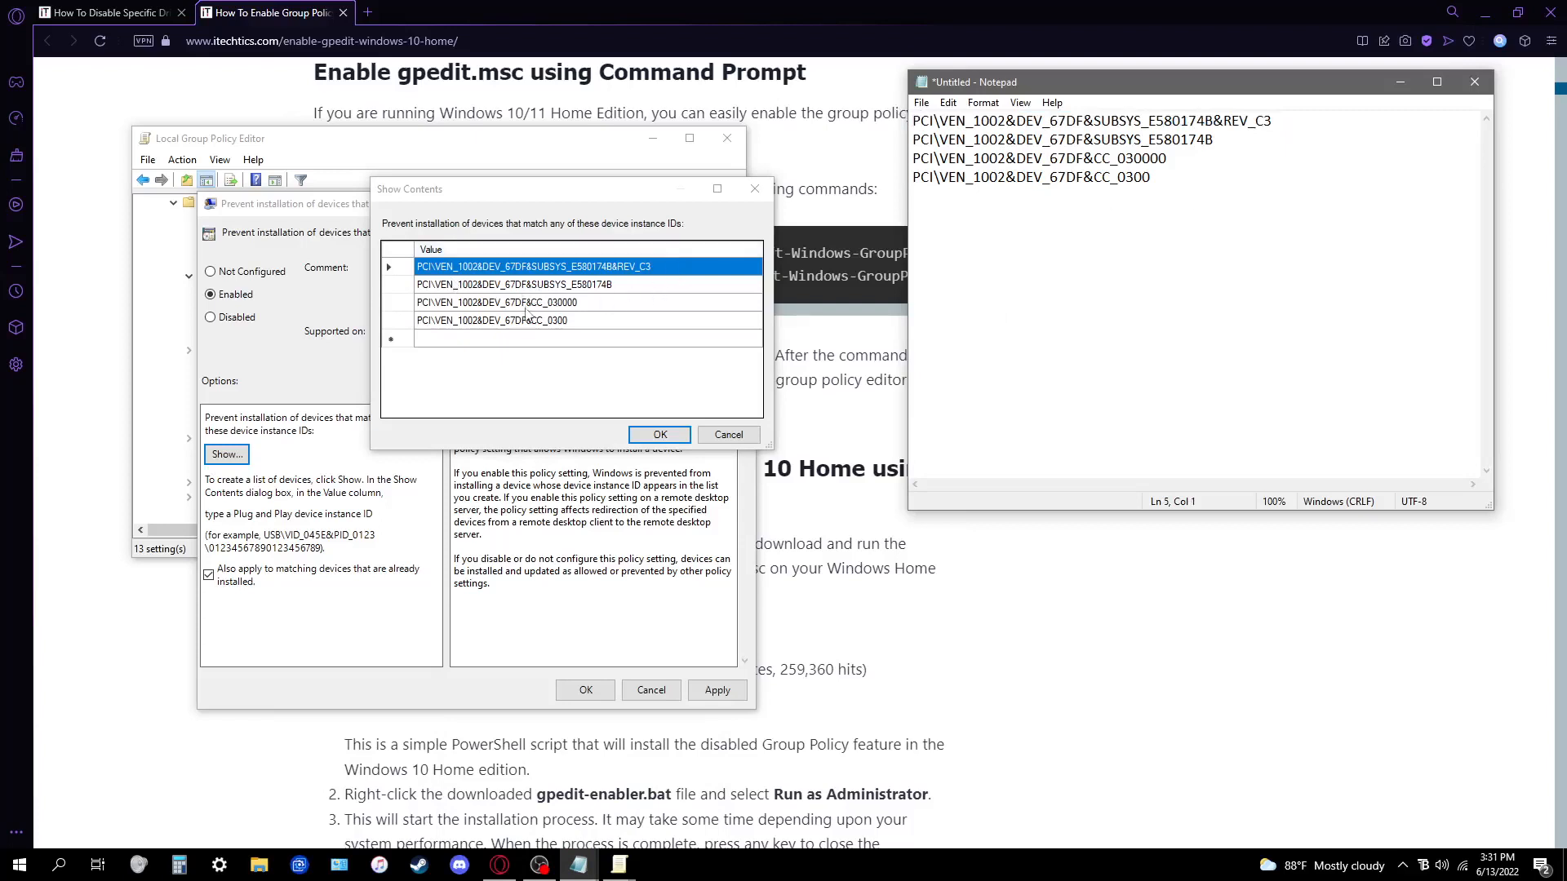
left_click(659, 435)
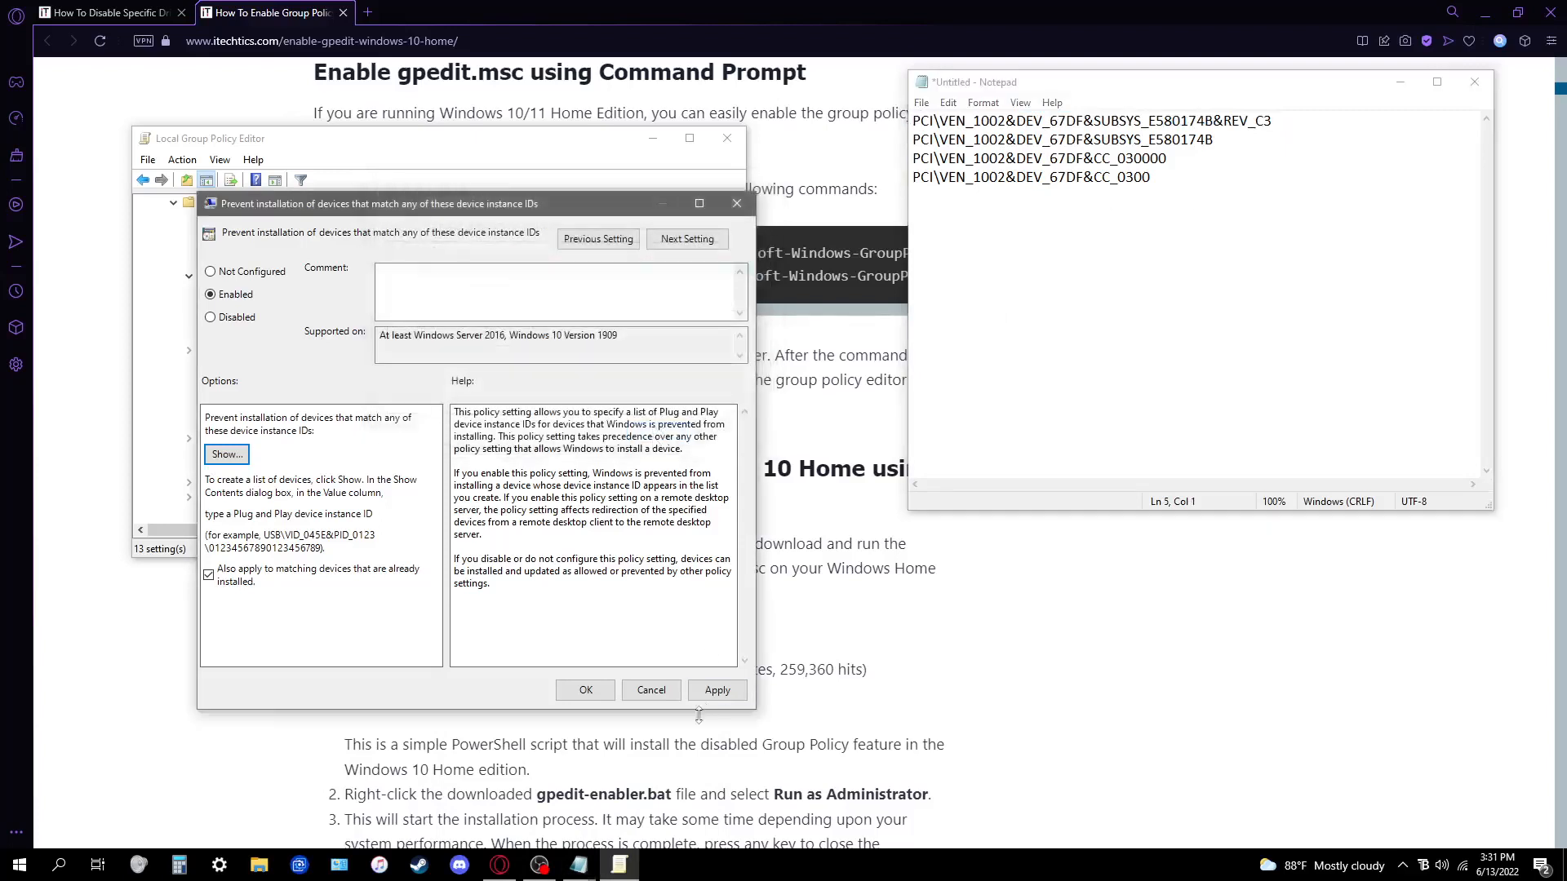
left_click(651, 689)
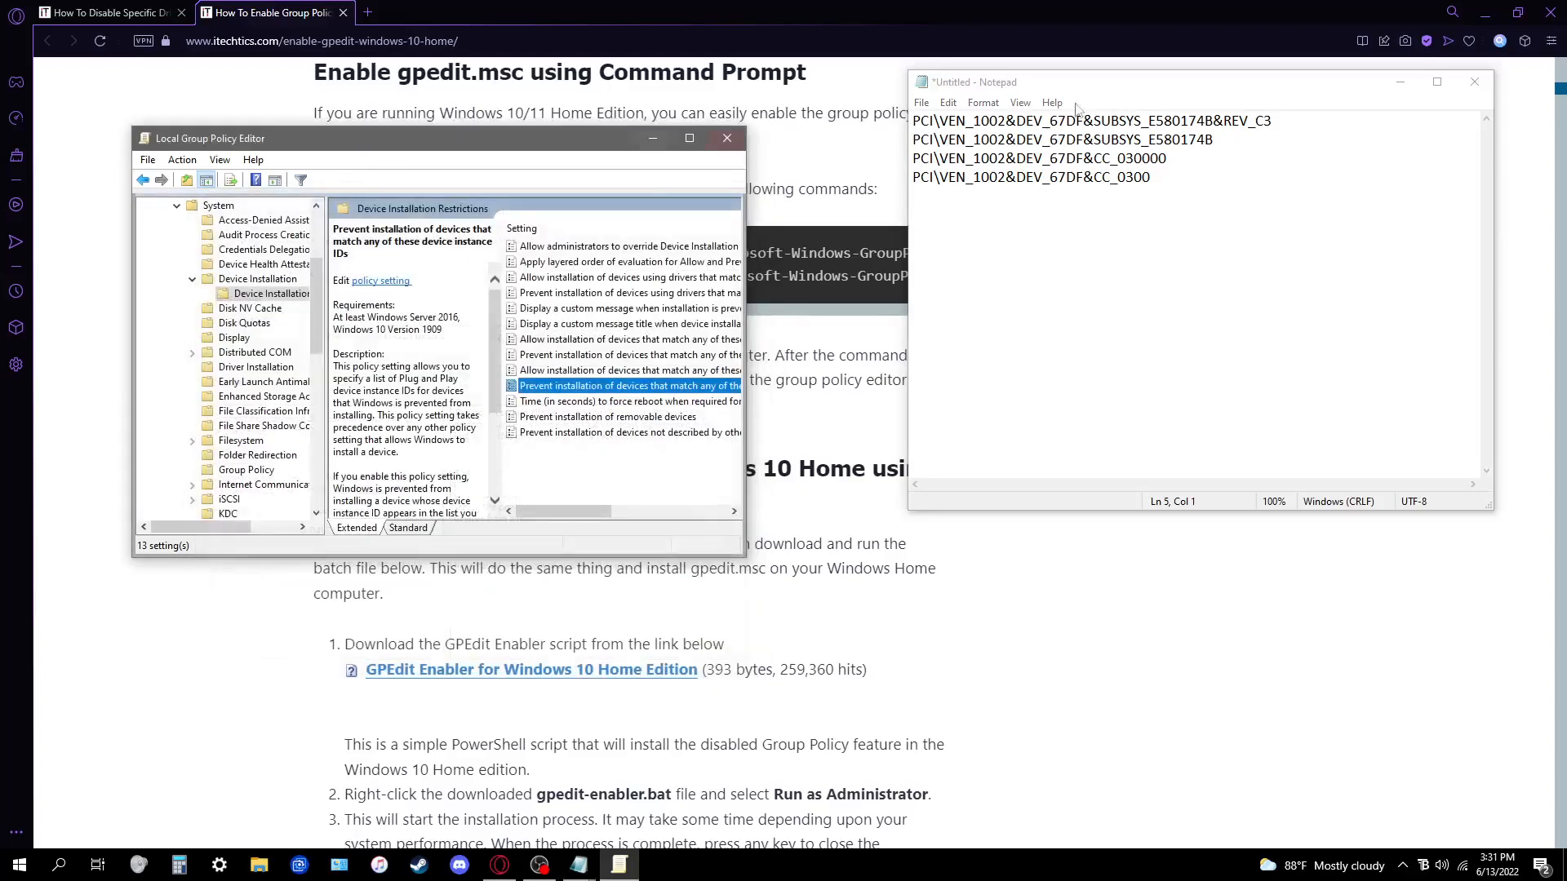
left_click(1474, 81)
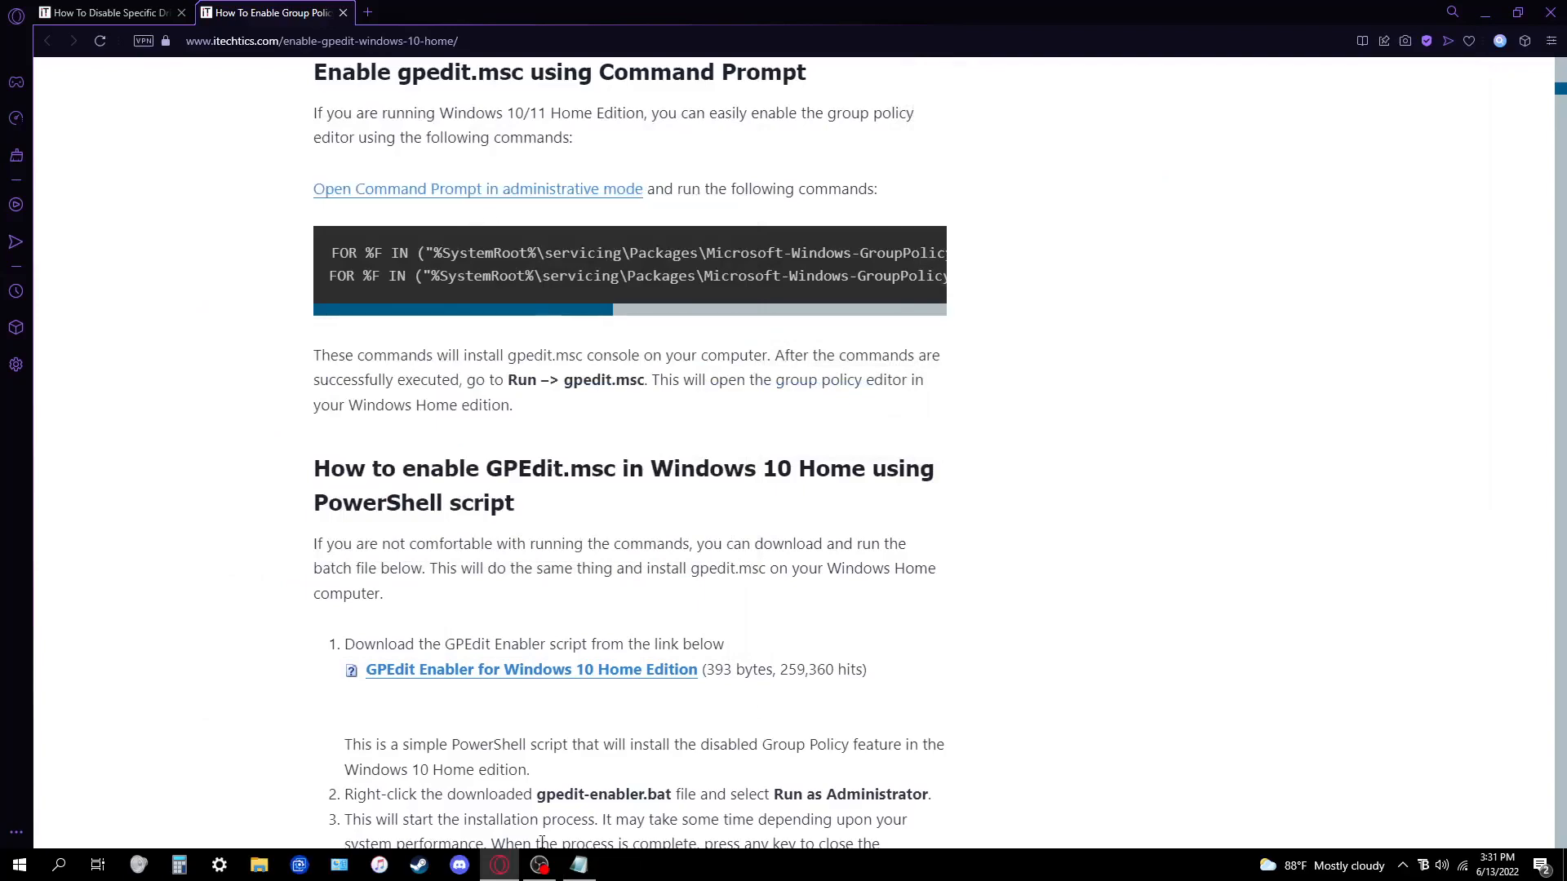
Browse C:\Program Files\AMD\CIM\Bin64 to find AMDCleanupUtility.exe, then close the folder
left_click(258, 866)
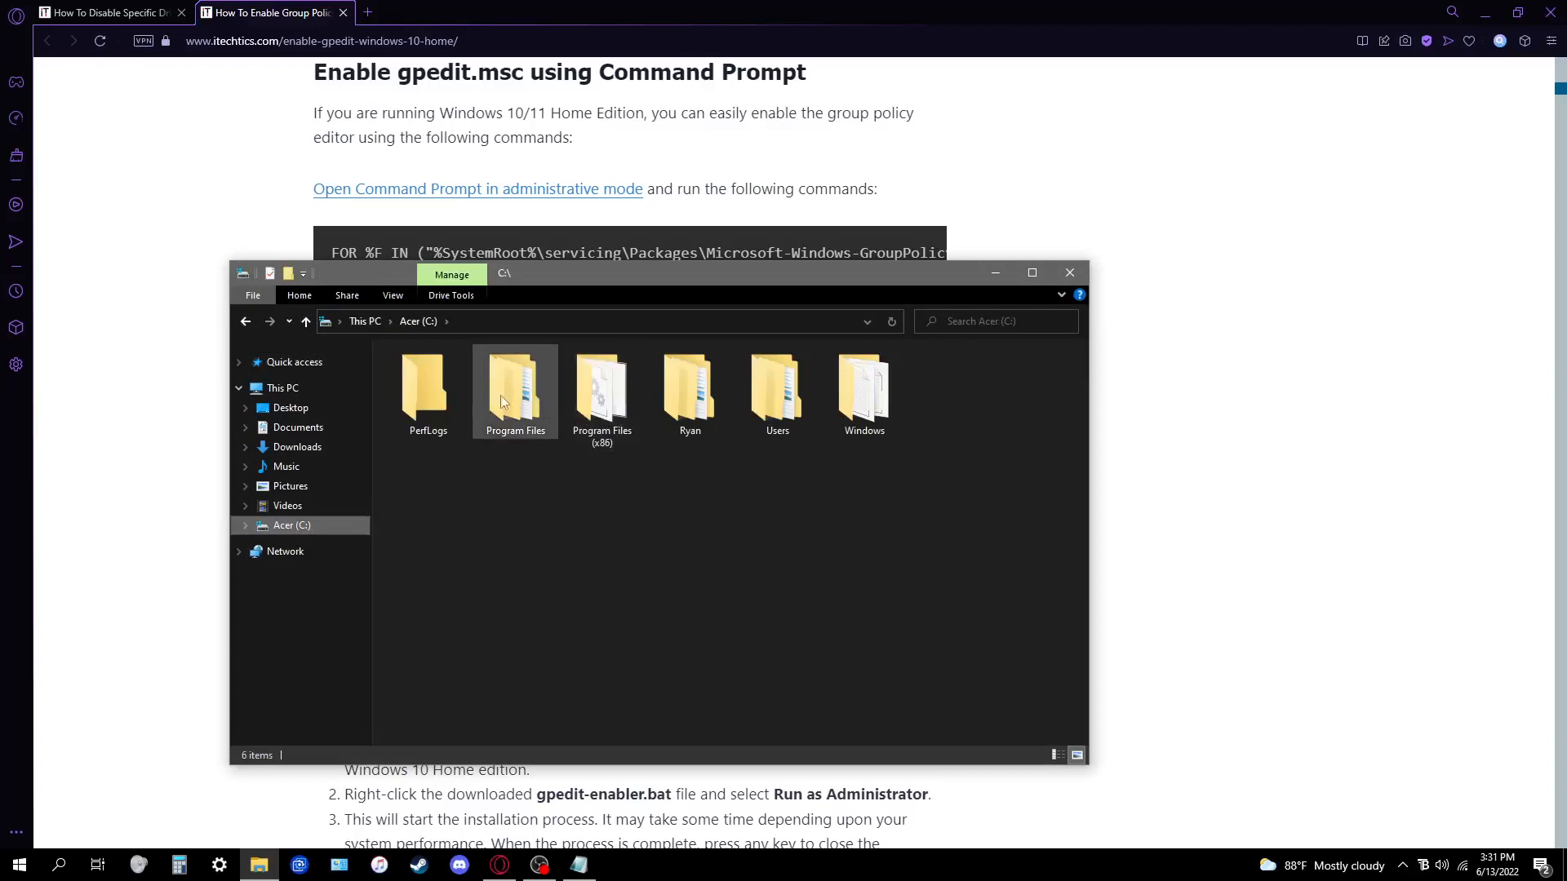
mouse_move(509, 382)
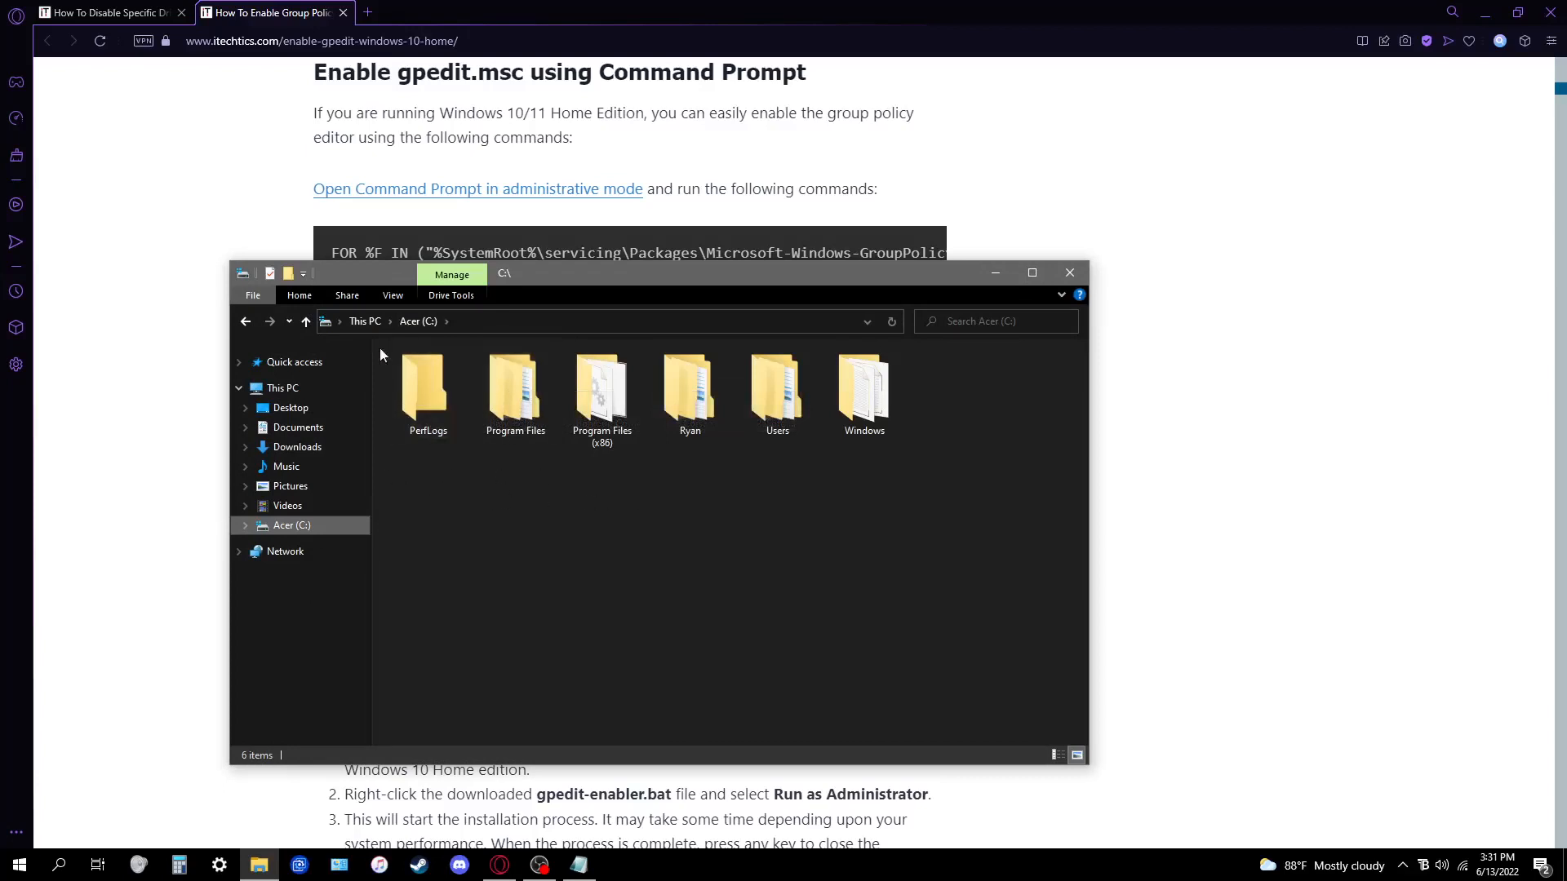
double_click(516, 388)
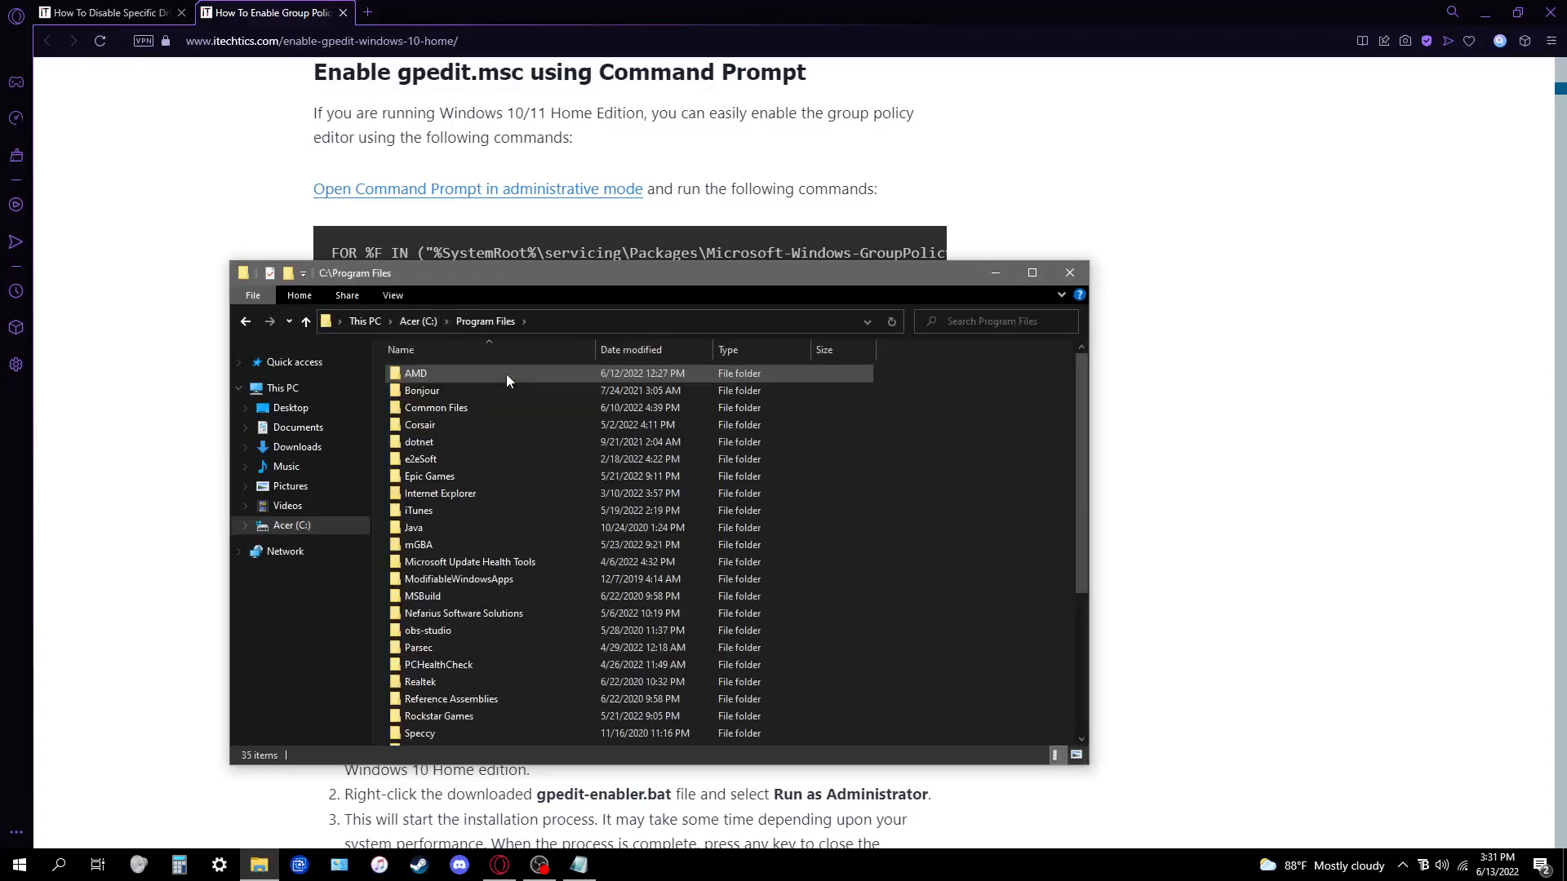
double_click(416, 372)
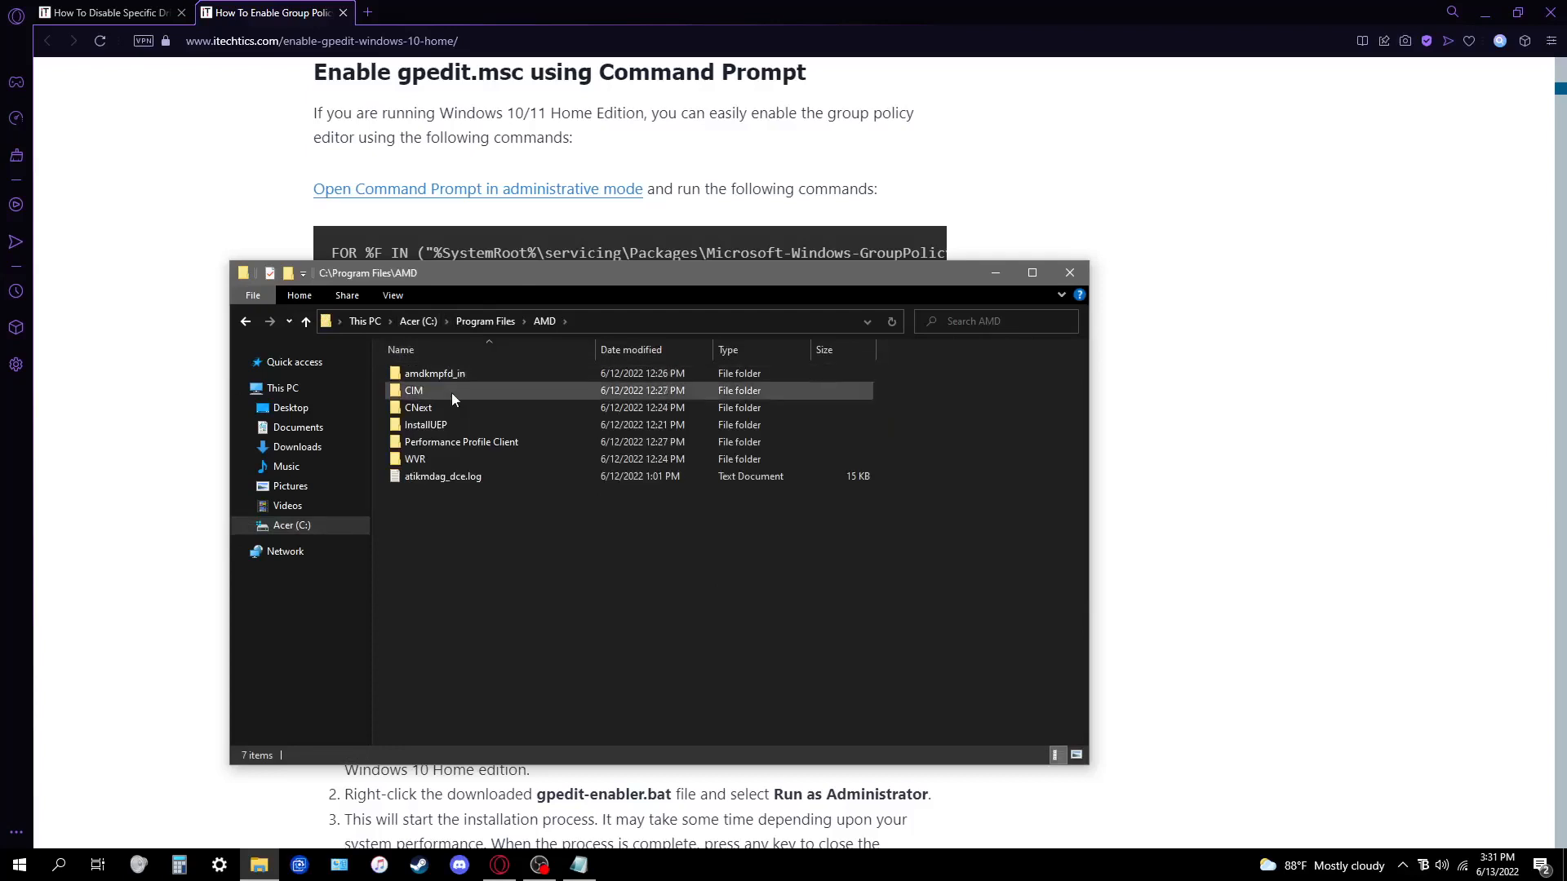
double_click(413, 390)
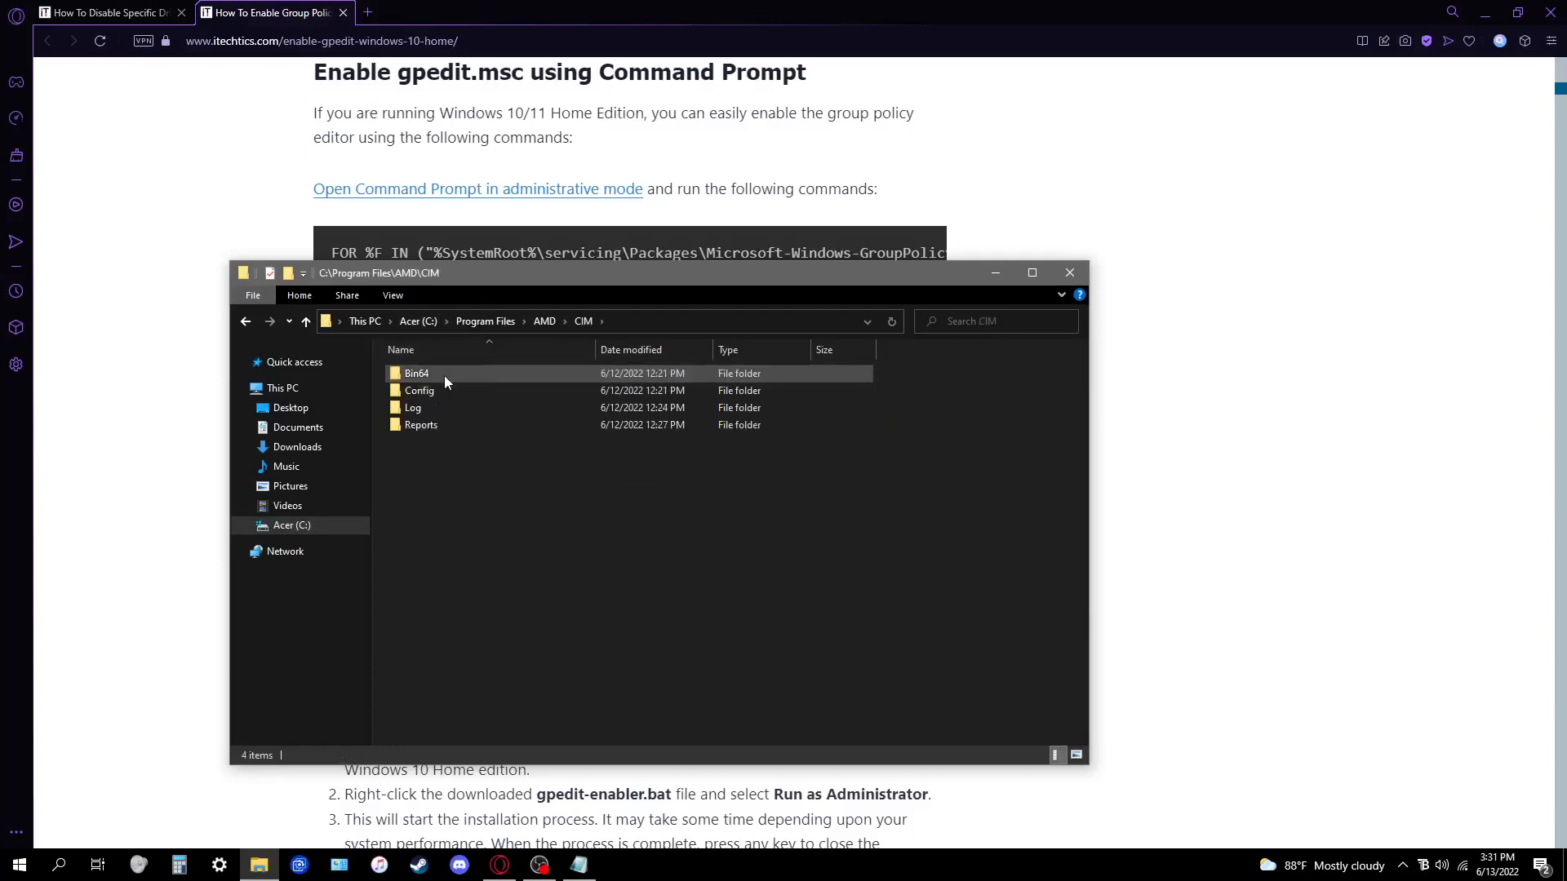
double_click(416, 373)
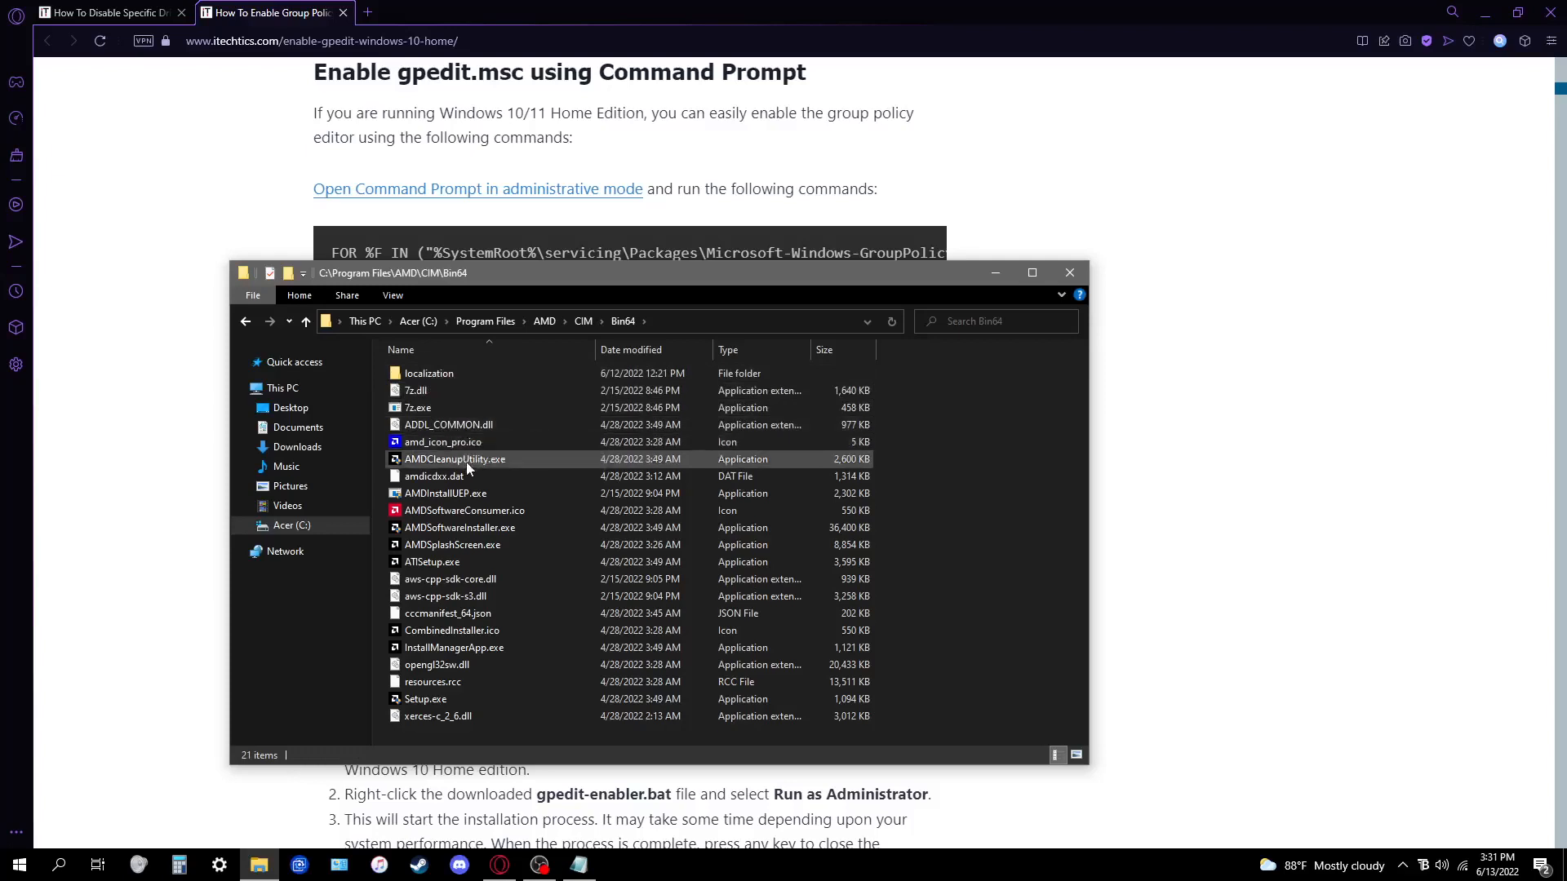
mouse_move(519, 472)
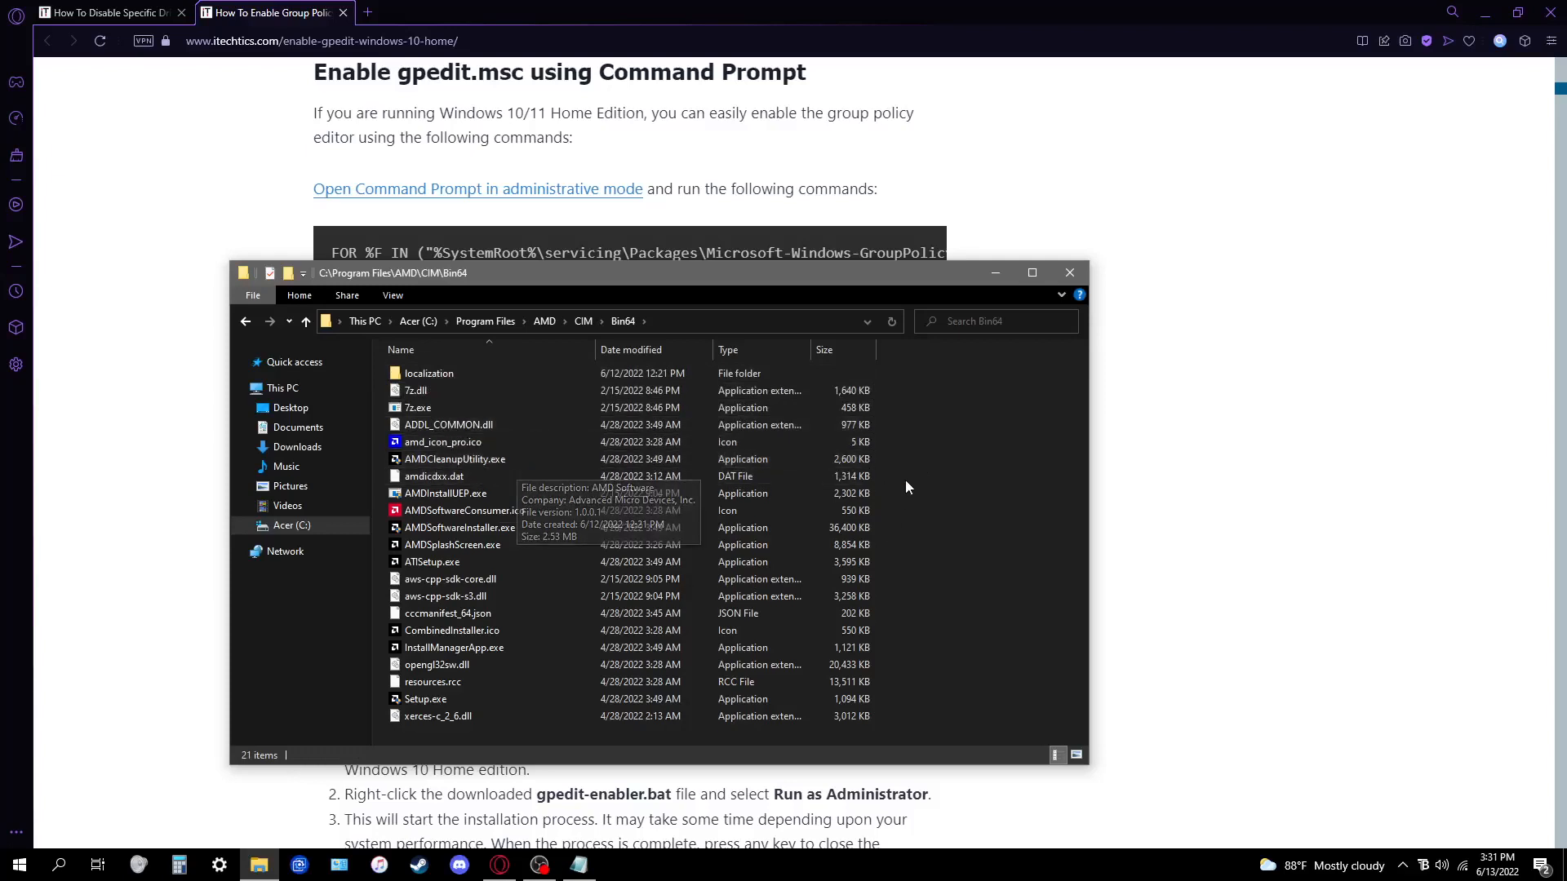
mouse_move(904, 441)
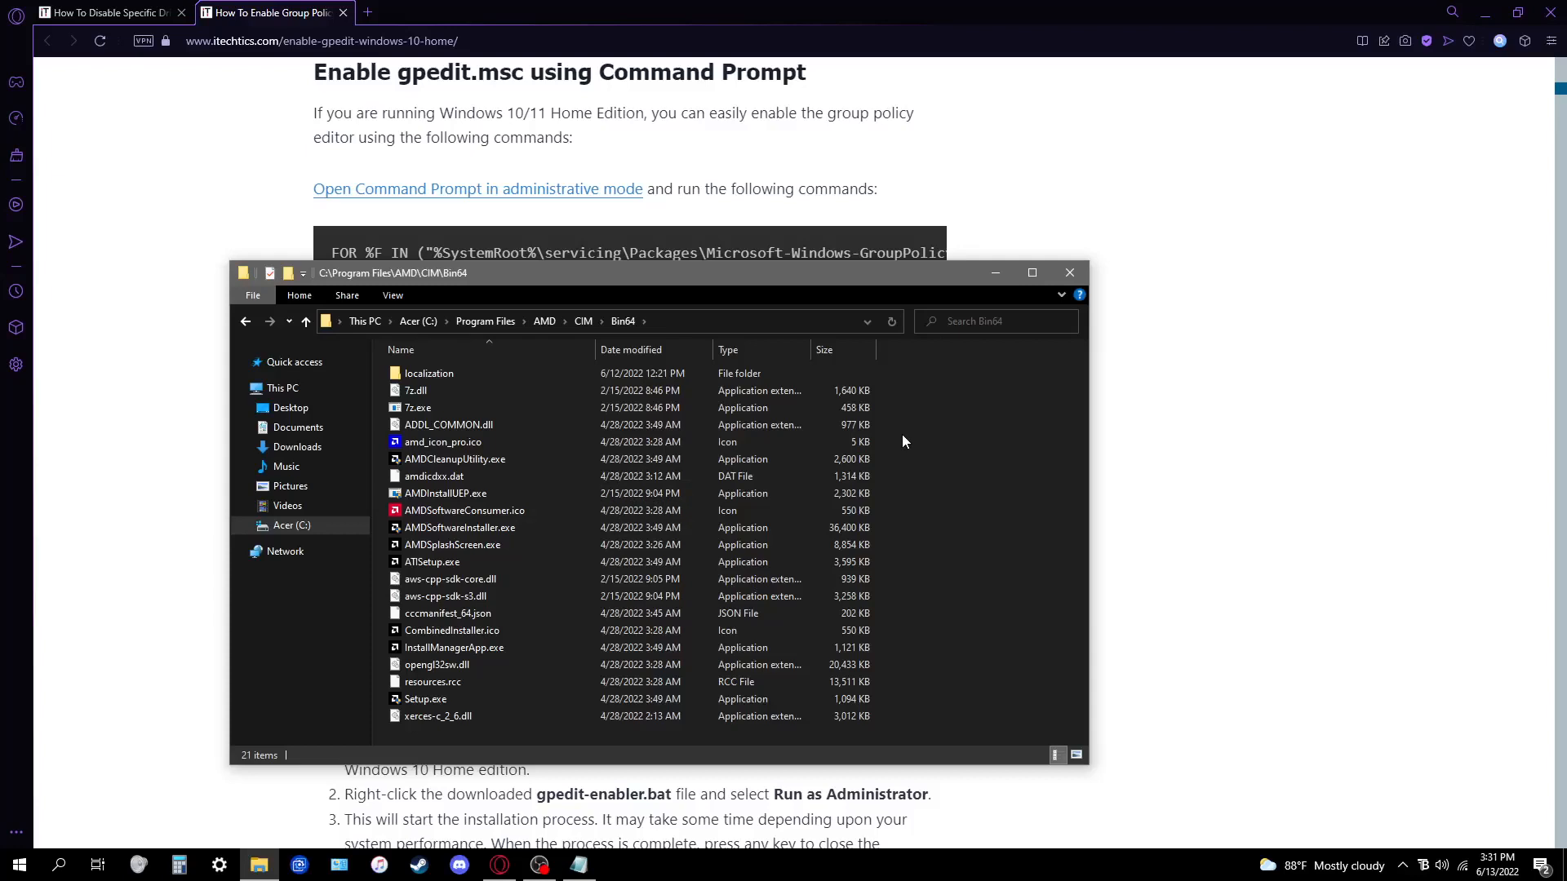
mouse_move(905, 408)
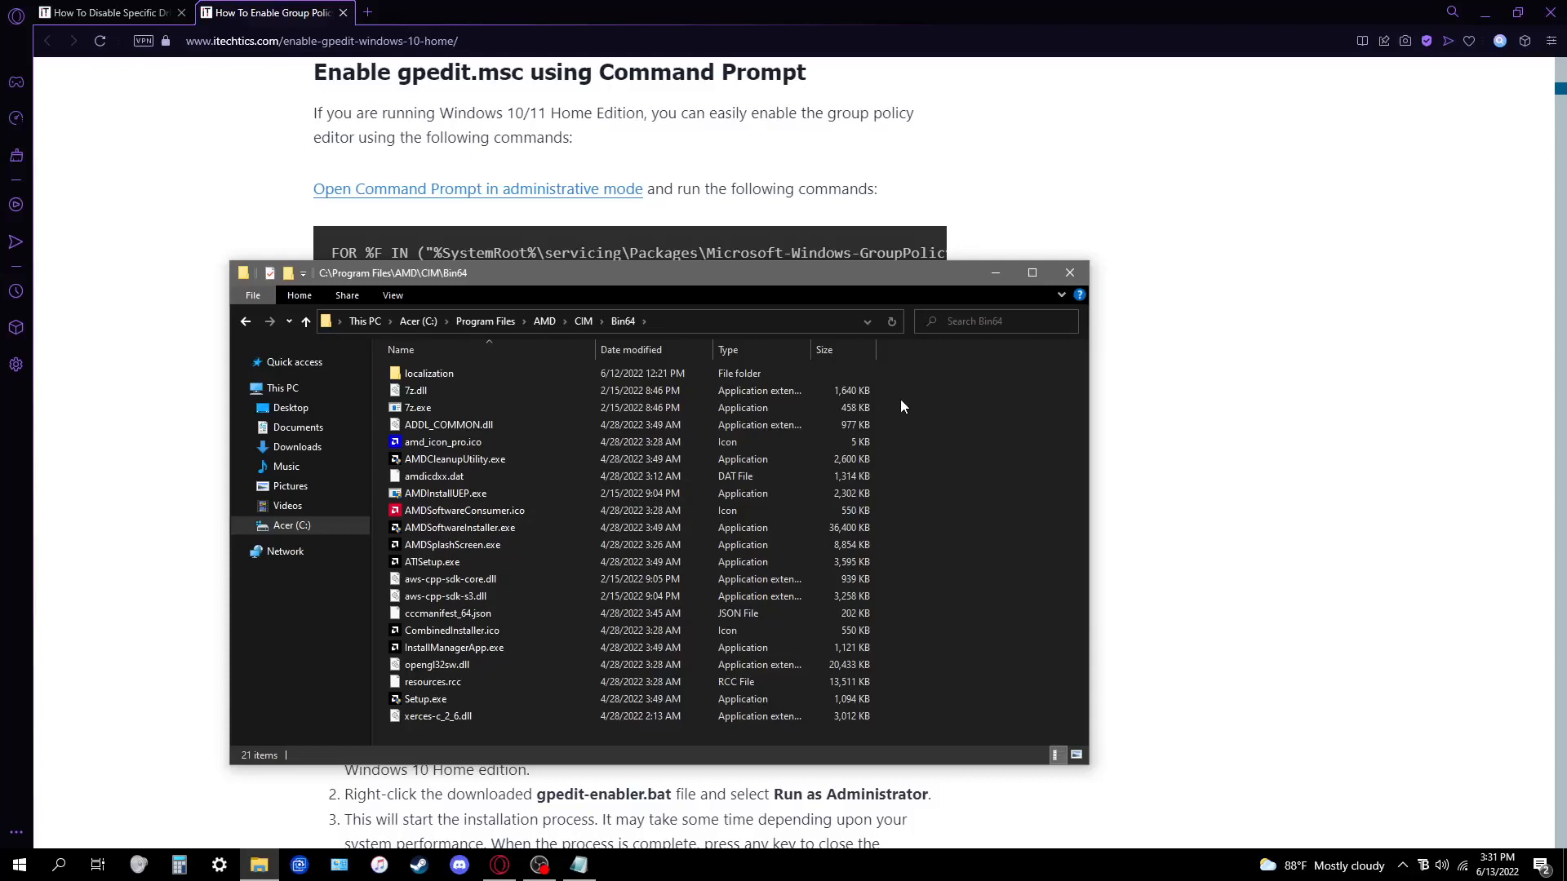
mouse_move(1071, 276)
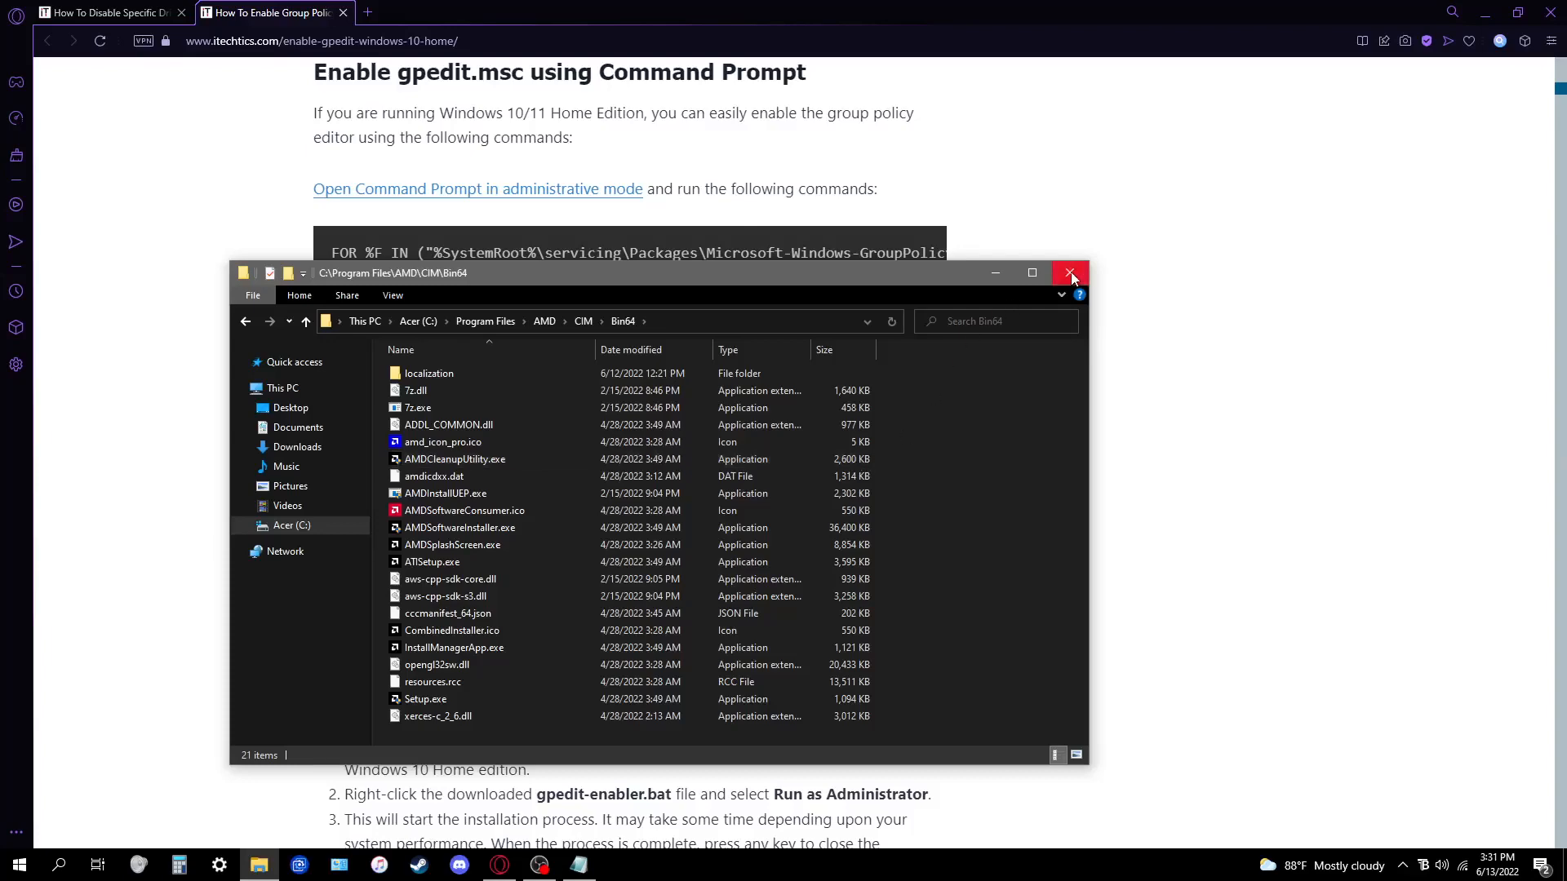
left_click(1070, 273)
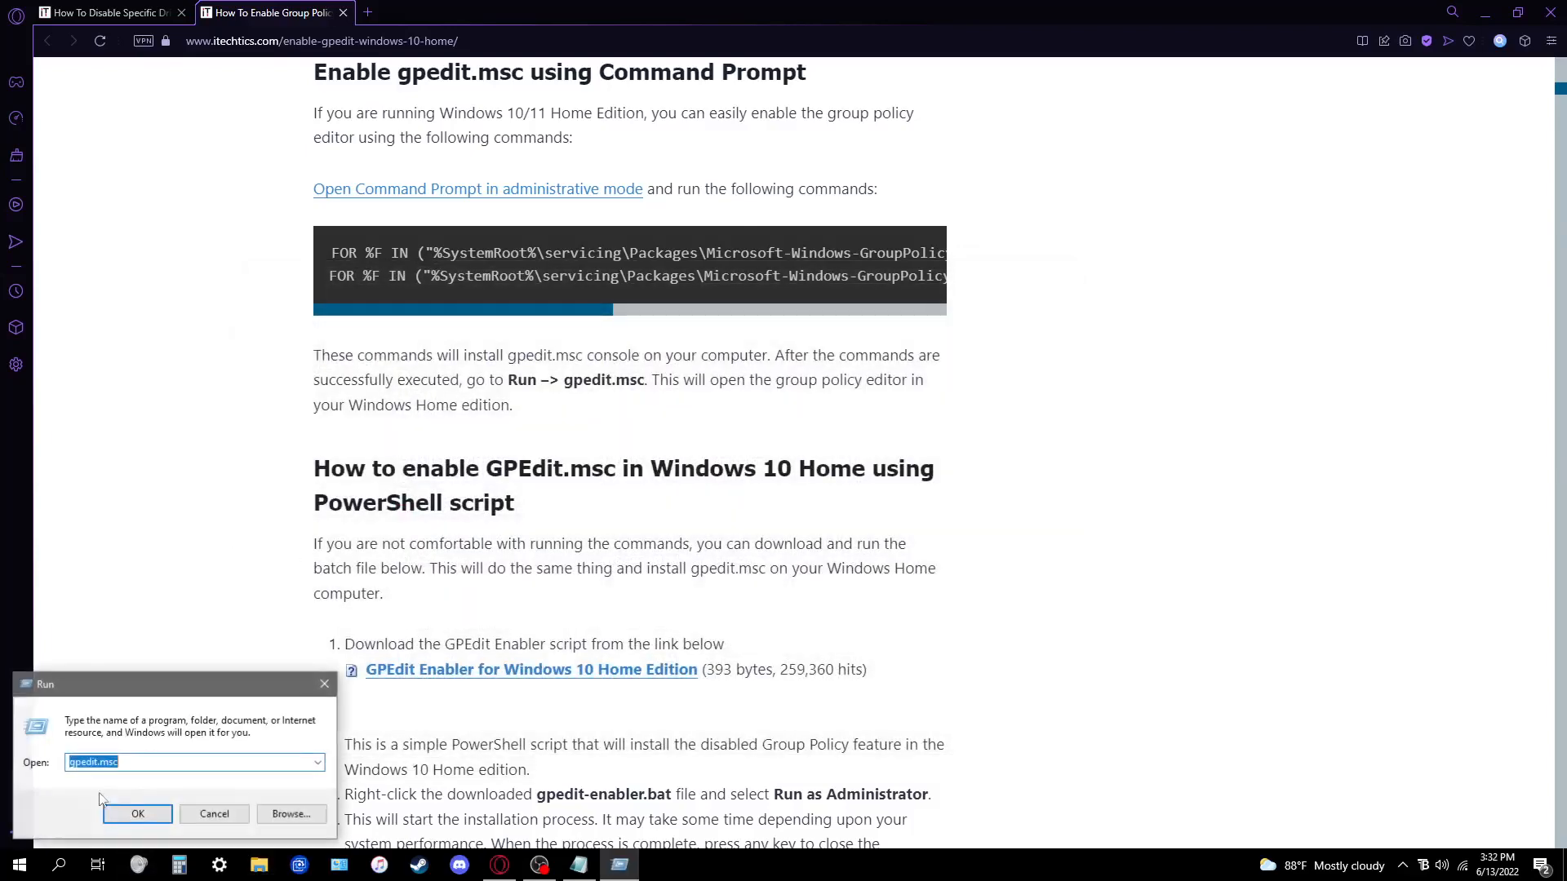
Run devmgmt.msc to reopen Device Manager and reveal the Radeon RX 580 Series under Display adapters
type("devmg")
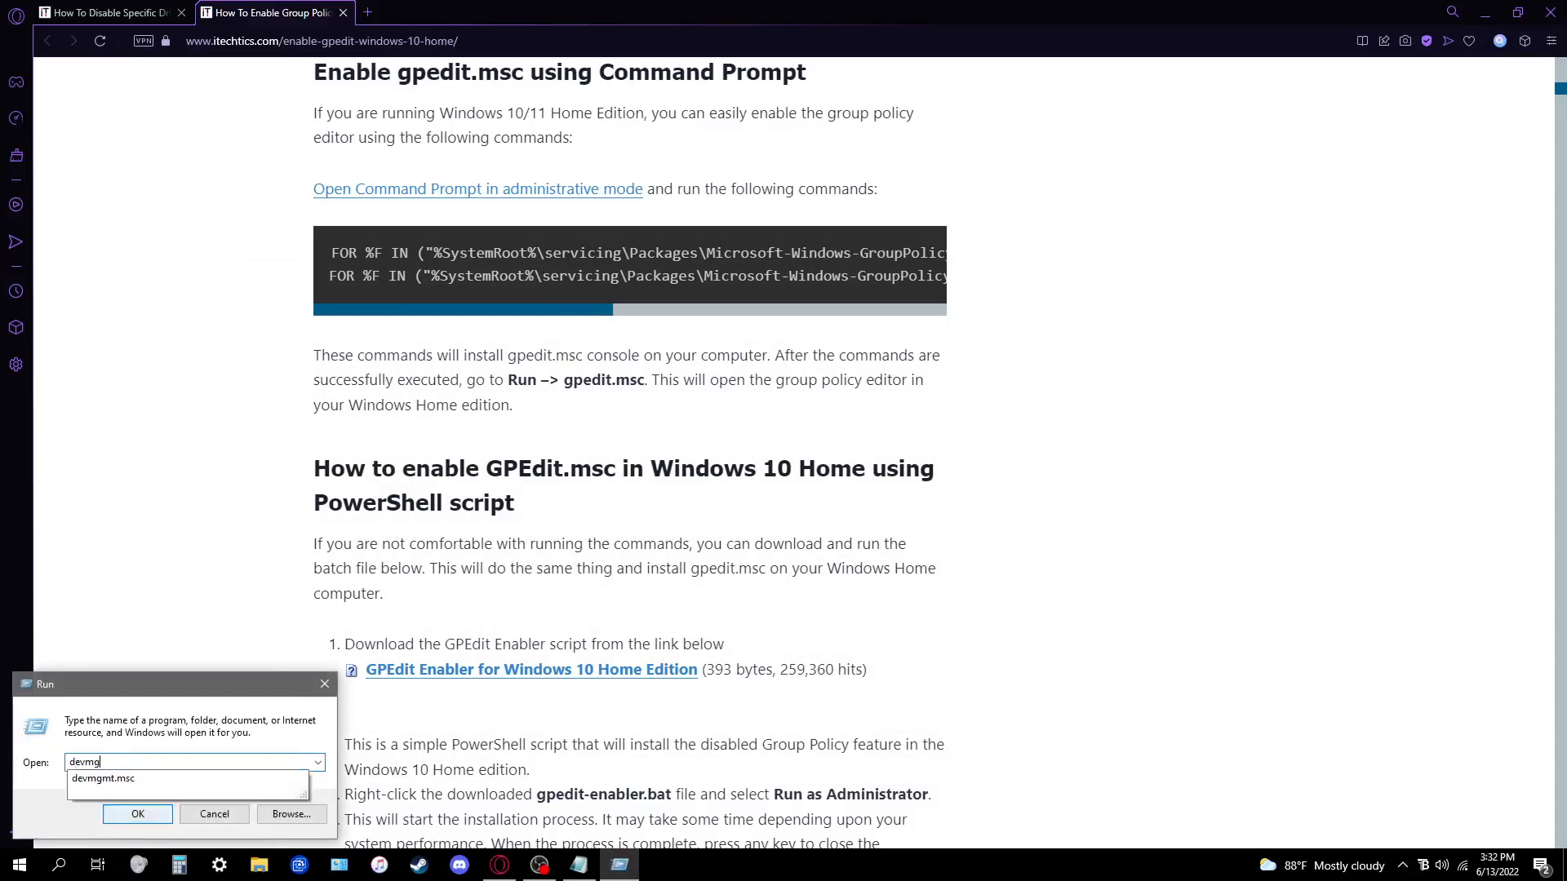
left_click(137, 812)
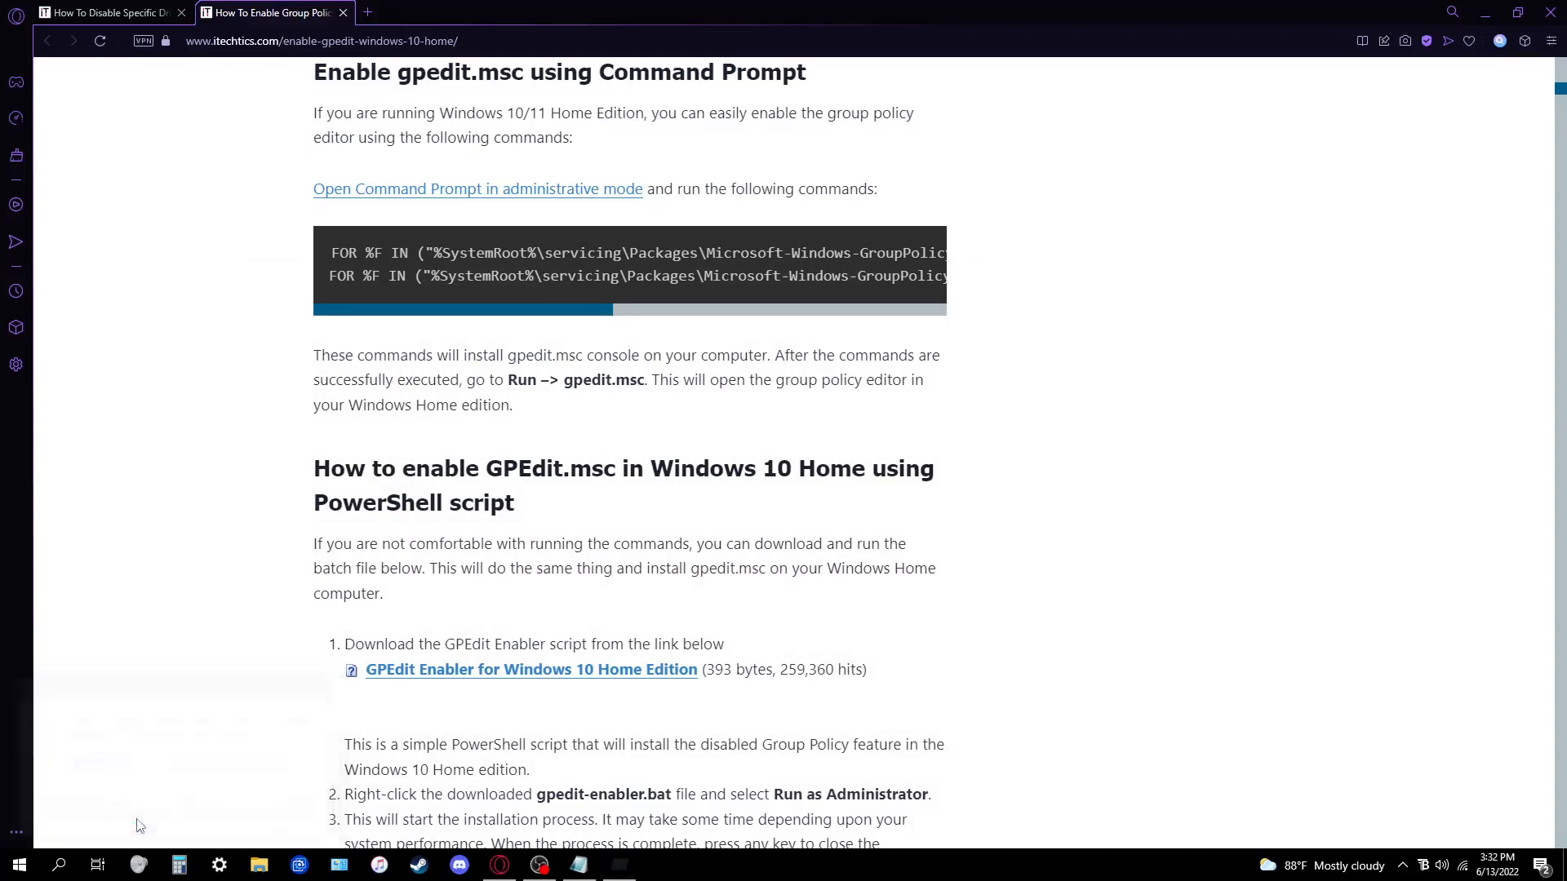
left_click(617, 865)
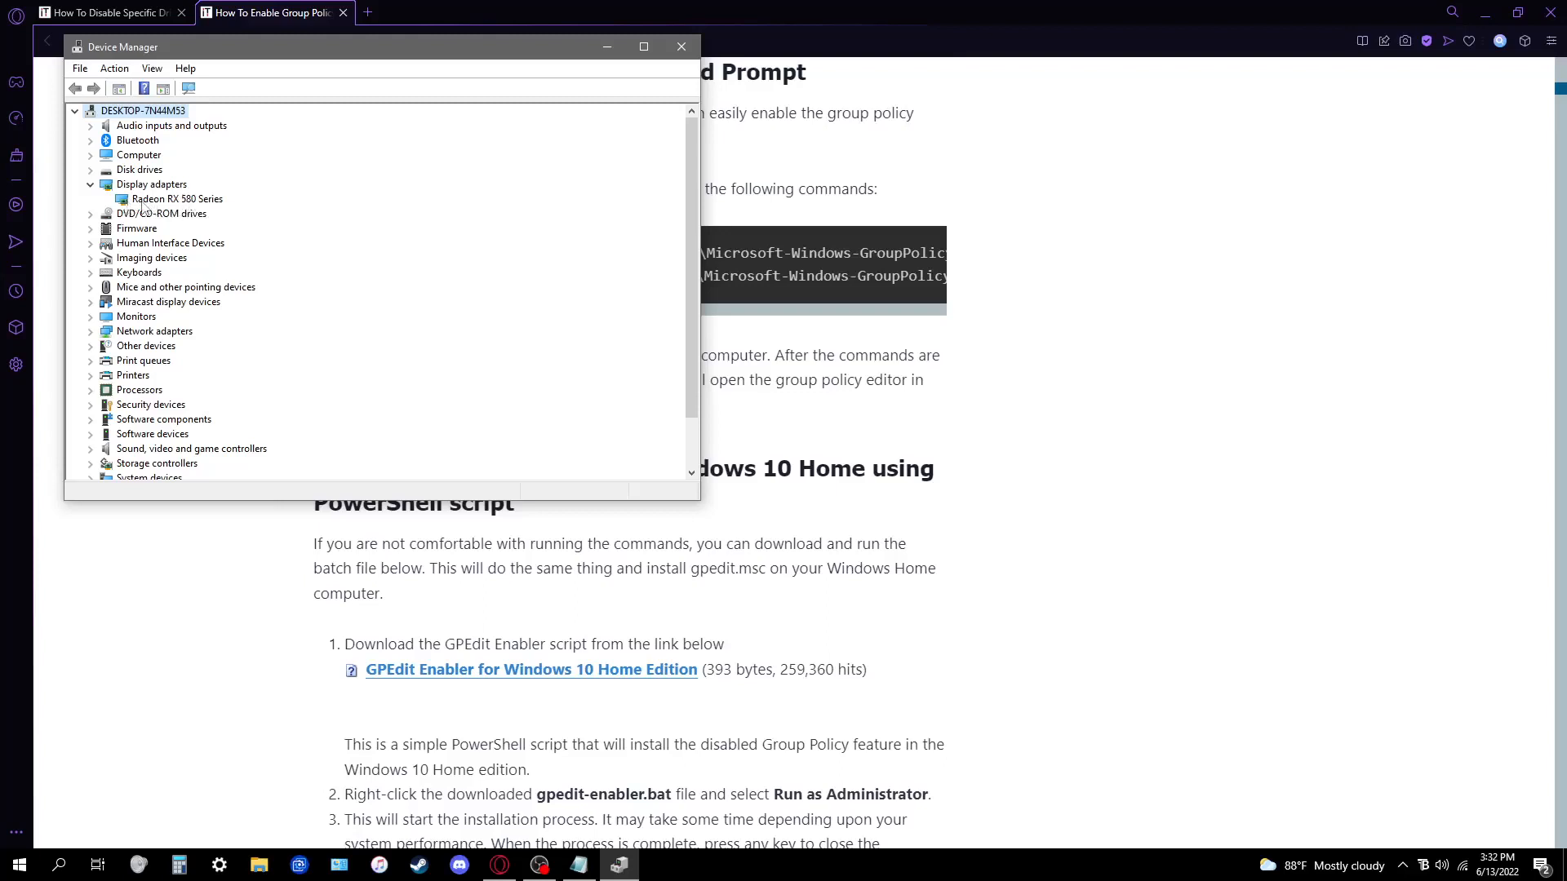
mouse_move(200, 212)
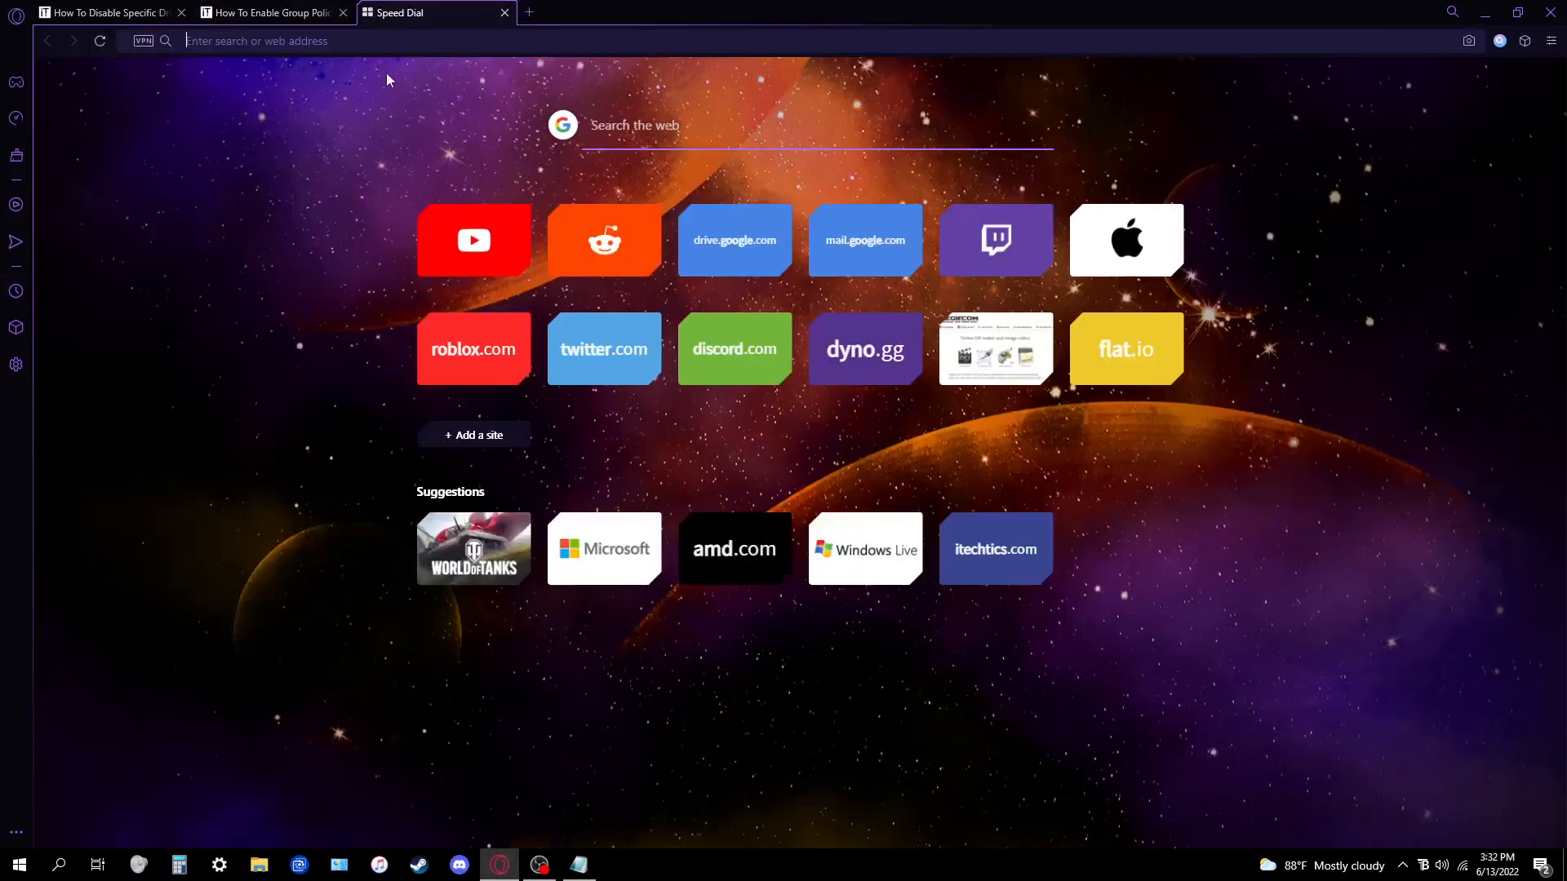
On amd.com Drivers & Support, show the Radeon RX 580 Windows 10 64-Bit downloads, then return to the Group Policy guide
type("amd.cio")
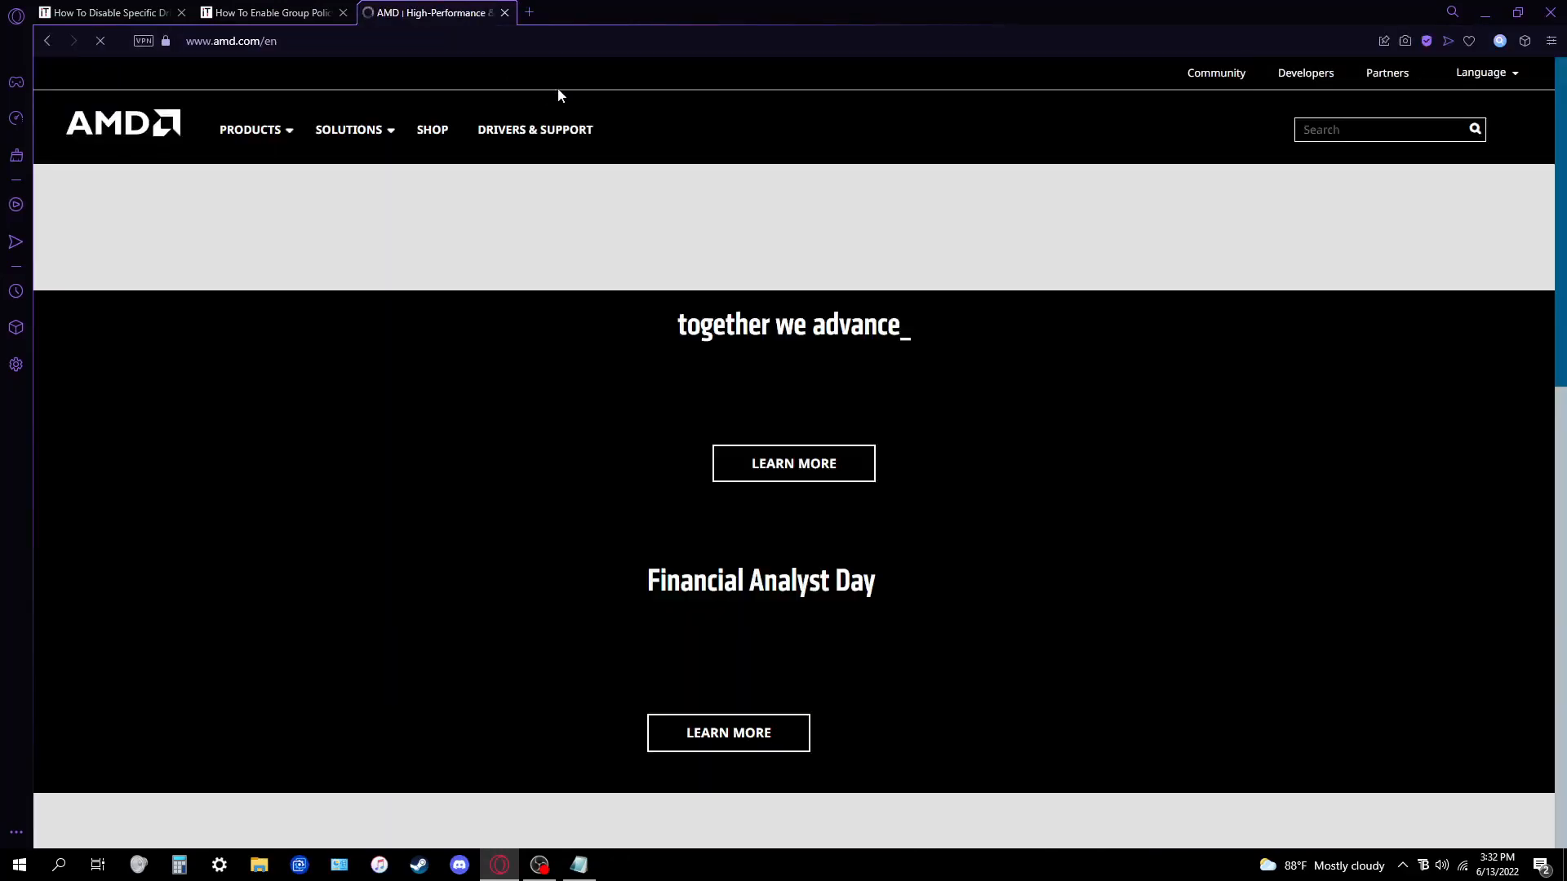
left_click(535, 131)
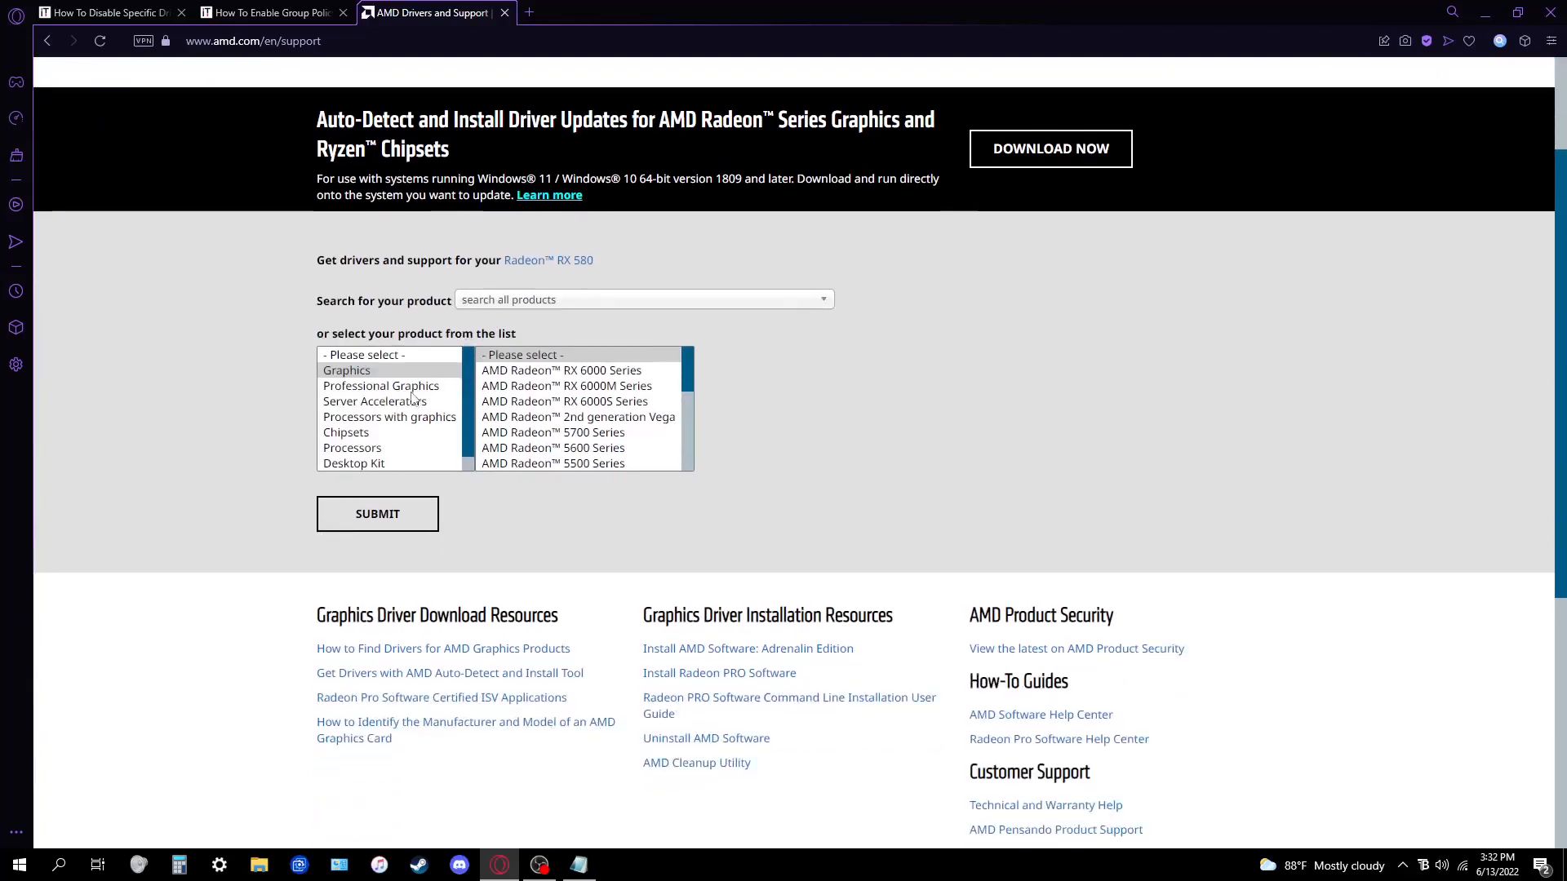
mouse_move(496, 300)
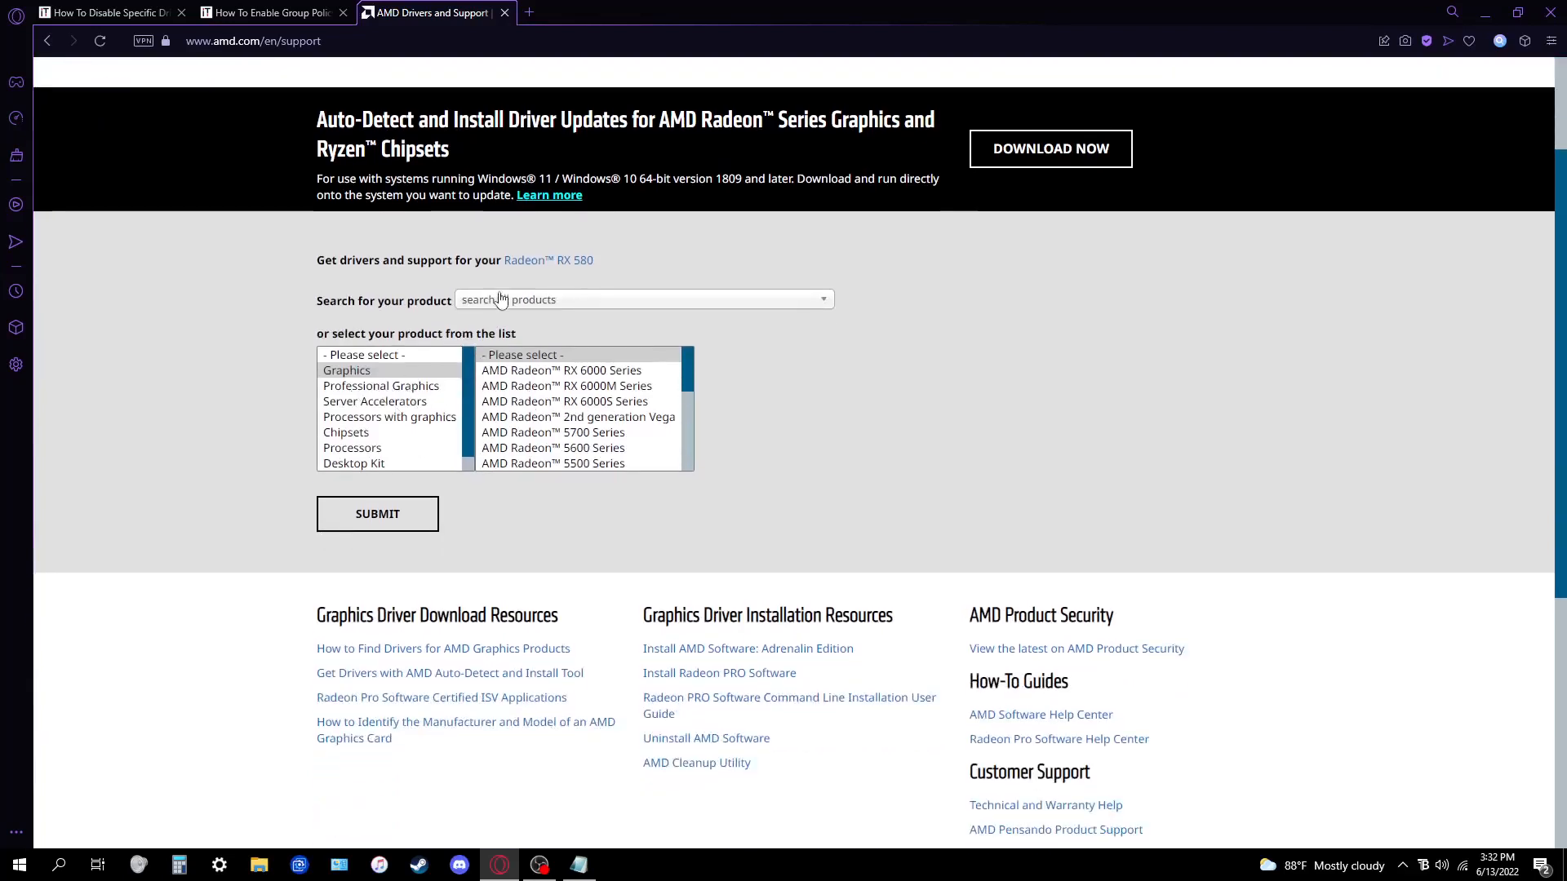
left_click(548, 259)
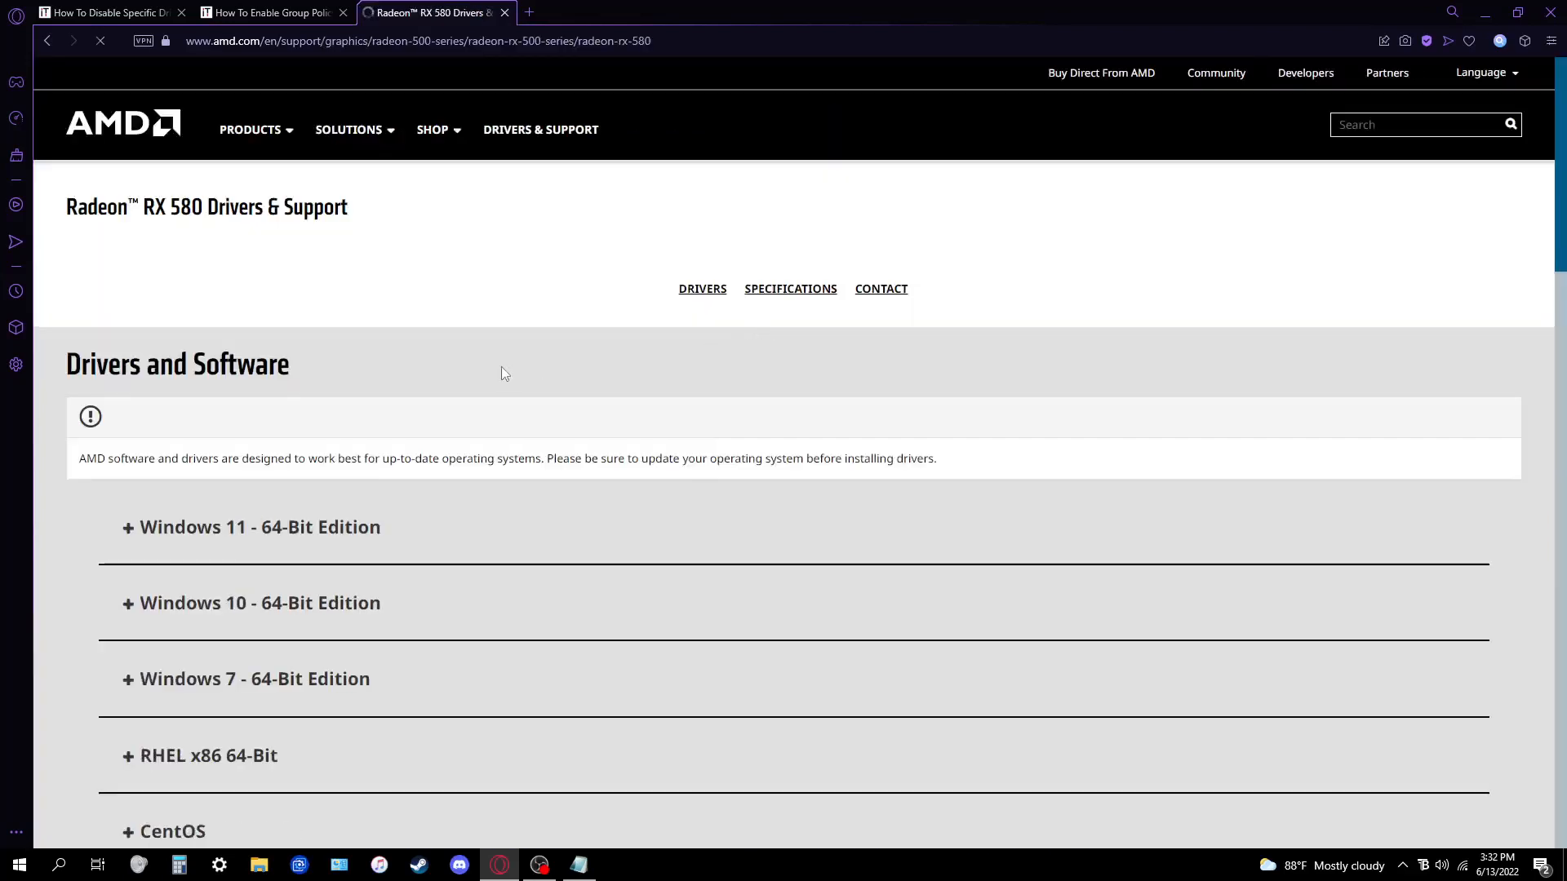
left_click(251, 604)
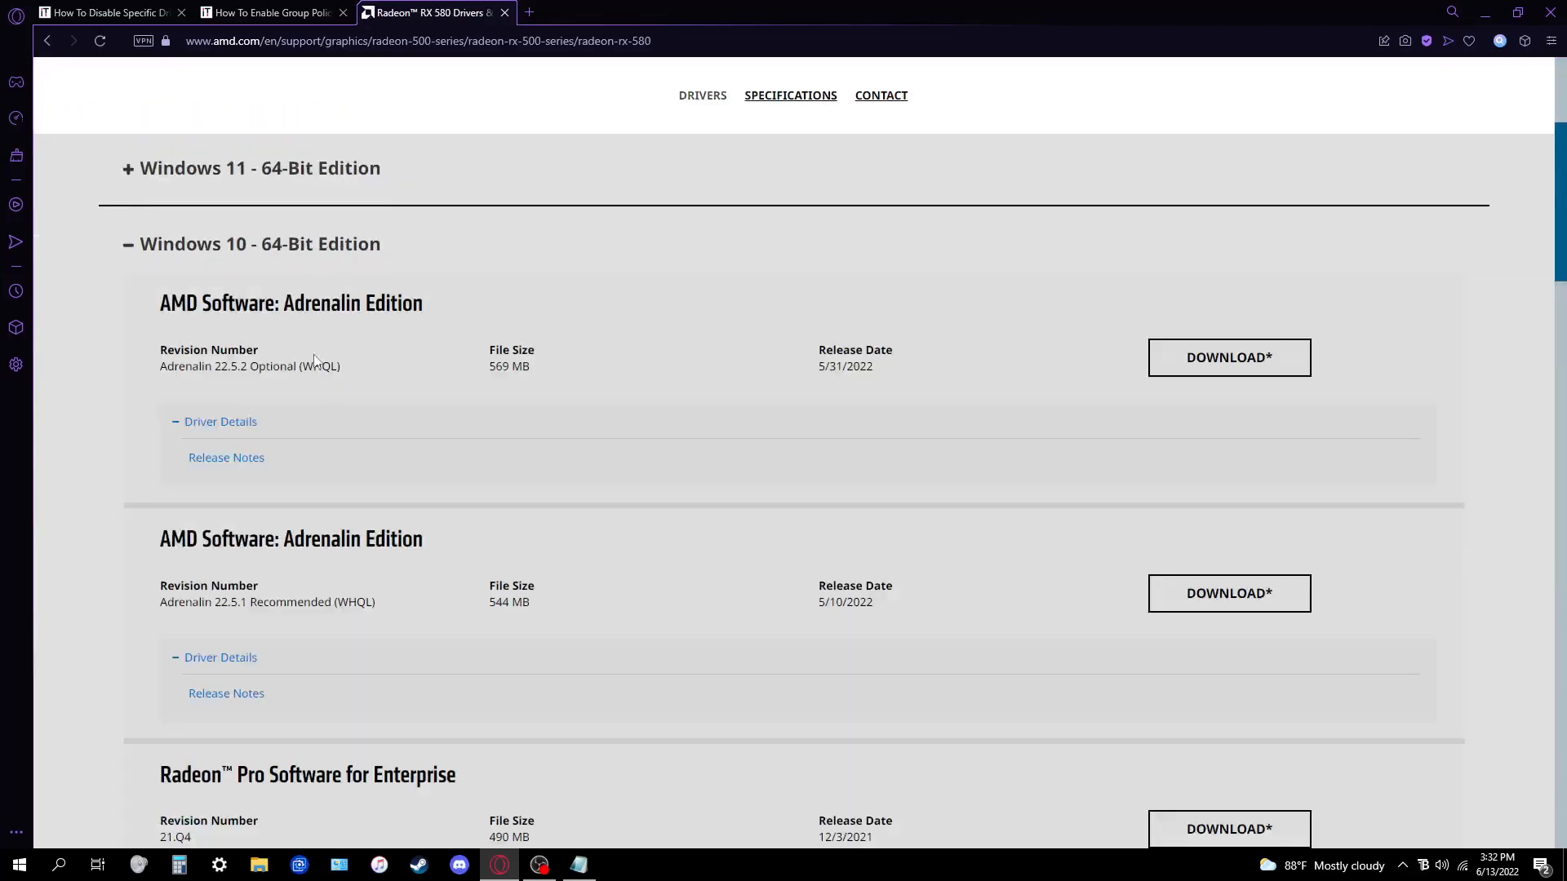
mouse_move(1231, 602)
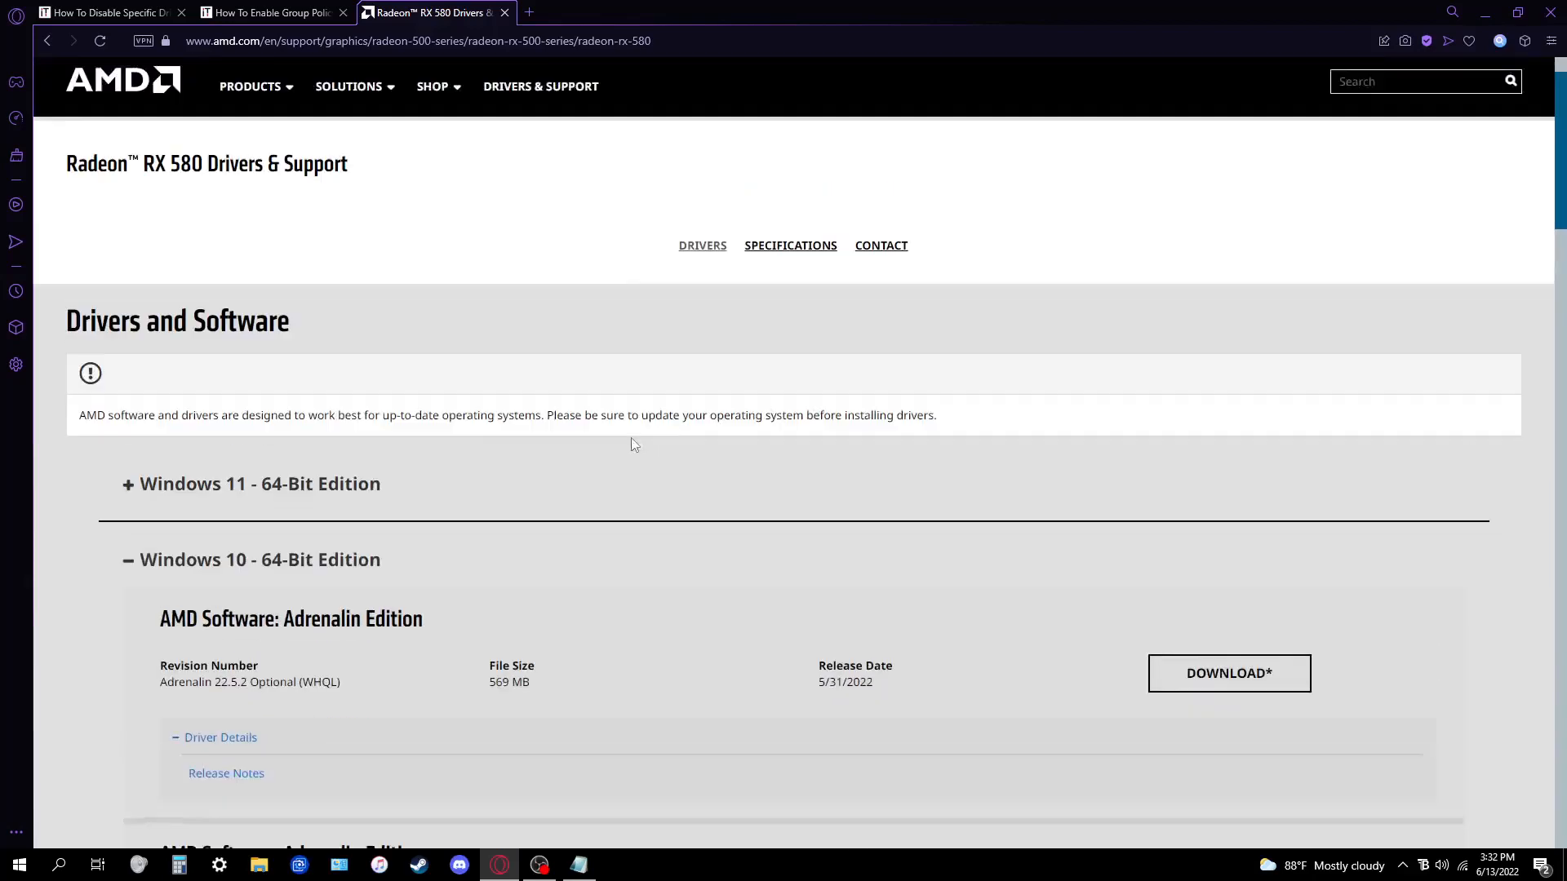
scroll("down", 3)
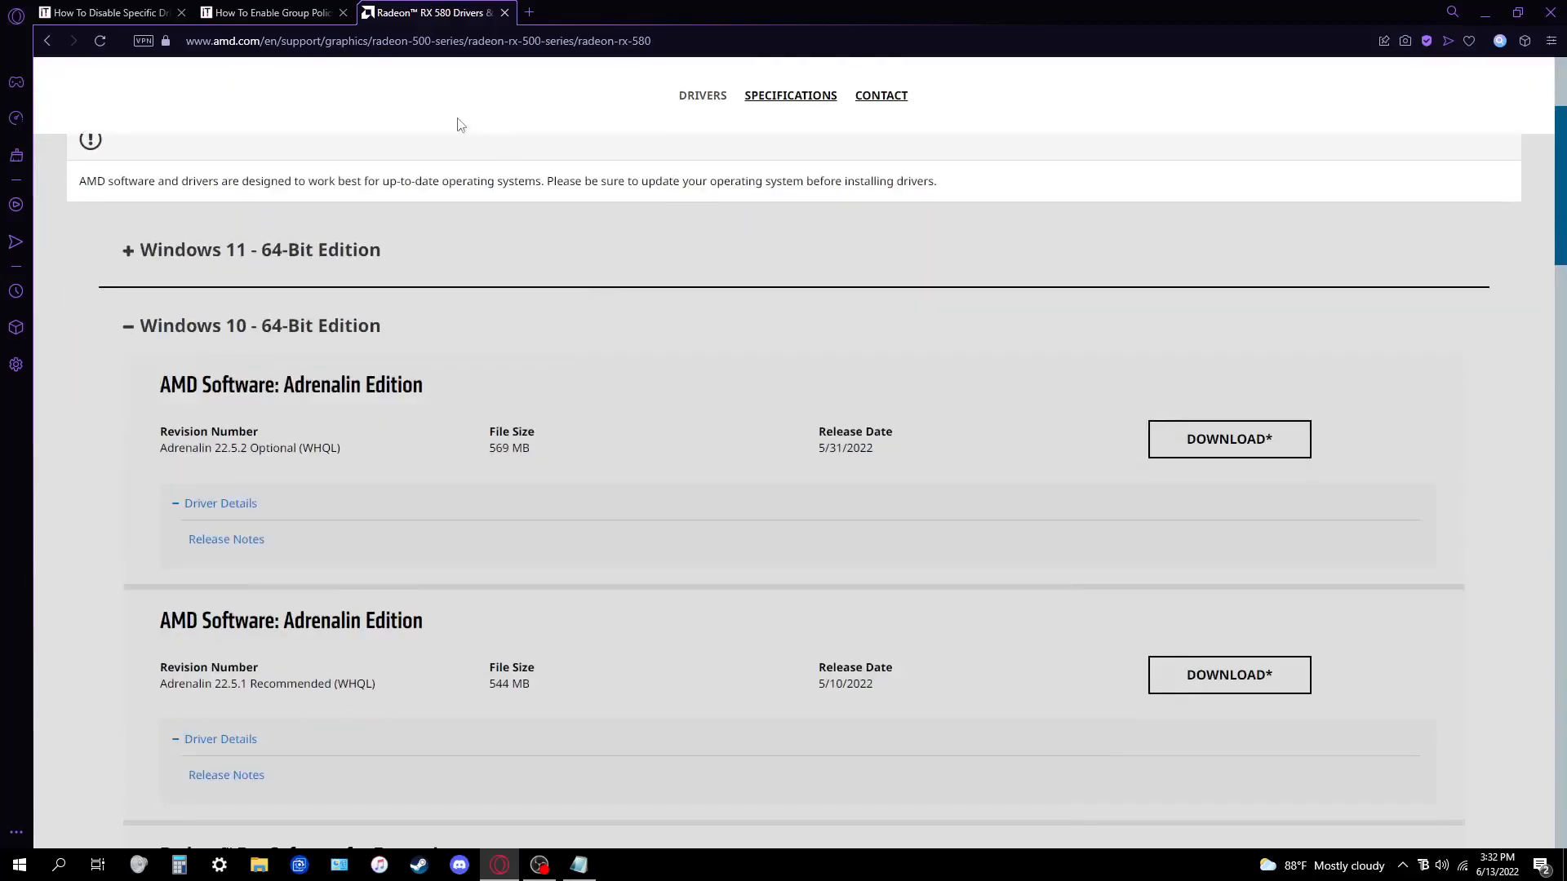
mouse_move(420, 358)
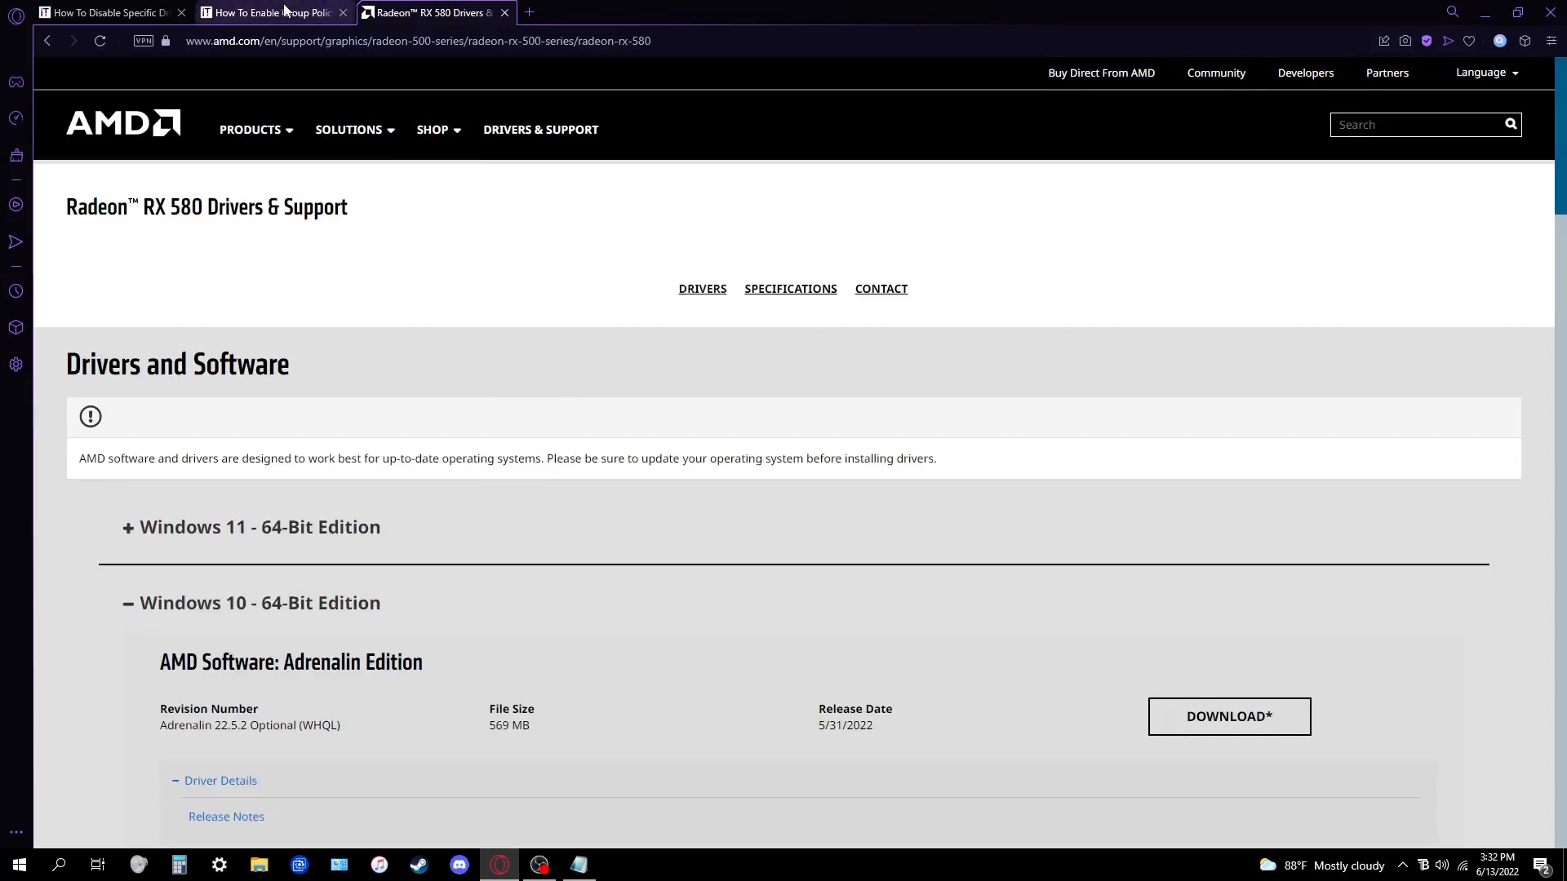
left_click(503, 13)
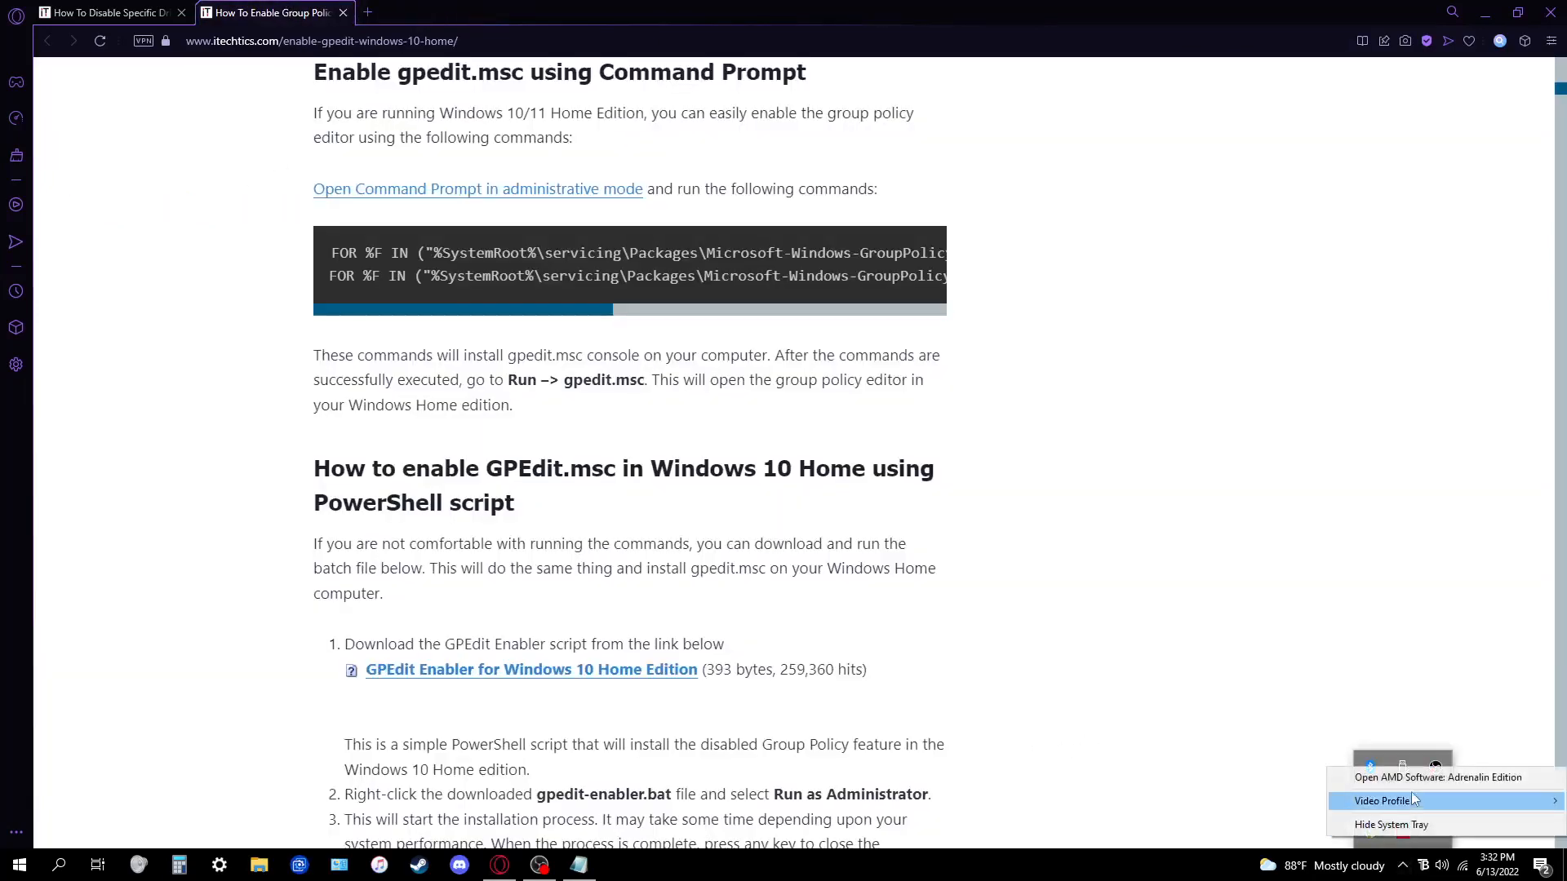
left_click(1439, 777)
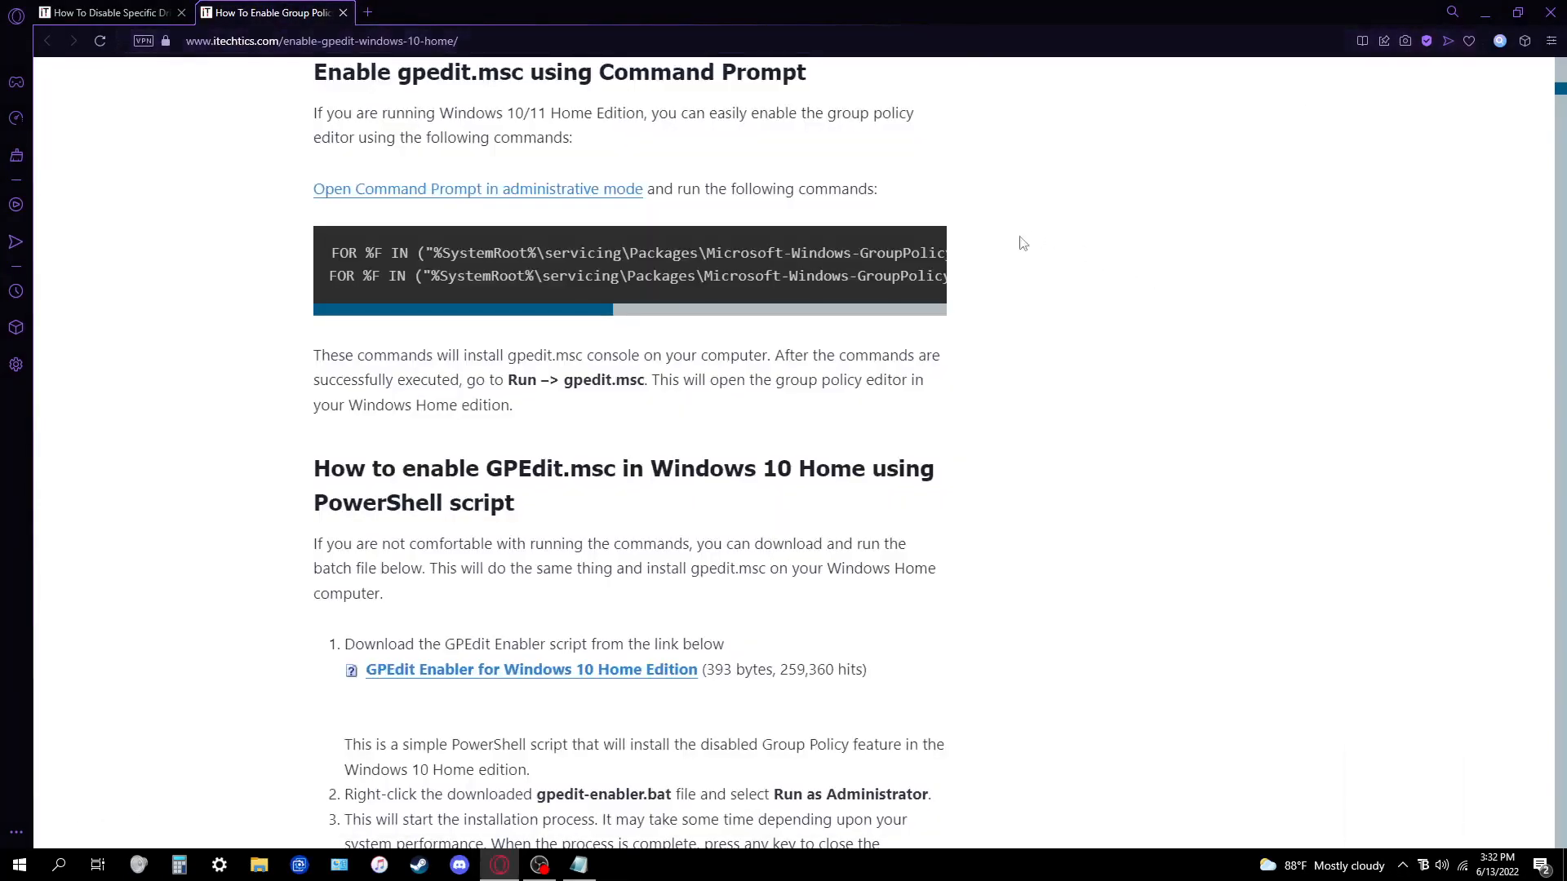
mouse_move(811, 354)
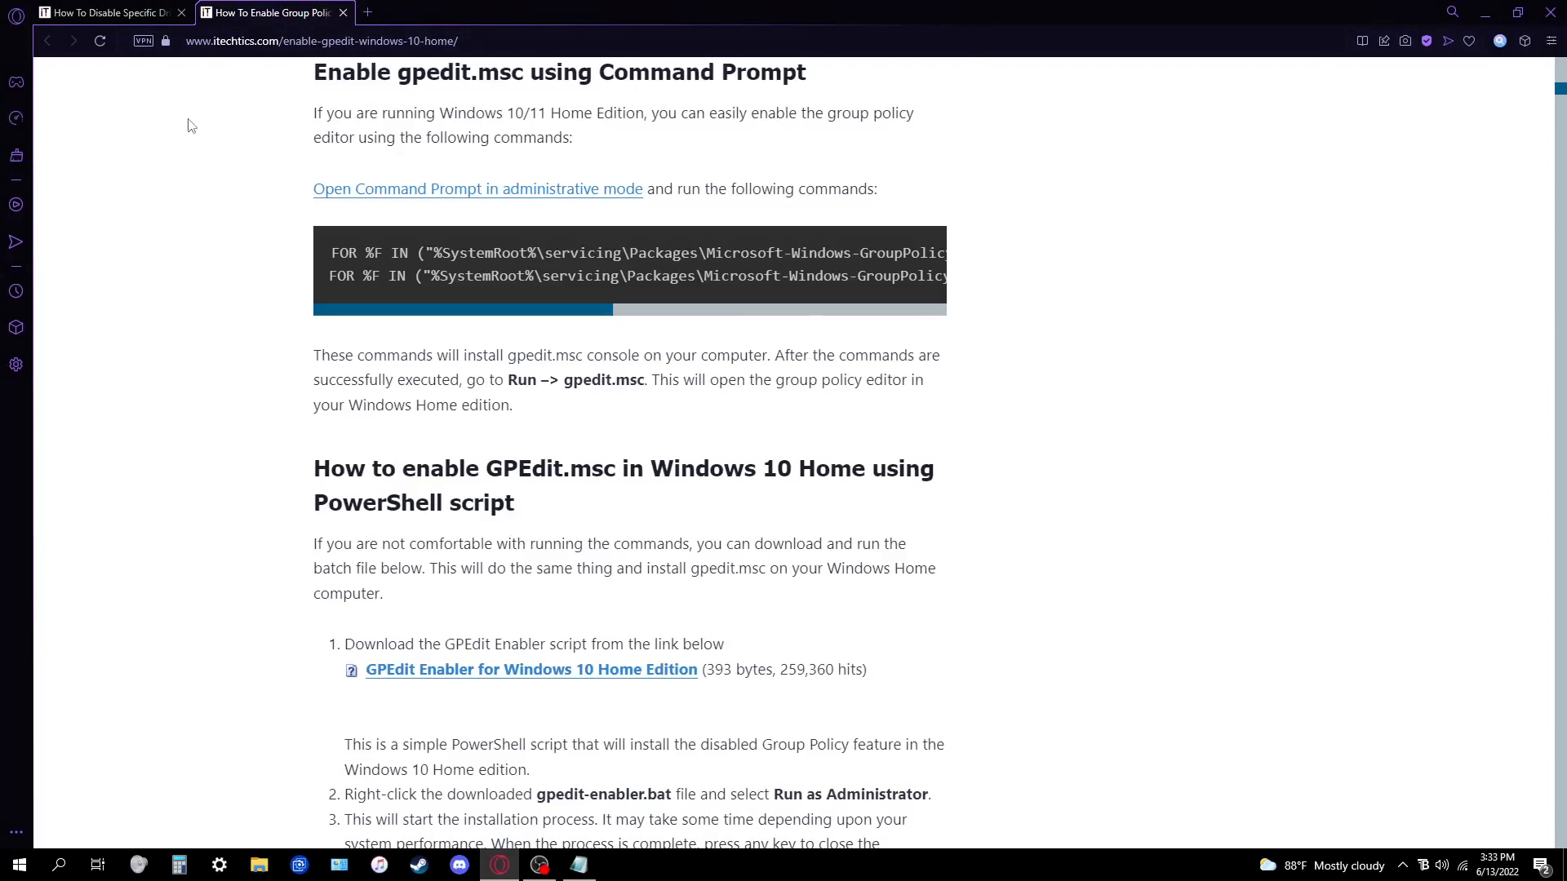
mouse_move(294, 274)
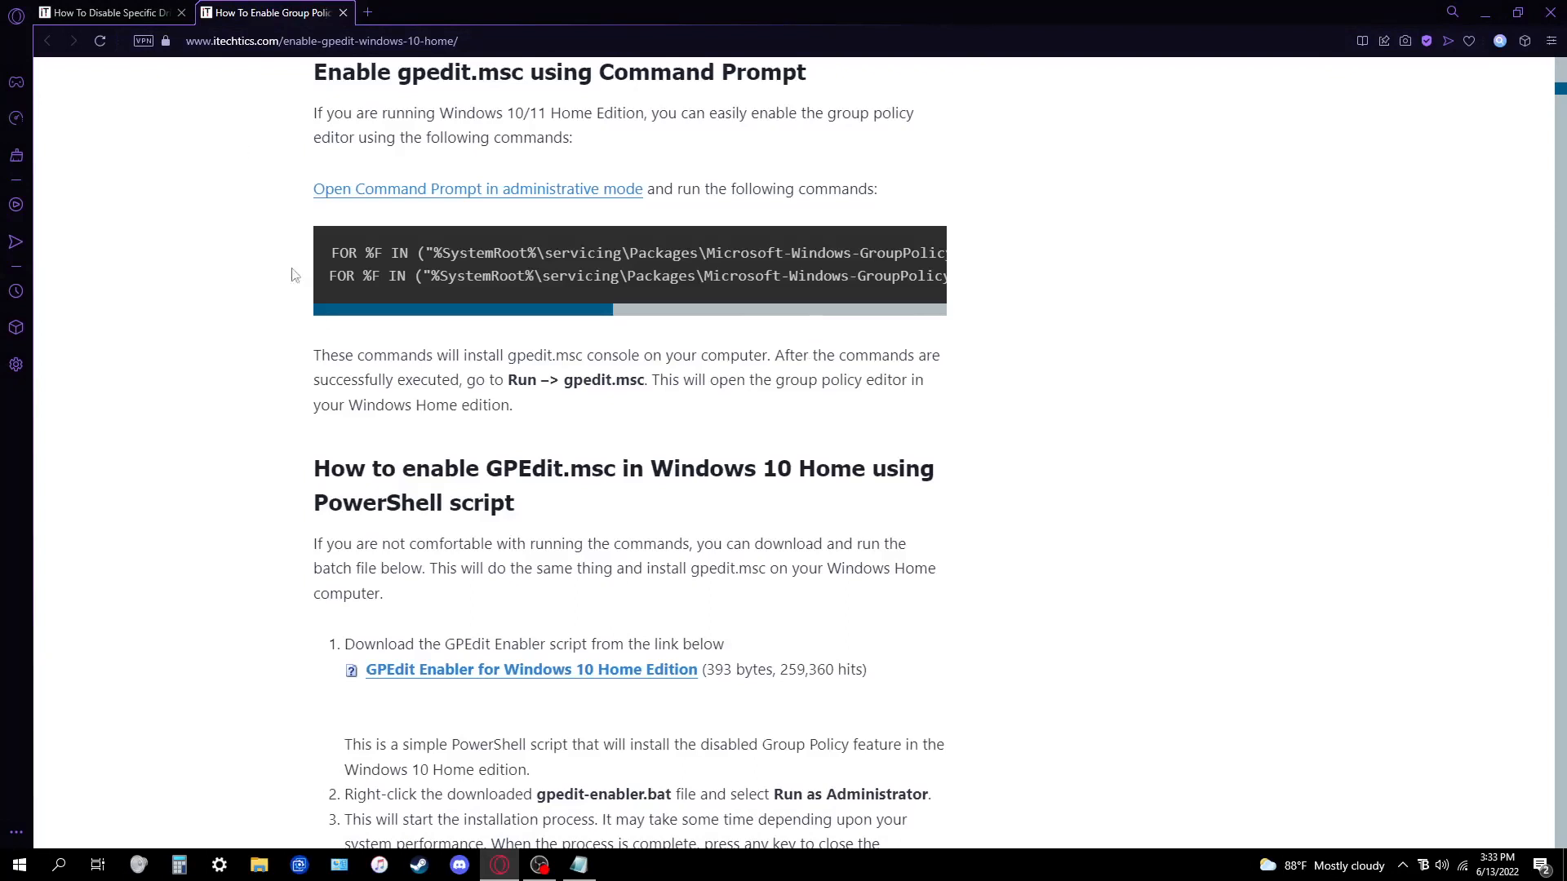
mouse_move(284, 130)
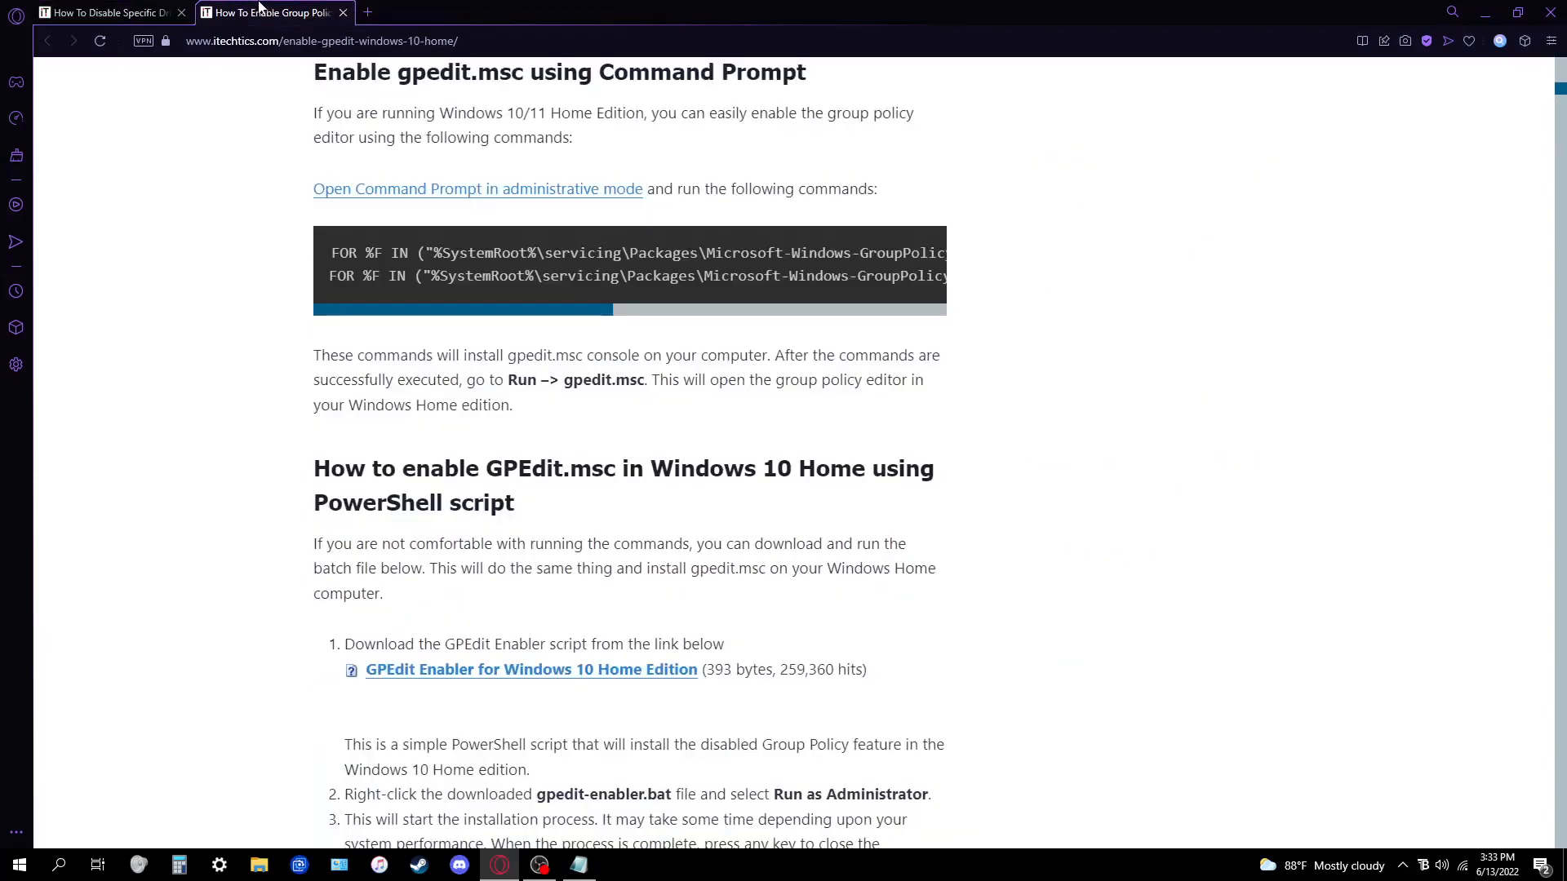
Bring the 'How To Disable Specific Driver Updates' article tab back to the front
left_click(106, 13)
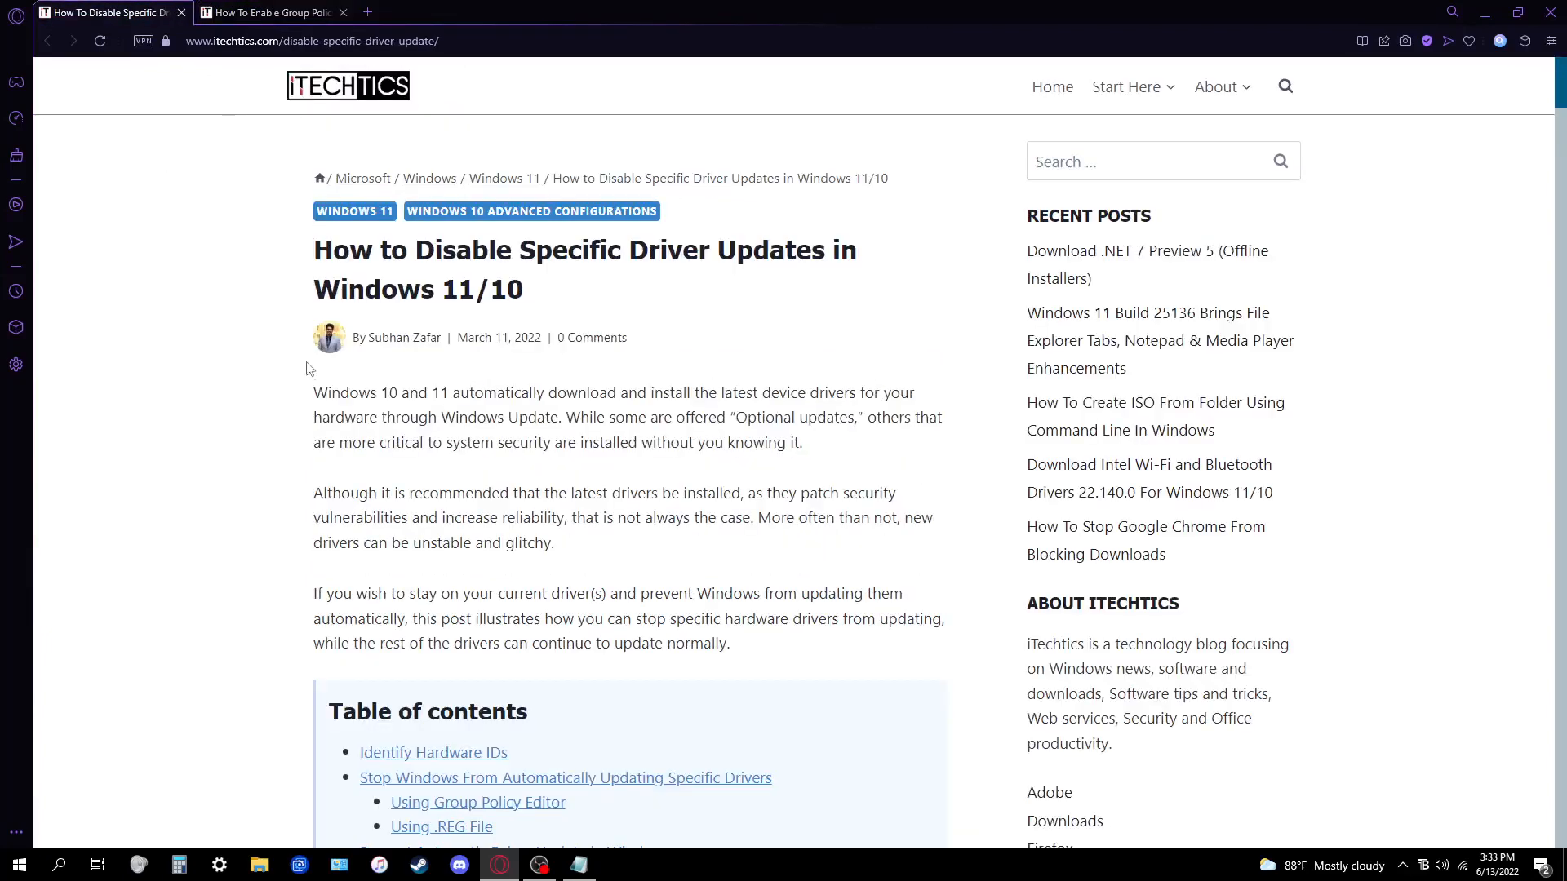
mouse_move(271, 277)
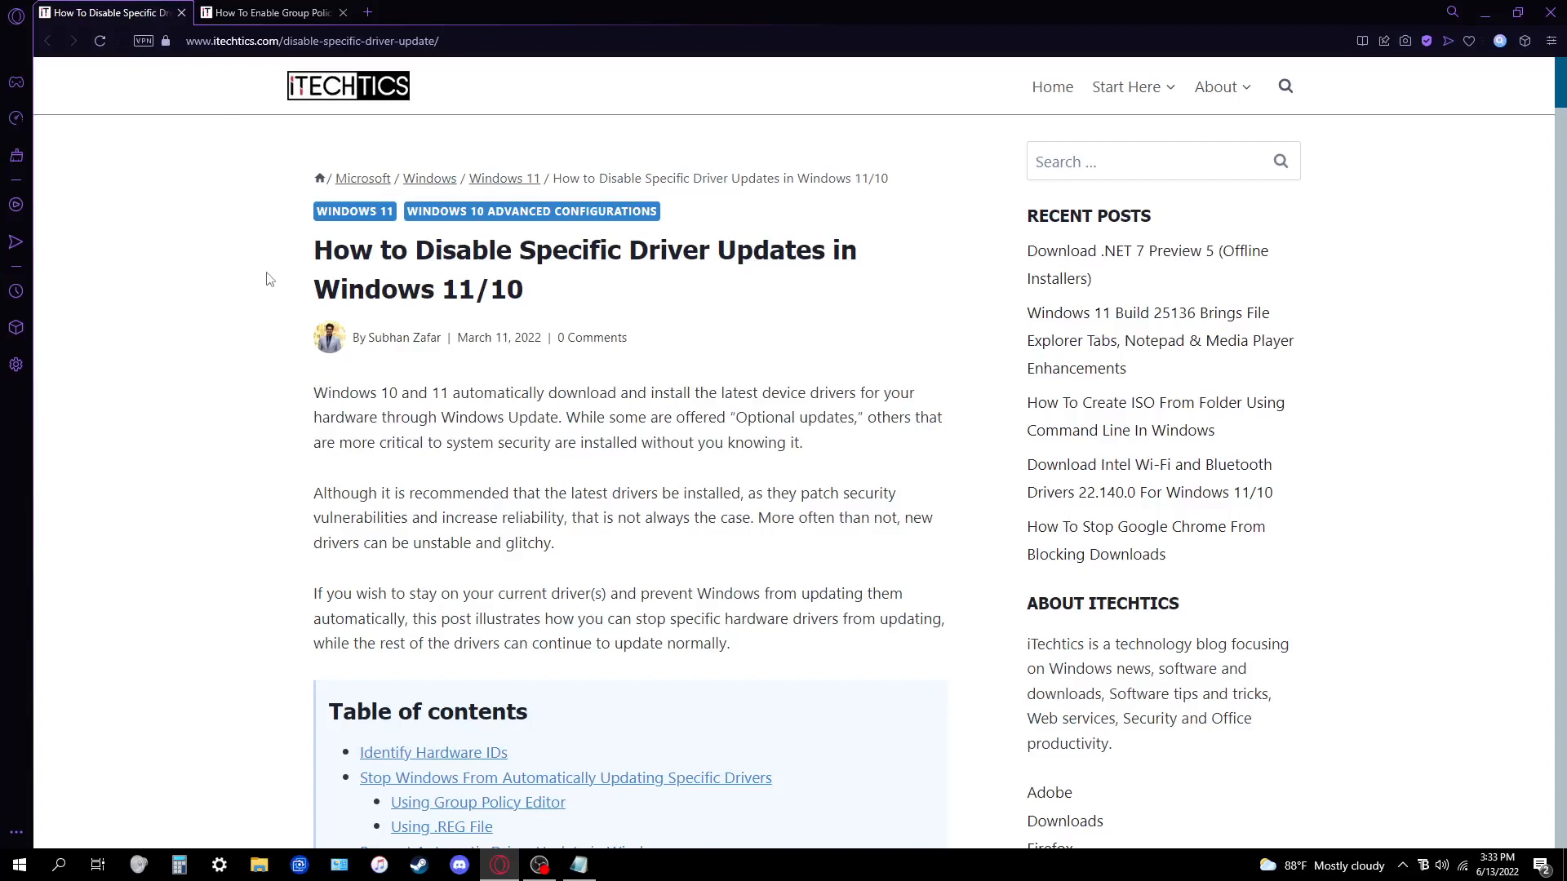
mouse_move(245, 210)
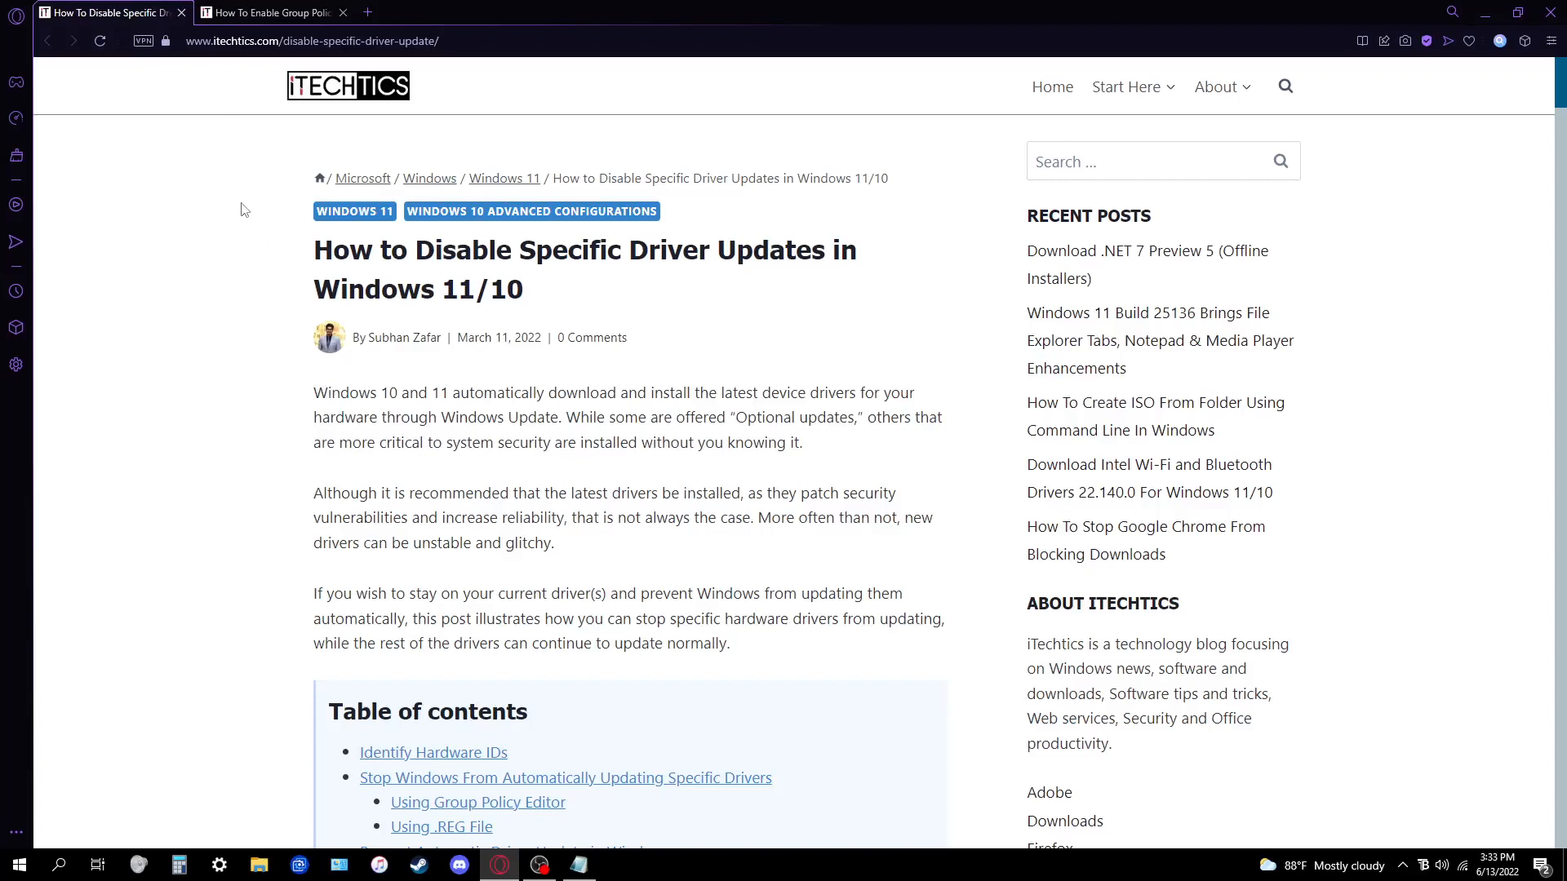
mouse_move(215, 202)
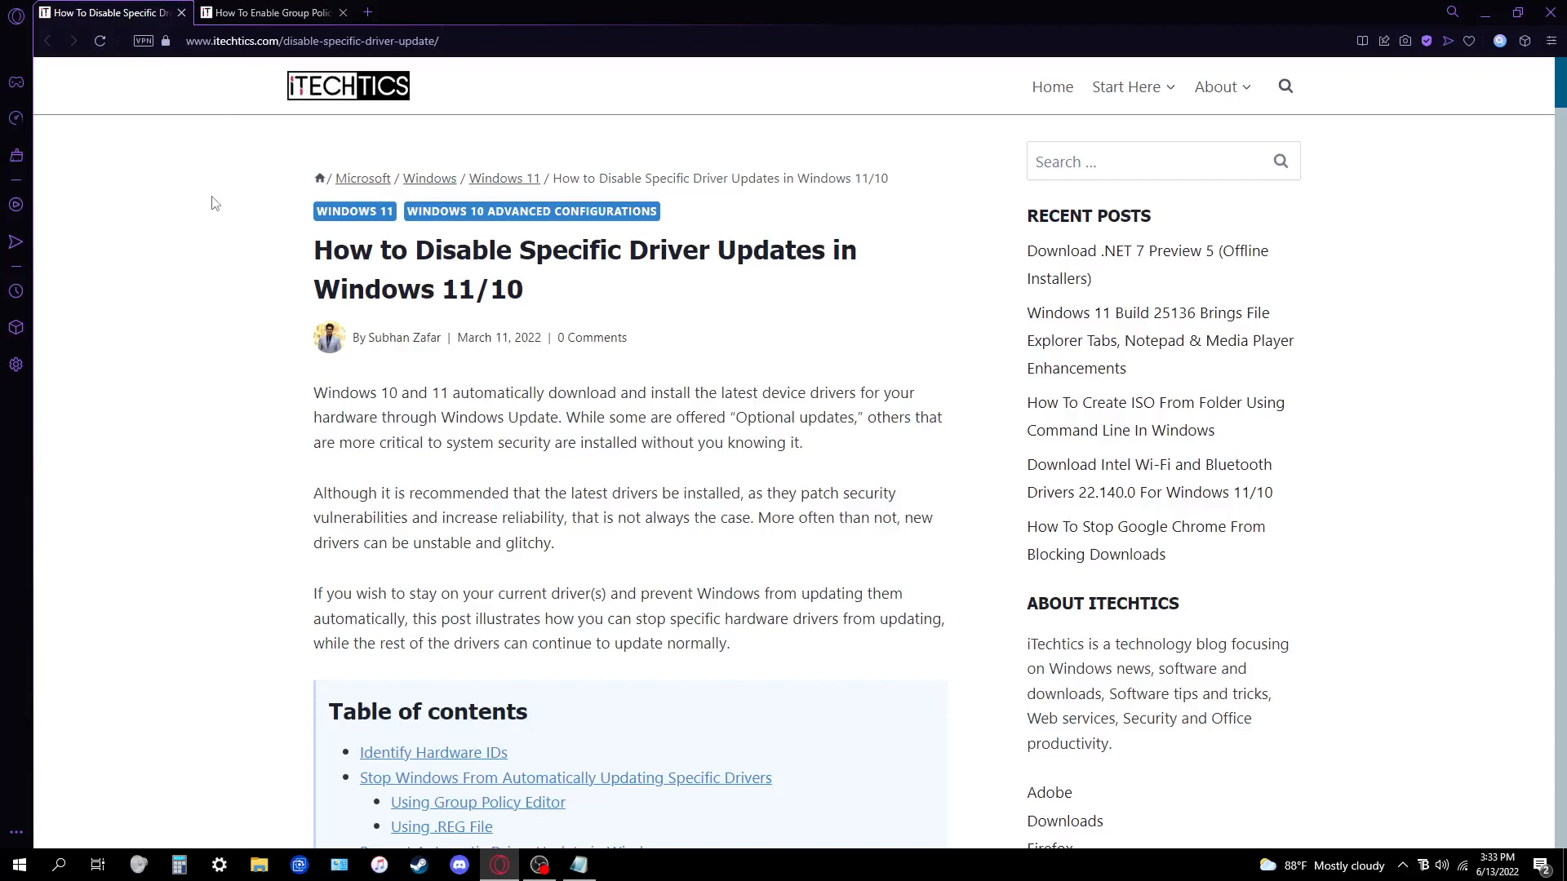
mouse_move(269, 489)
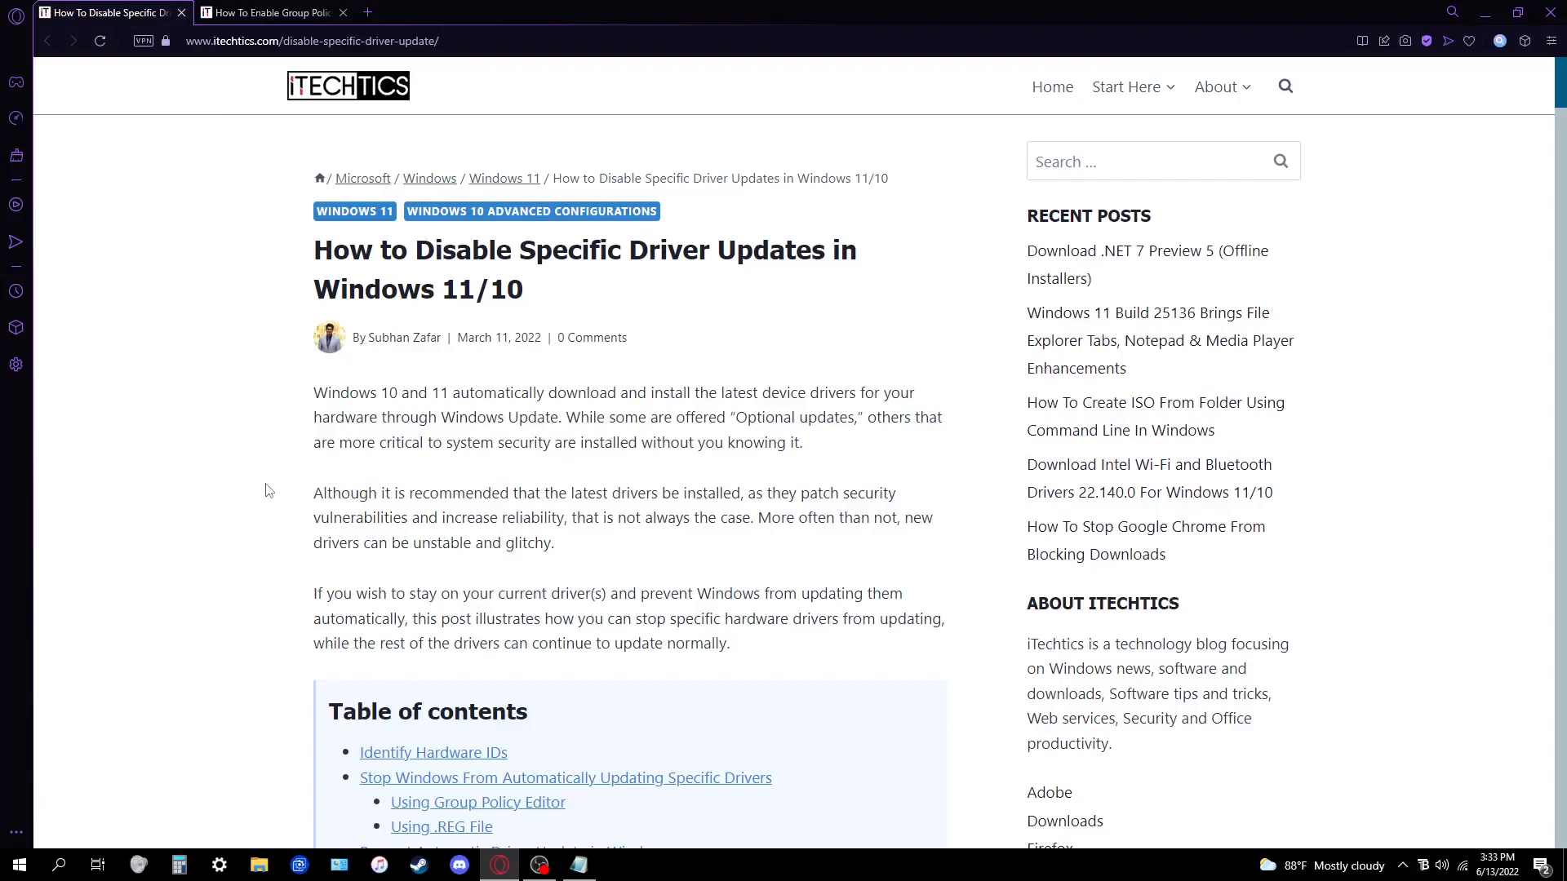